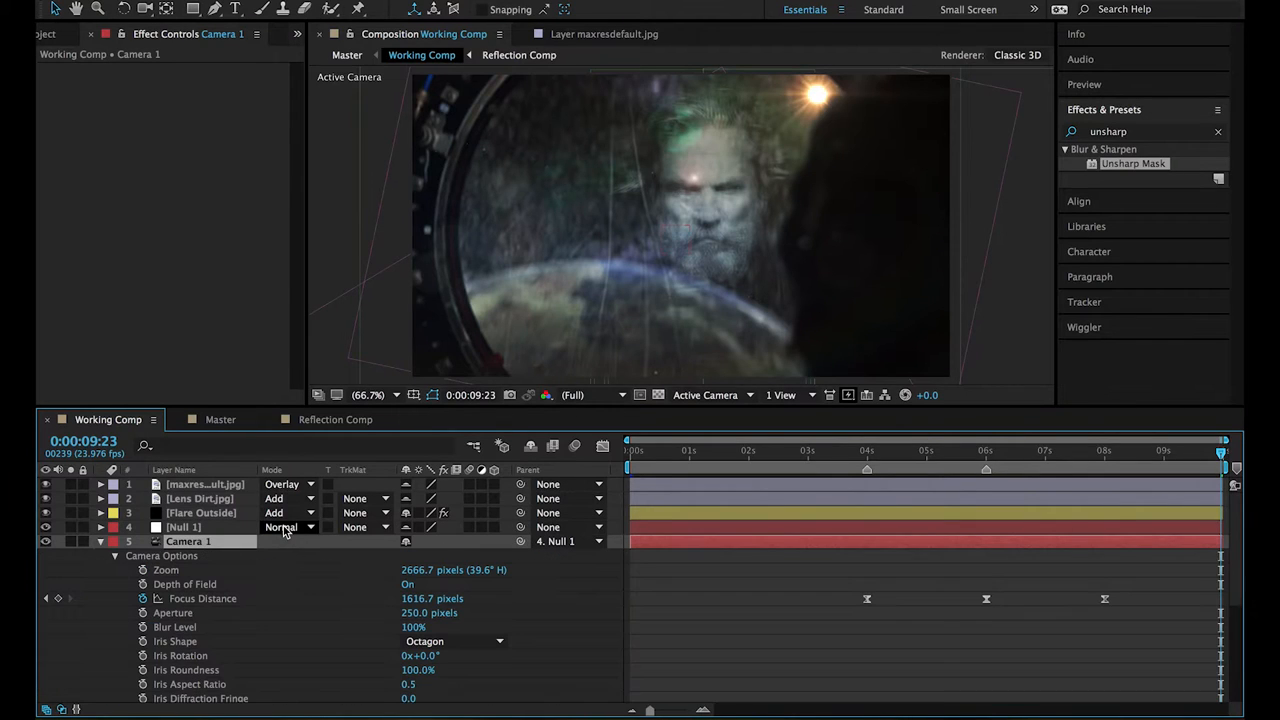
Switch Camera 1's Depth of Field off and solo-inspect the Stars.jpg layer.
{"action": "left_click", "coordinate": [408, 584]}
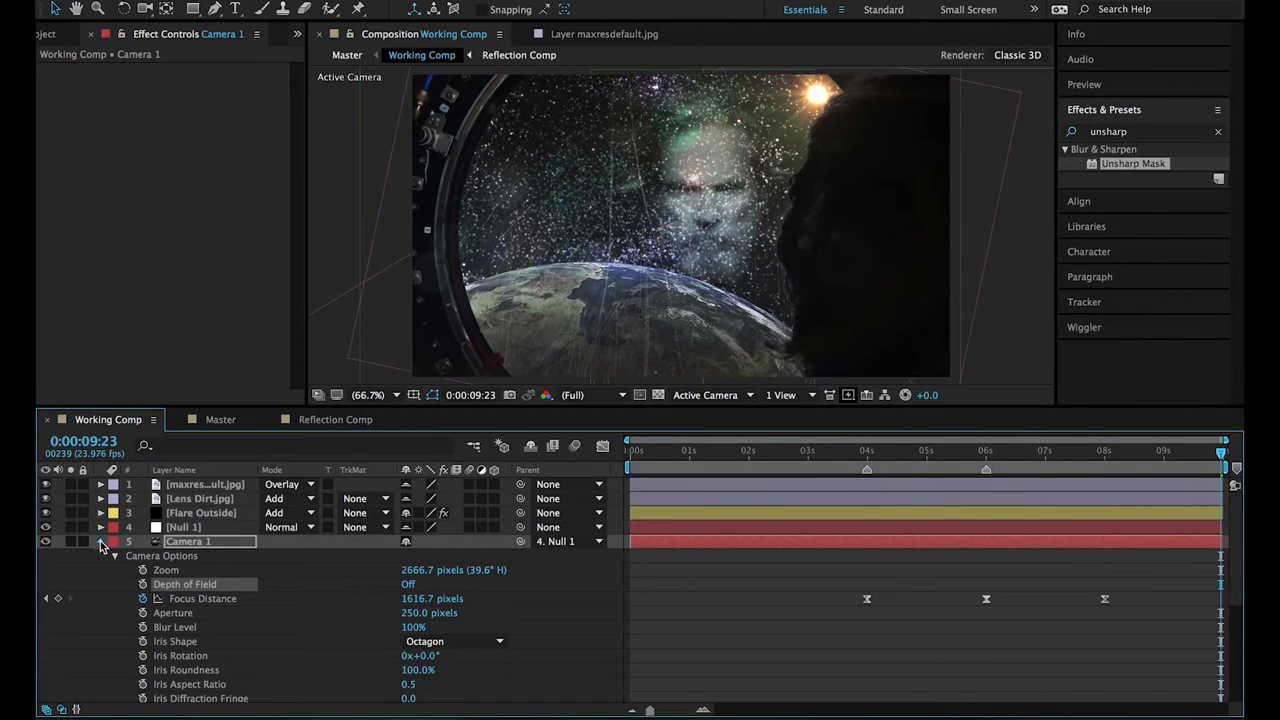
{"action": "left_click", "coordinate": [100, 540]}
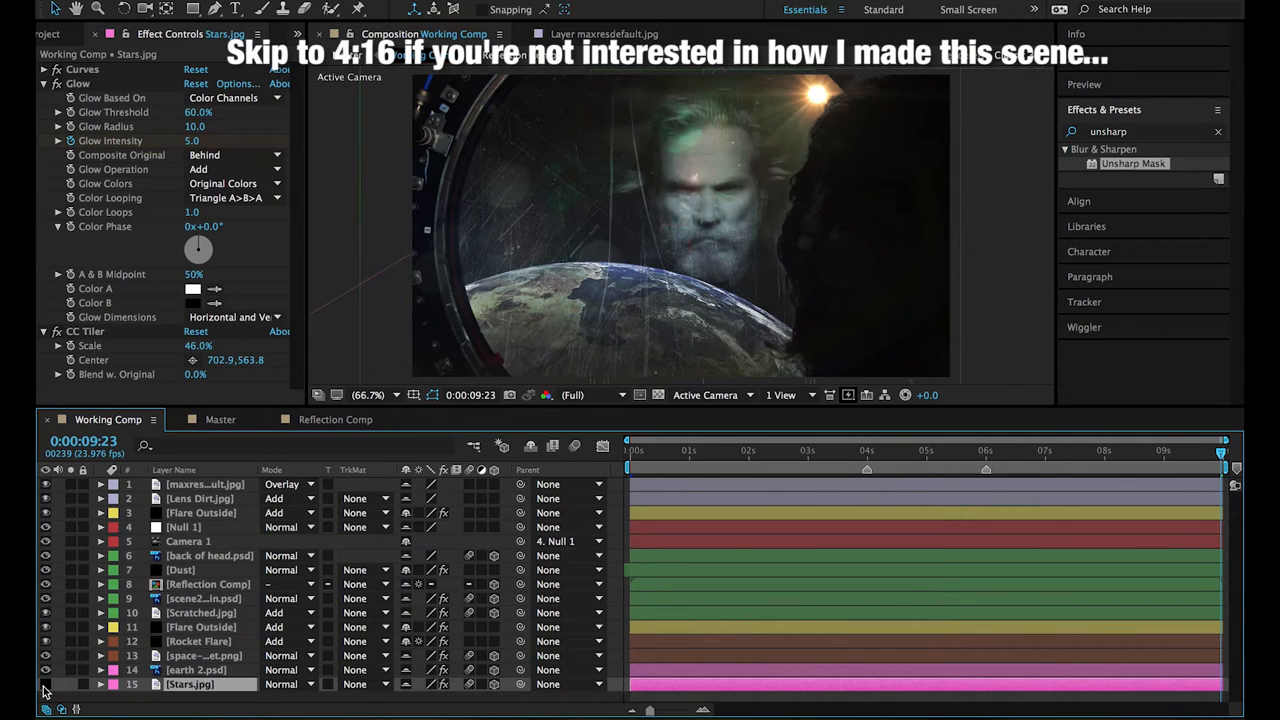
{"action": "left_click", "coordinate": [46, 656]}
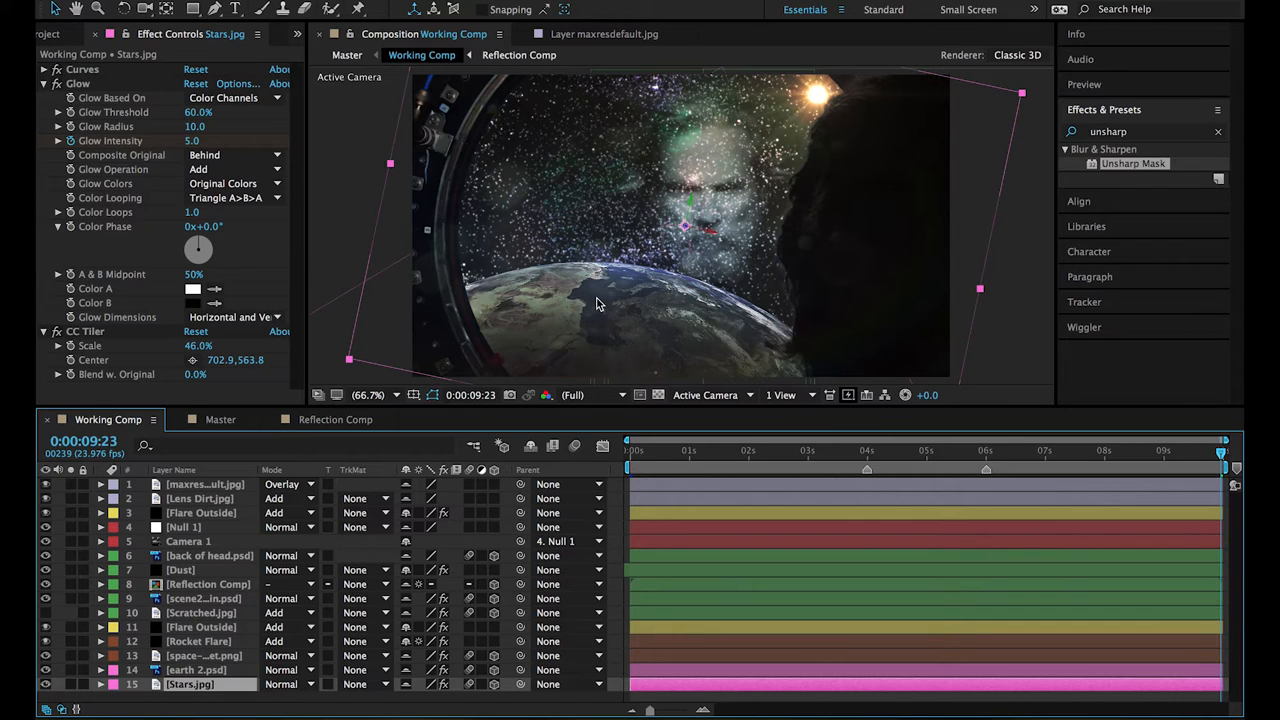
{"action": "left_click", "coordinate": [44, 612]}
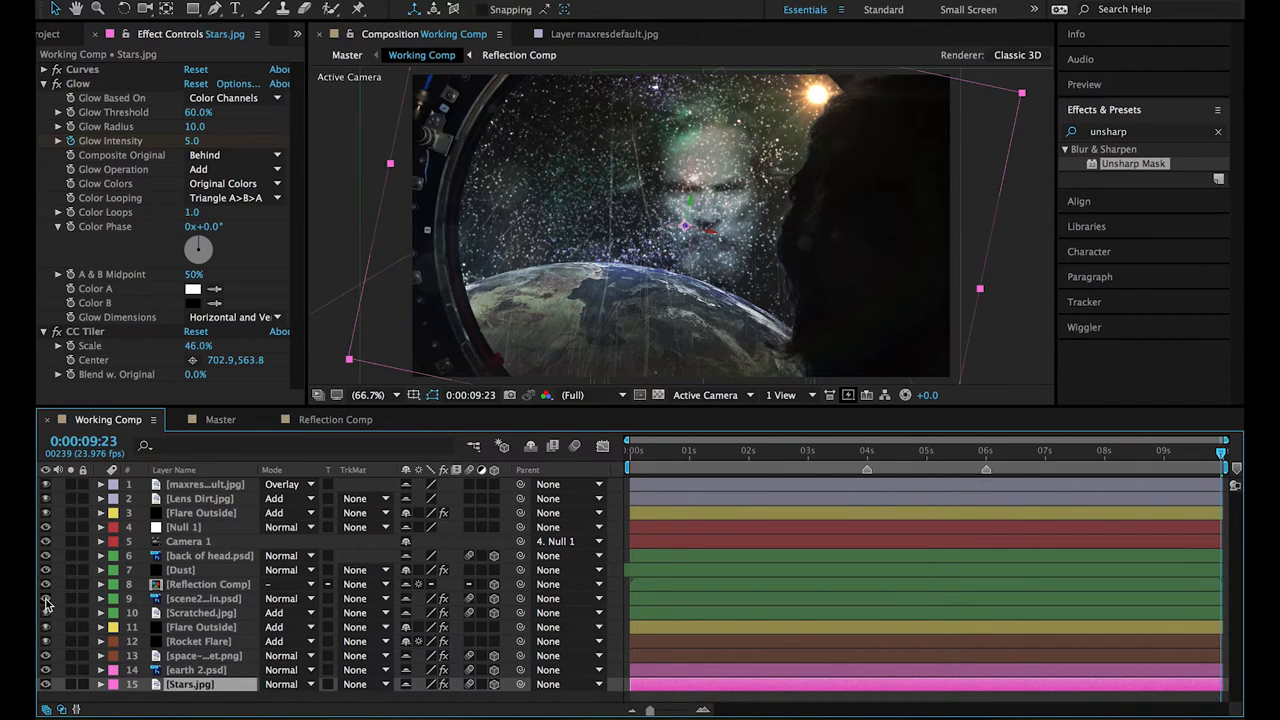
Inspect the cabin scene layer, then enter the Reflection Comp for editing.
{"action": "left_click", "coordinate": [204, 598]}
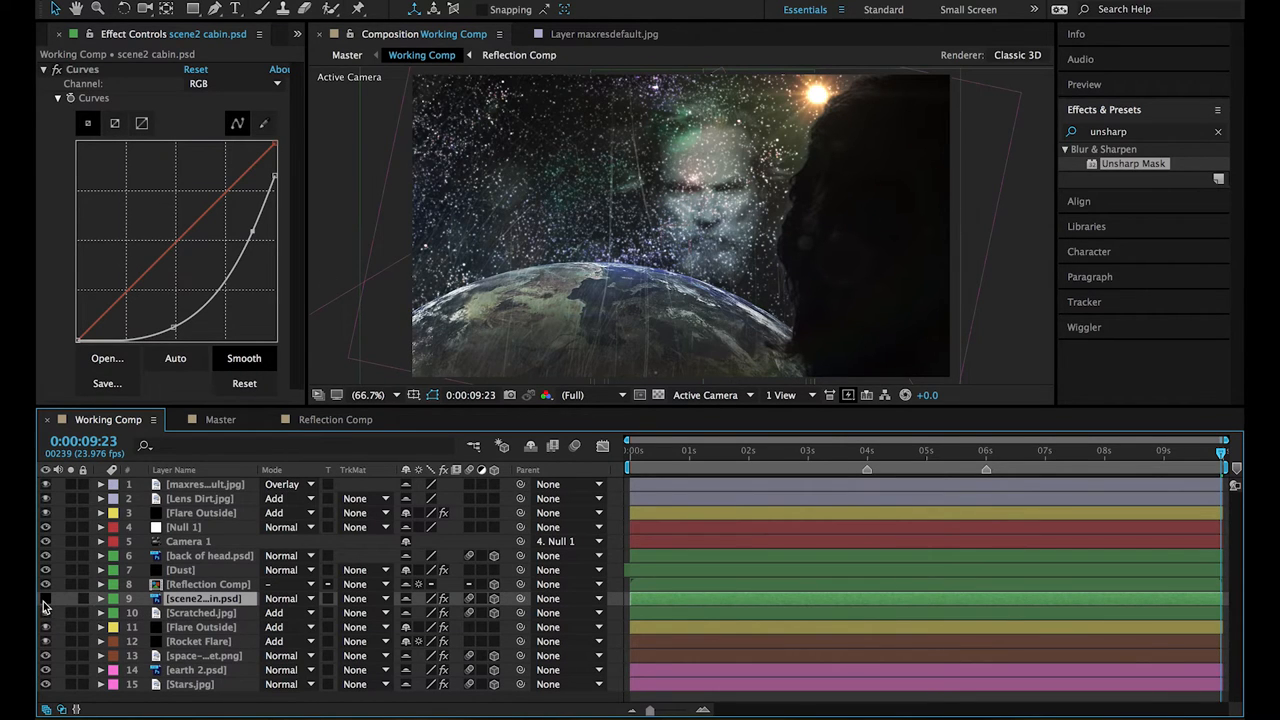
{"action": "left_click", "coordinate": [44, 598]}
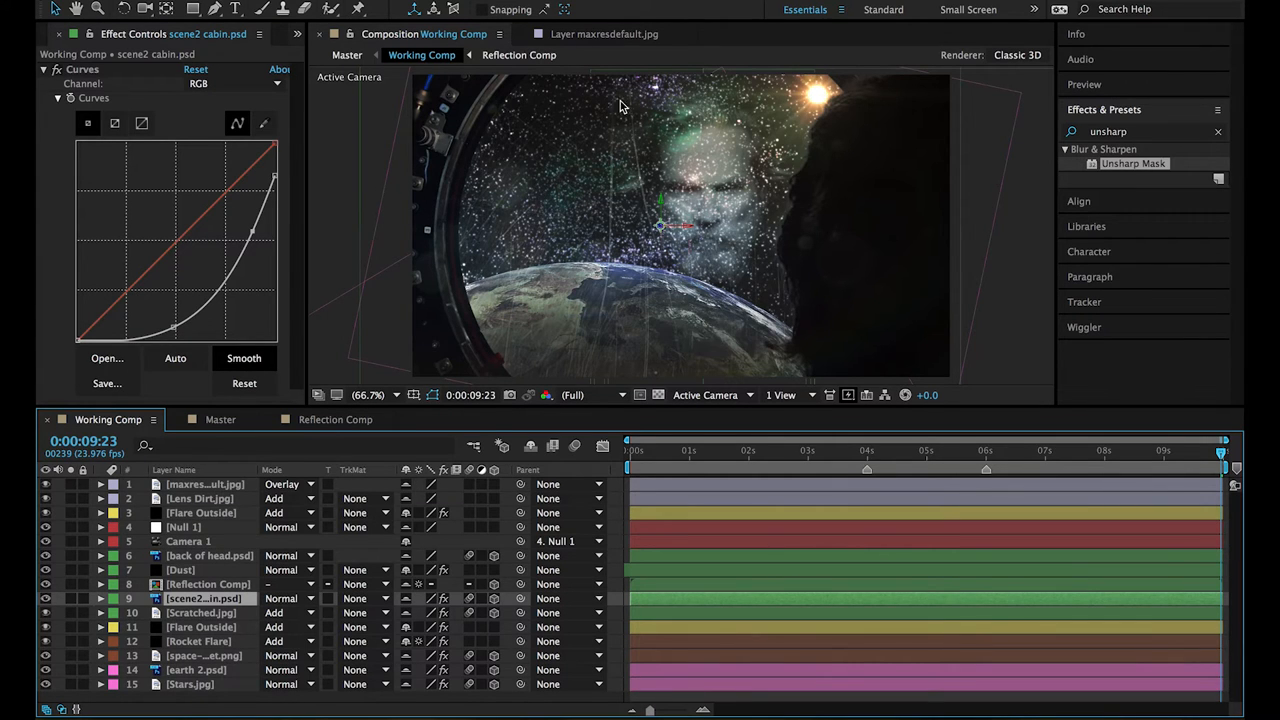
{"action": "left_click", "coordinate": [208, 584]}
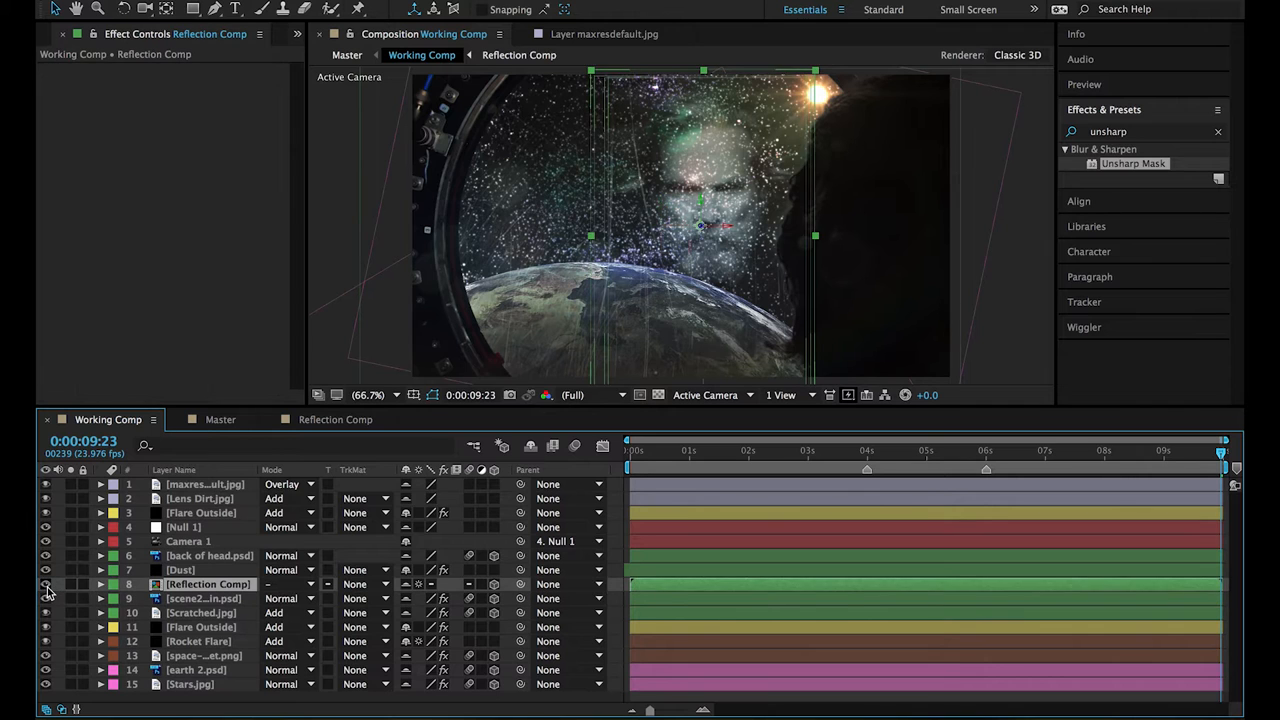
{"action": "left_click", "coordinate": [44, 584]}
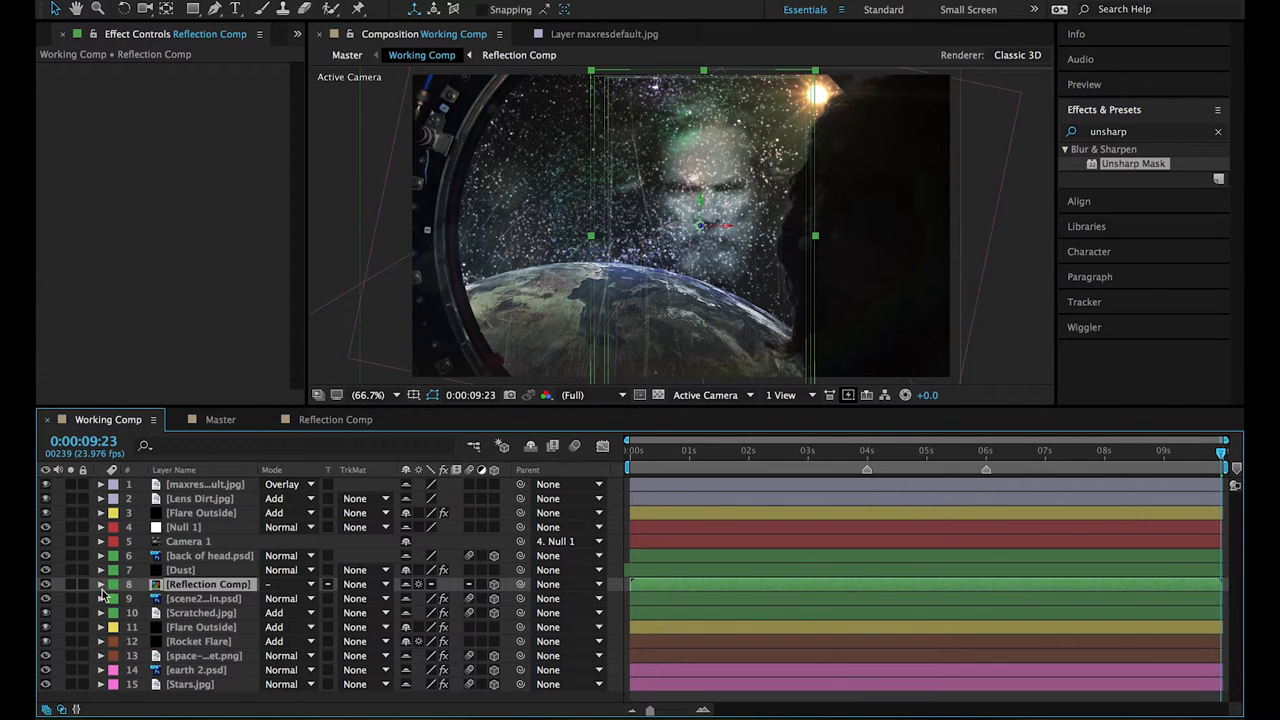
{"action": "left_click", "coordinate": [44, 584]}
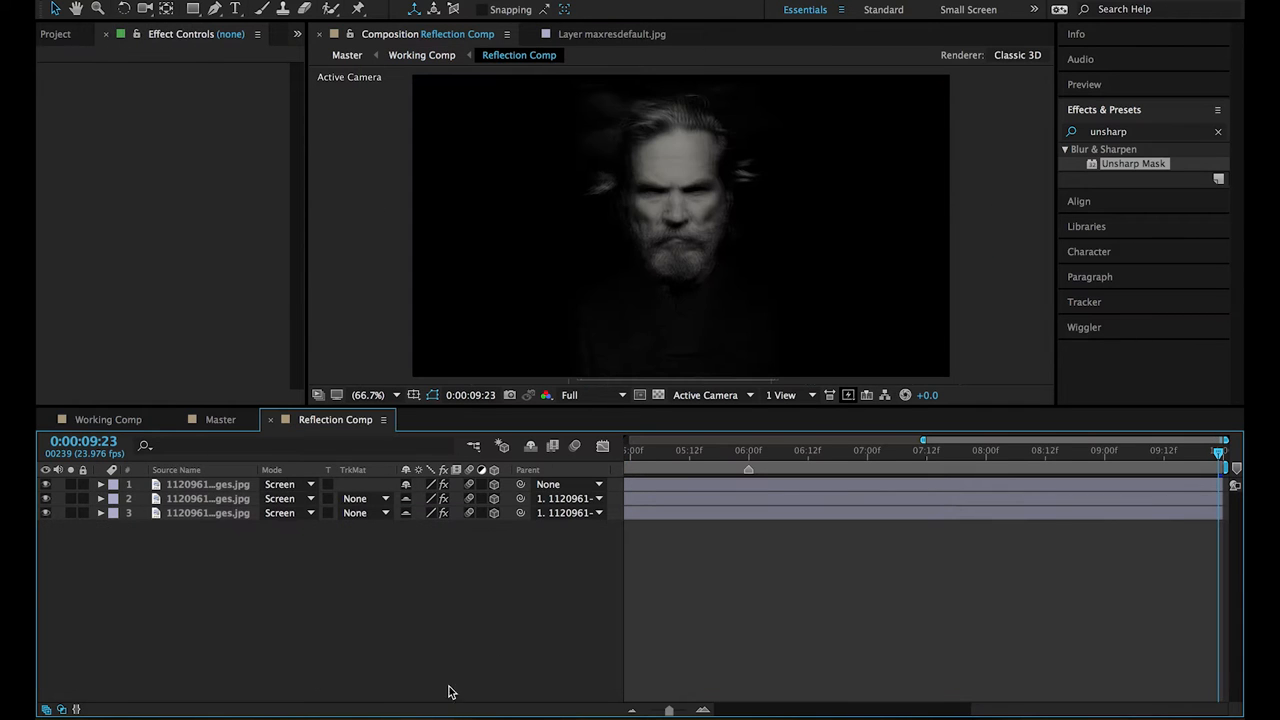
Scrub through the Reflection Comp to preview the face animation, then return to Working Comp.
{"action": "left_click", "coordinate": [46, 484]}
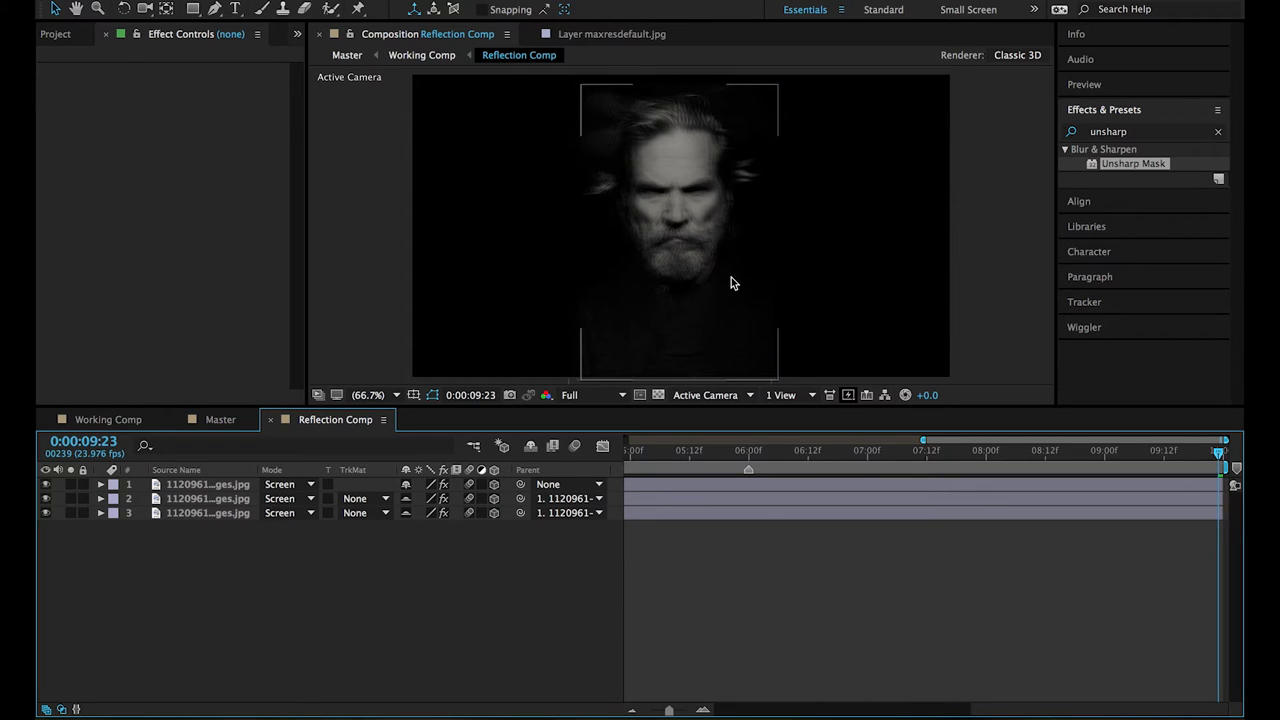
{"action": "mouse_move", "coordinate": [648, 458]}
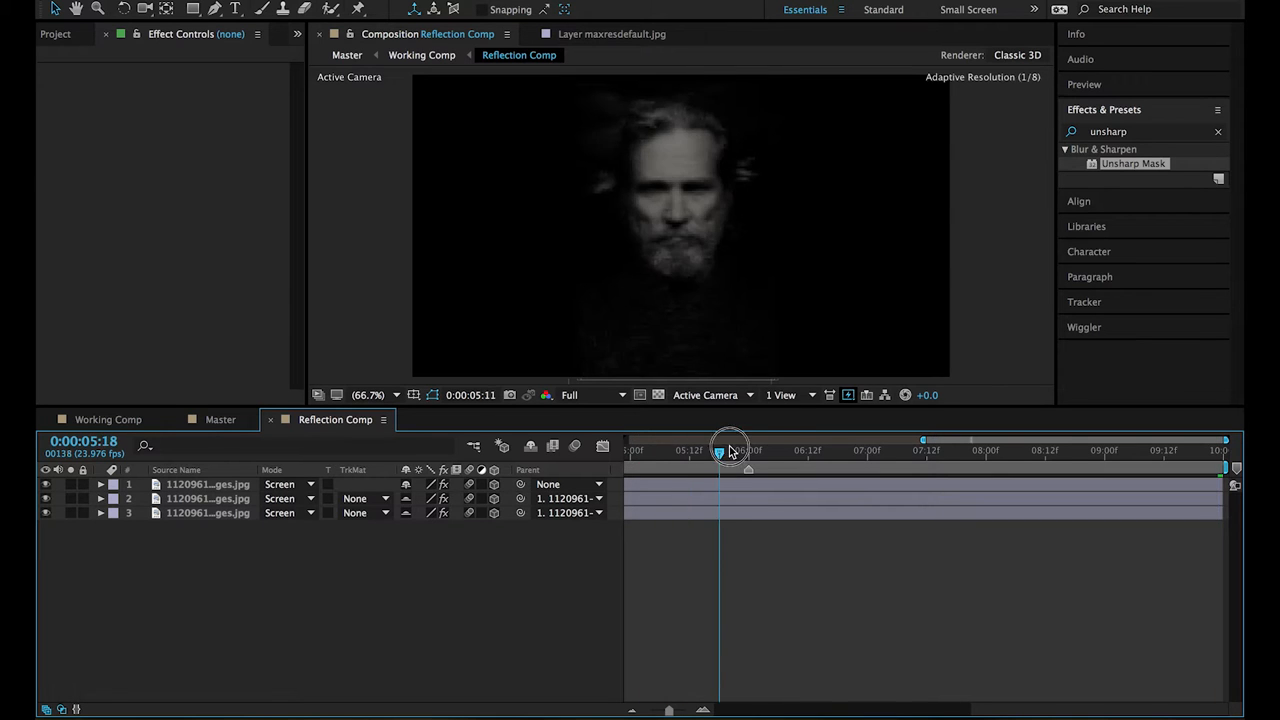
{"action": "left_click_drag", "start_coordinate": [720, 448], "coordinate": [936, 444]}
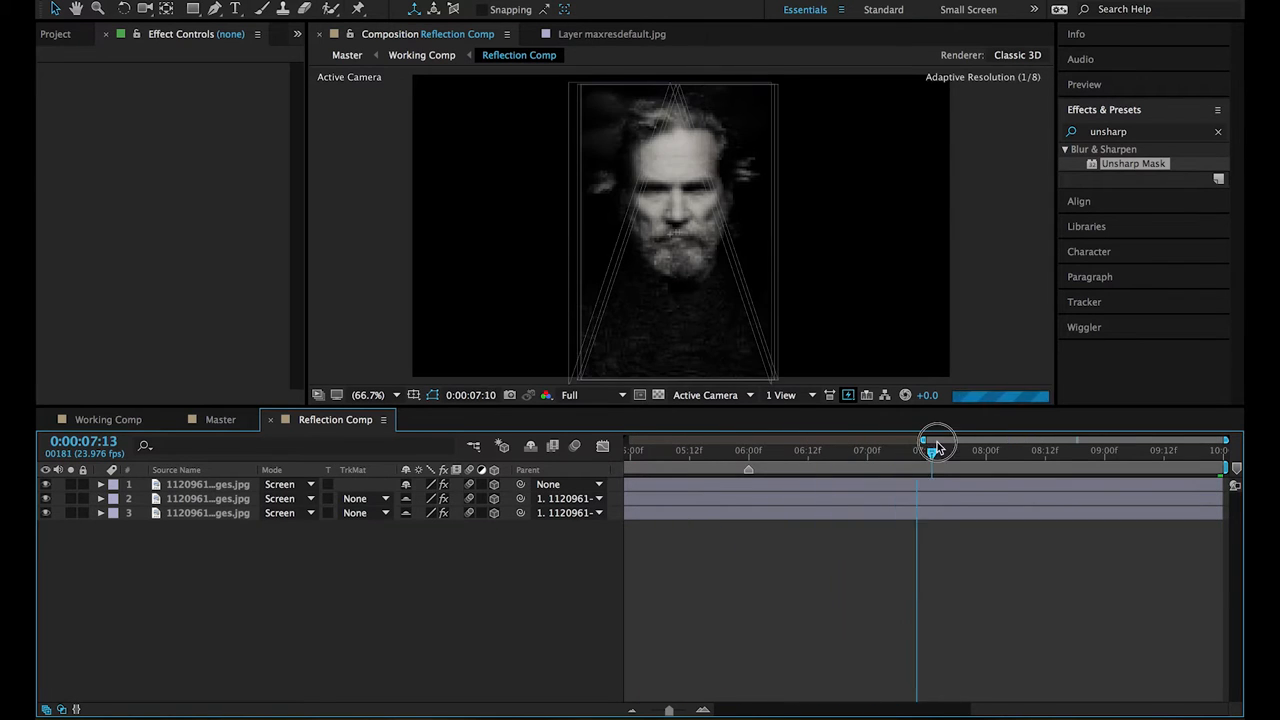
{"action": "left_click_drag", "start_coordinate": [936, 442], "coordinate": [790, 442]}
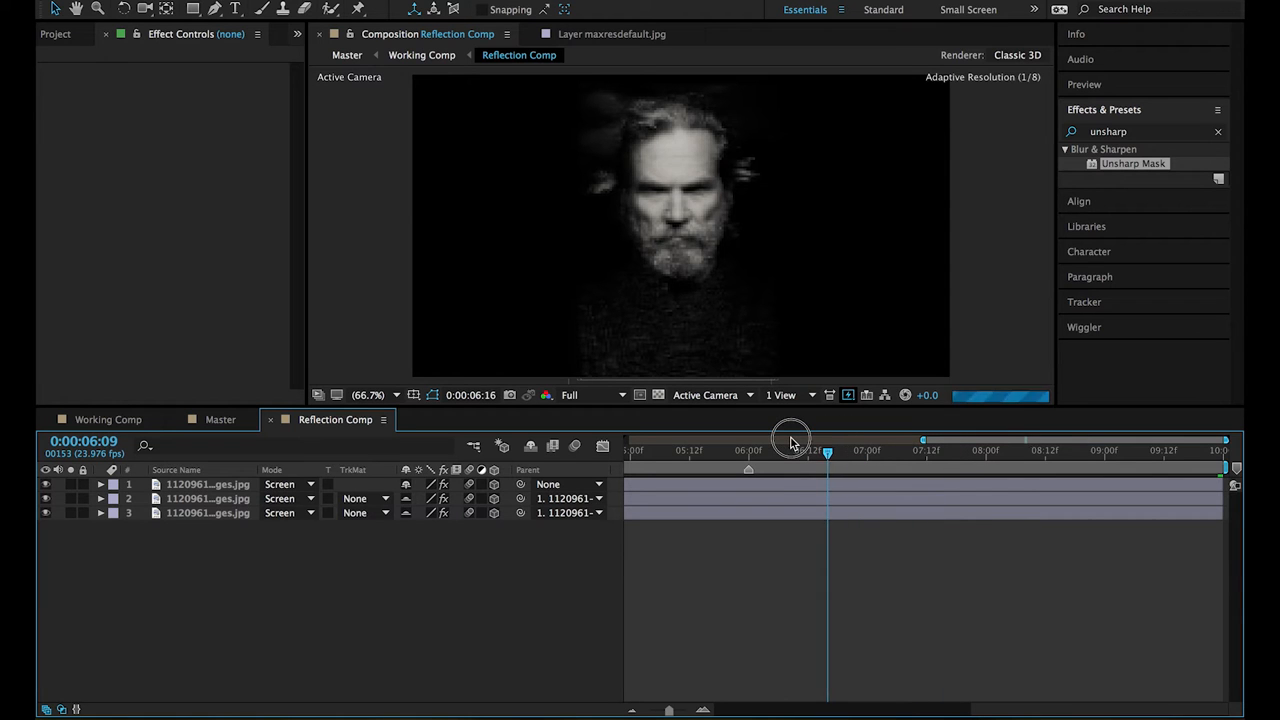
{"action": "left_click_drag", "start_coordinate": [828, 444], "coordinate": [1010, 448]}
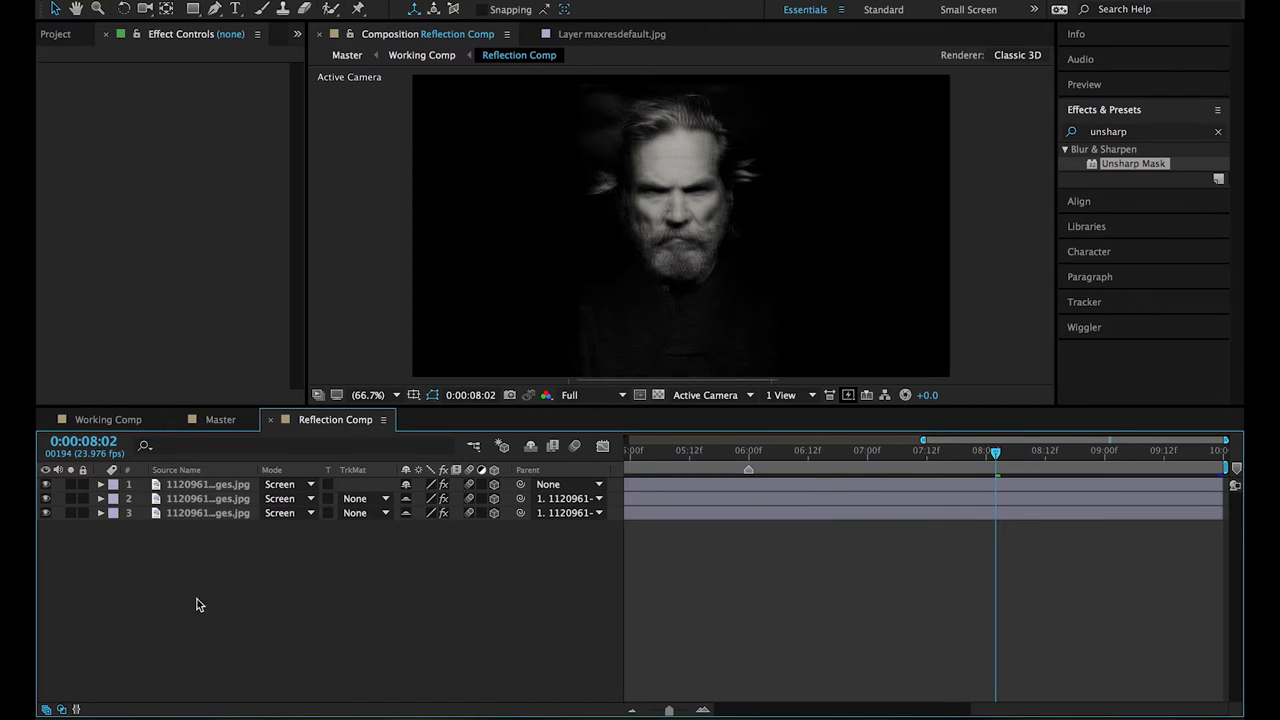
{"action": "left_click", "coordinate": [108, 420]}
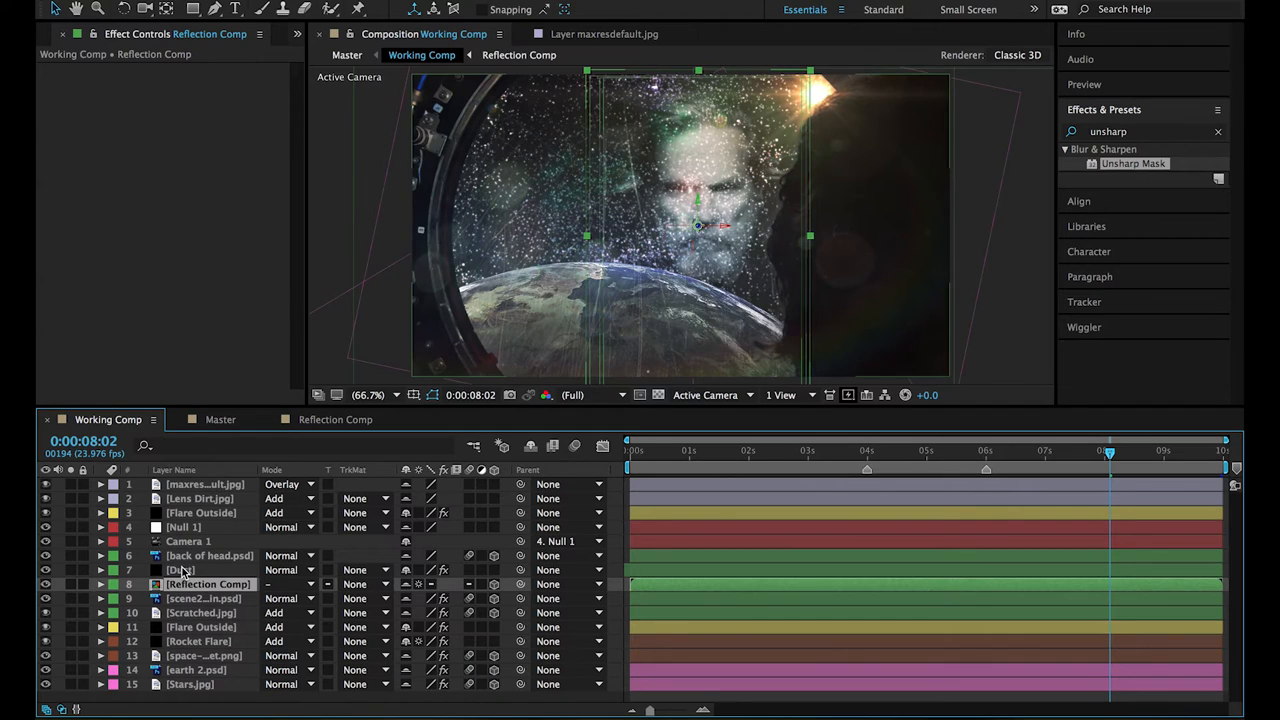
Inspect the Dust and back-of-head layers in the Working Comp.
{"action": "left_click", "coordinate": [180, 570]}
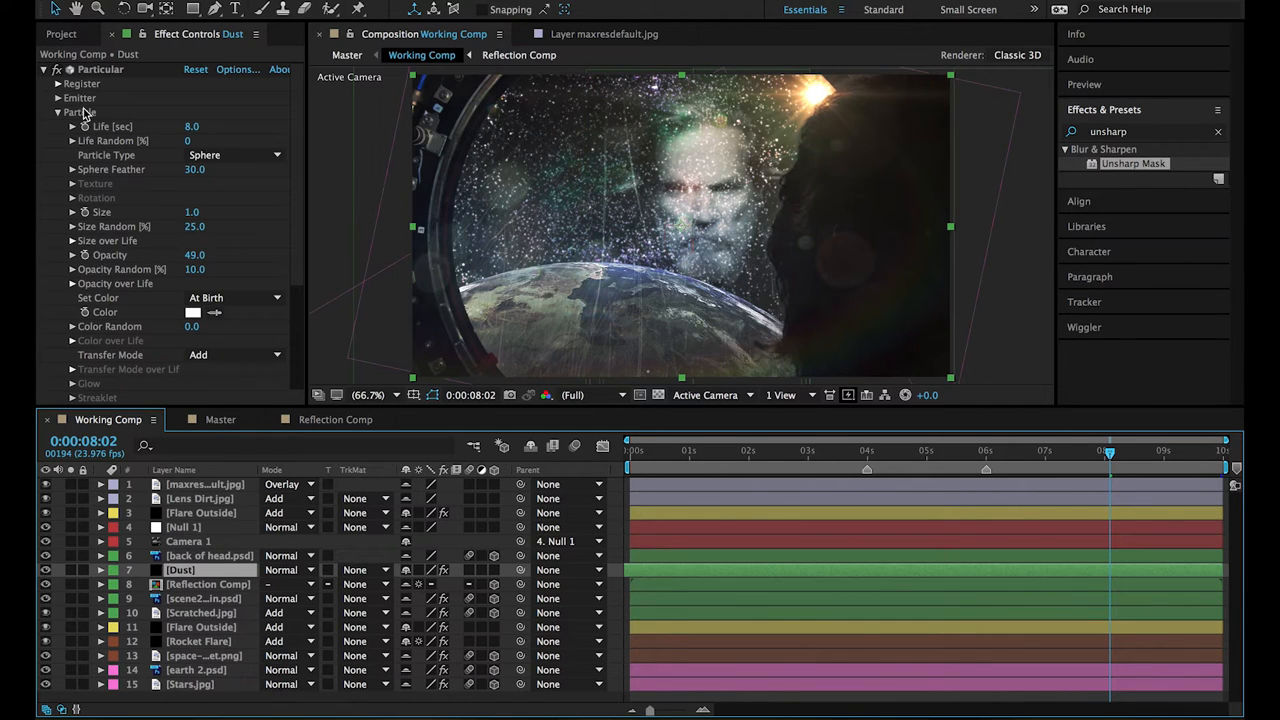
{"action": "left_click", "coordinate": [44, 570]}
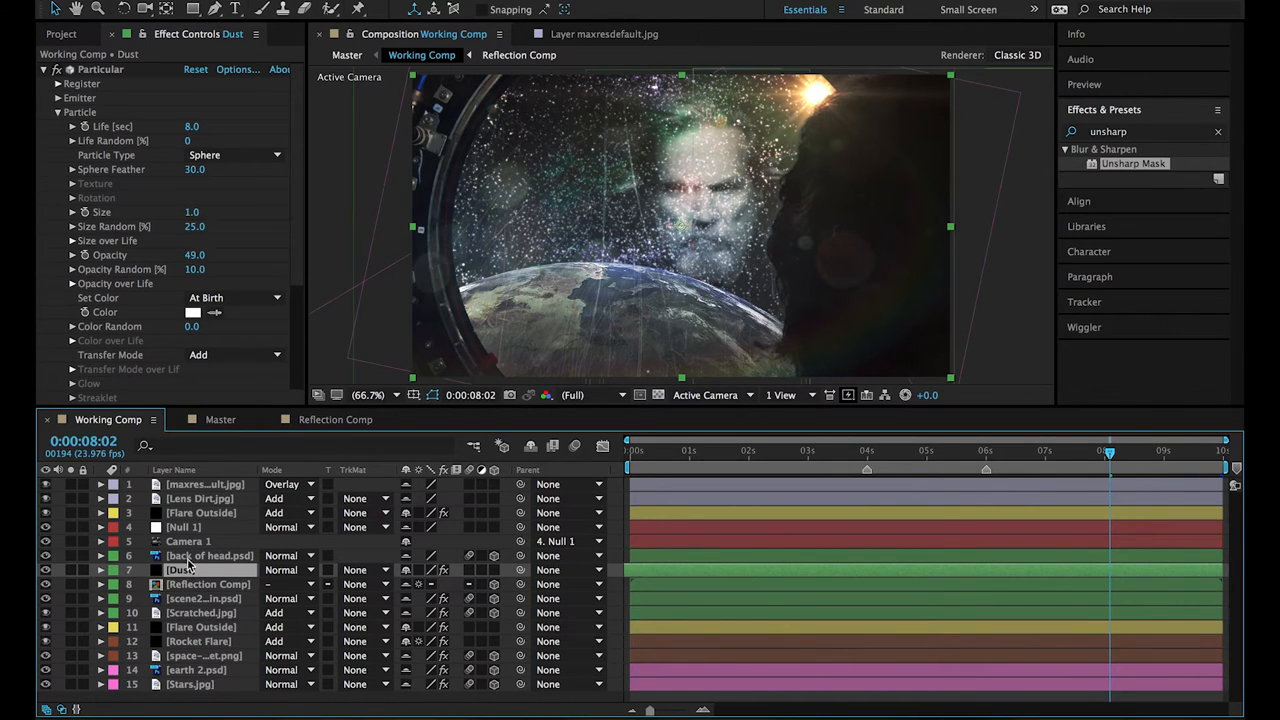
{"action": "left_click", "coordinate": [208, 556]}
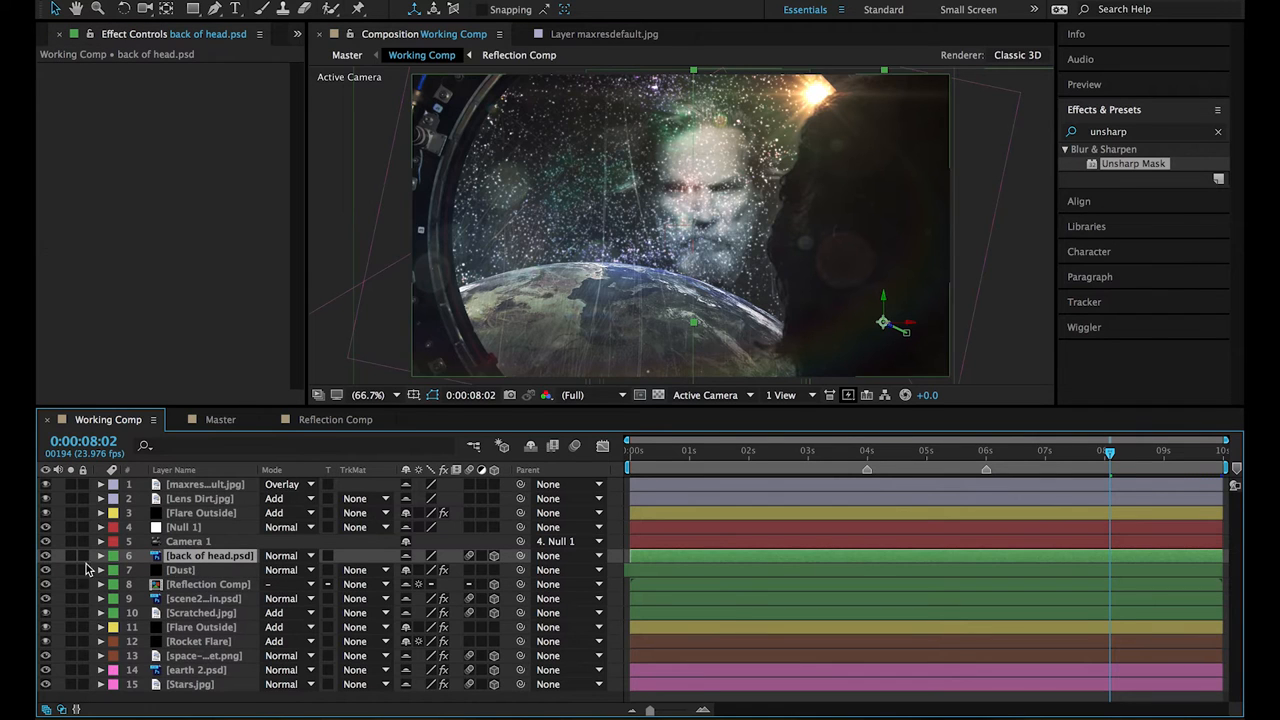
{"action": "left_click", "coordinate": [44, 556]}
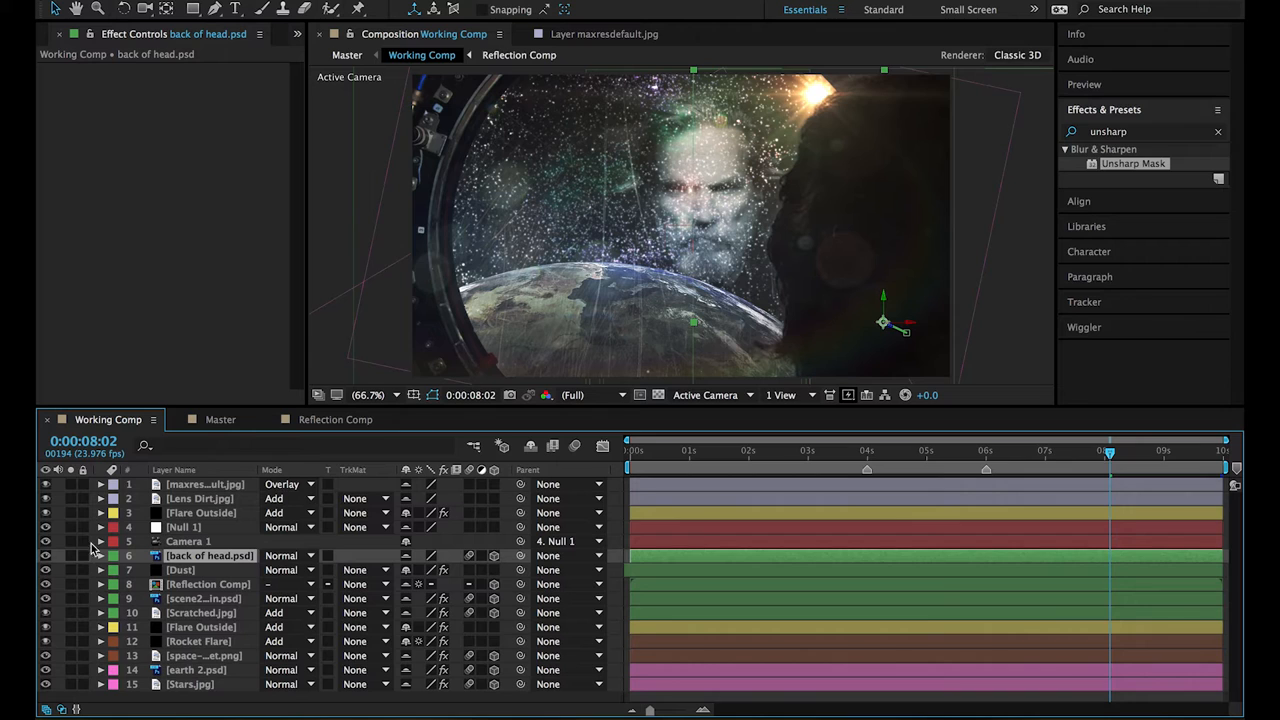
{"action": "mouse_move", "coordinate": [856, 164]}
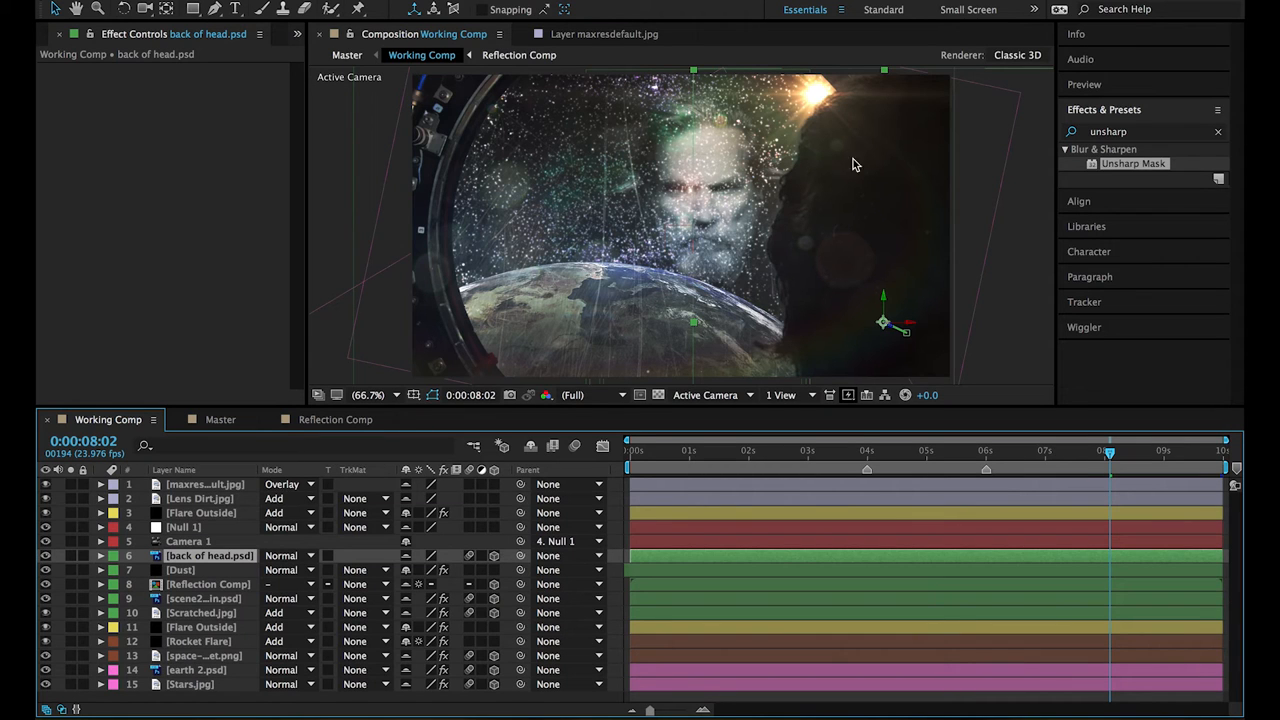
{"action": "mouse_move", "coordinate": [844, 144]}
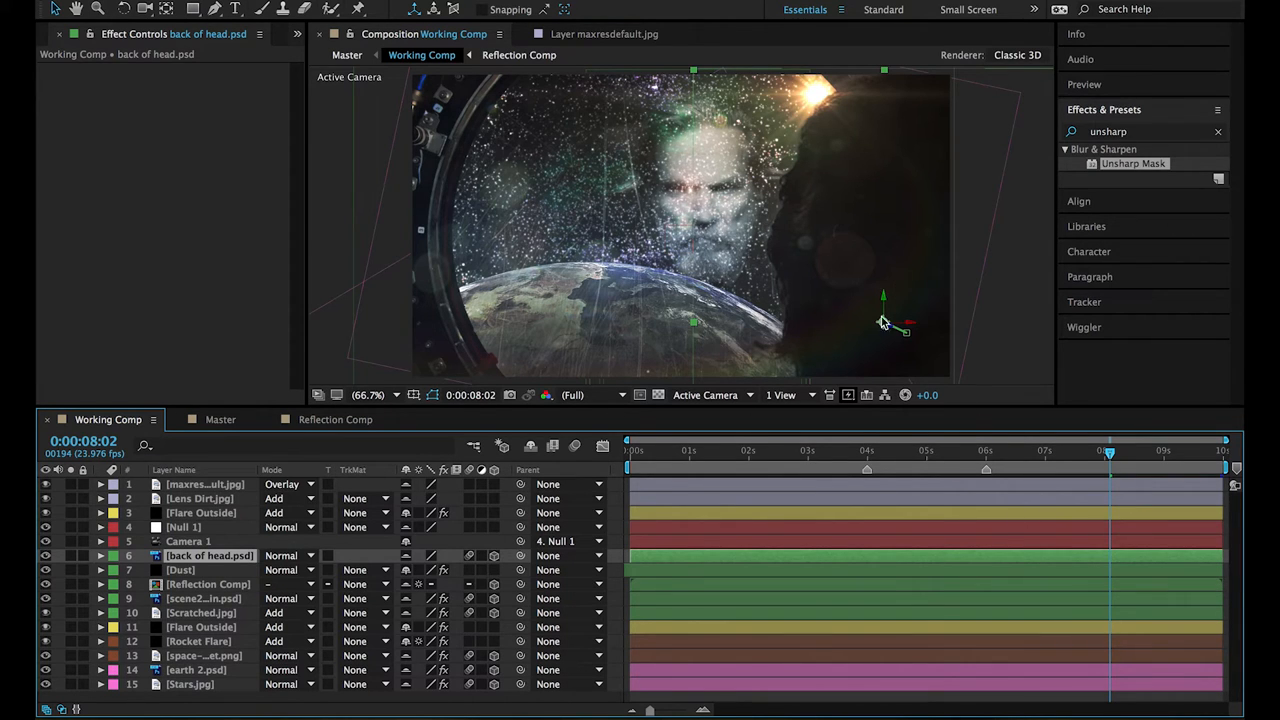
{"action": "mouse_move", "coordinate": [784, 310]}
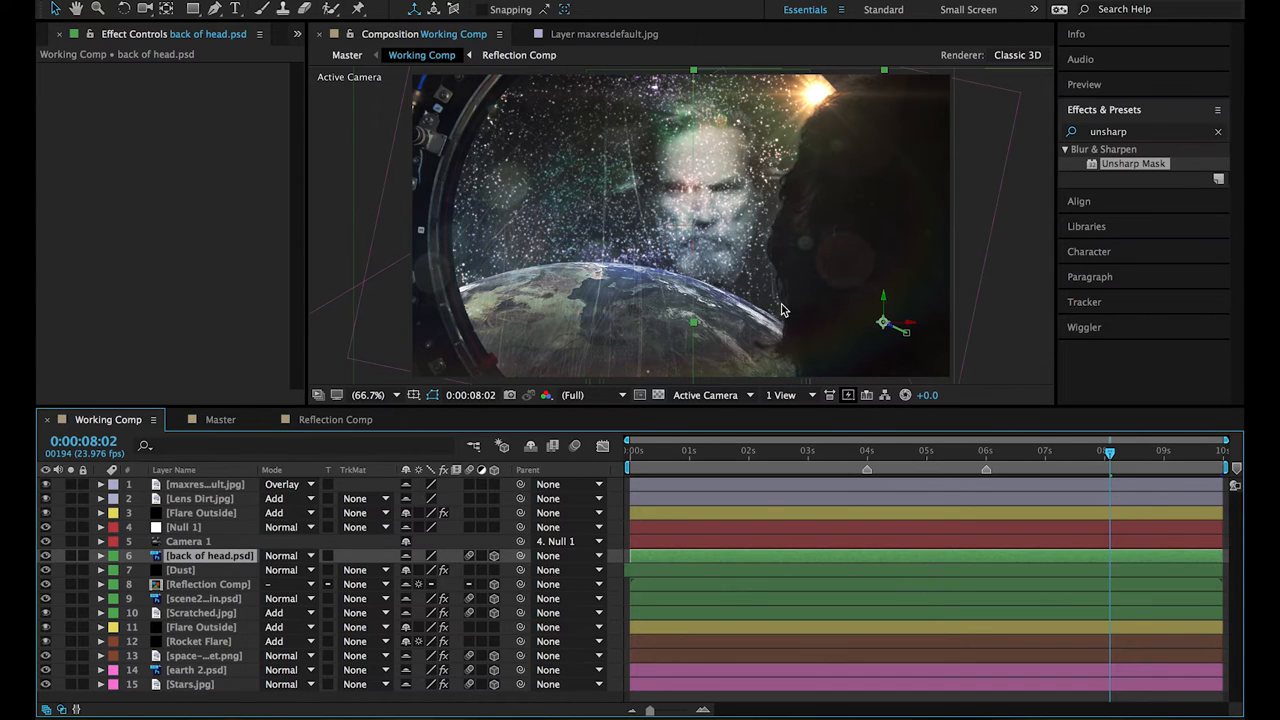
{"action": "mouse_move", "coordinate": [790, 172]}
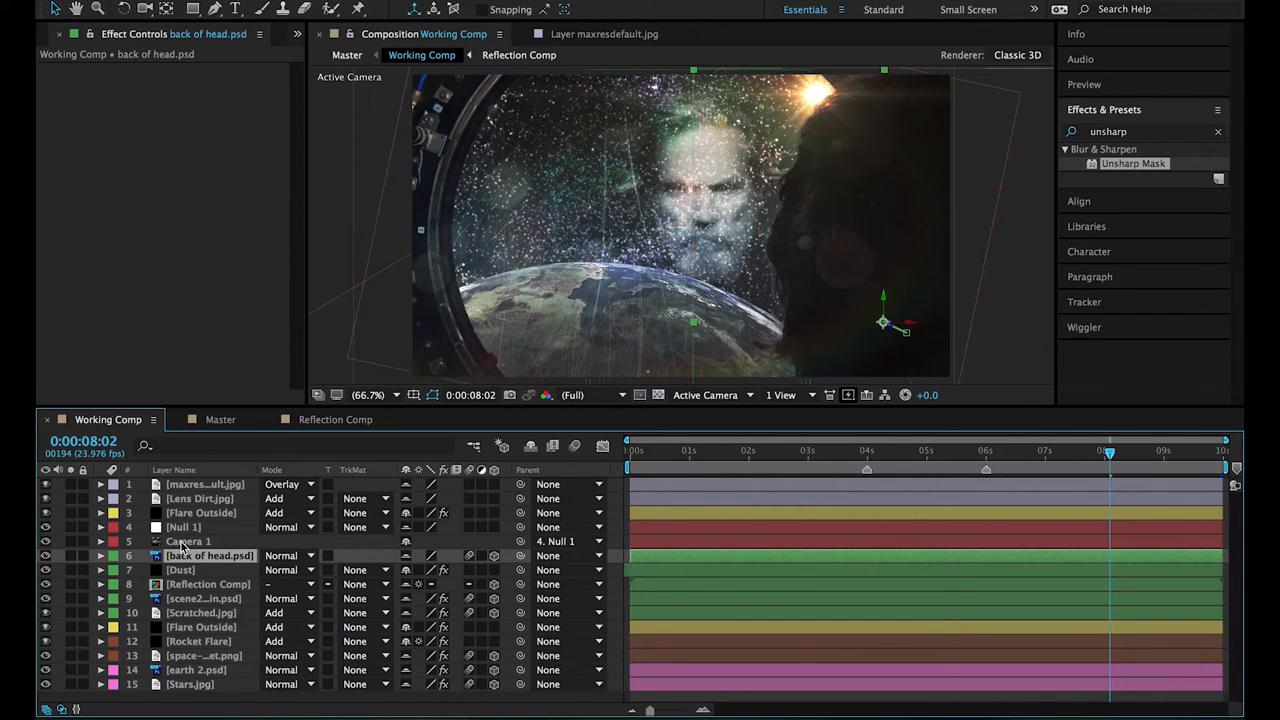
Inspect the Flare Outside layer and select the Lens Dirt layer in Add mode.
{"action": "left_click", "coordinate": [200, 512]}
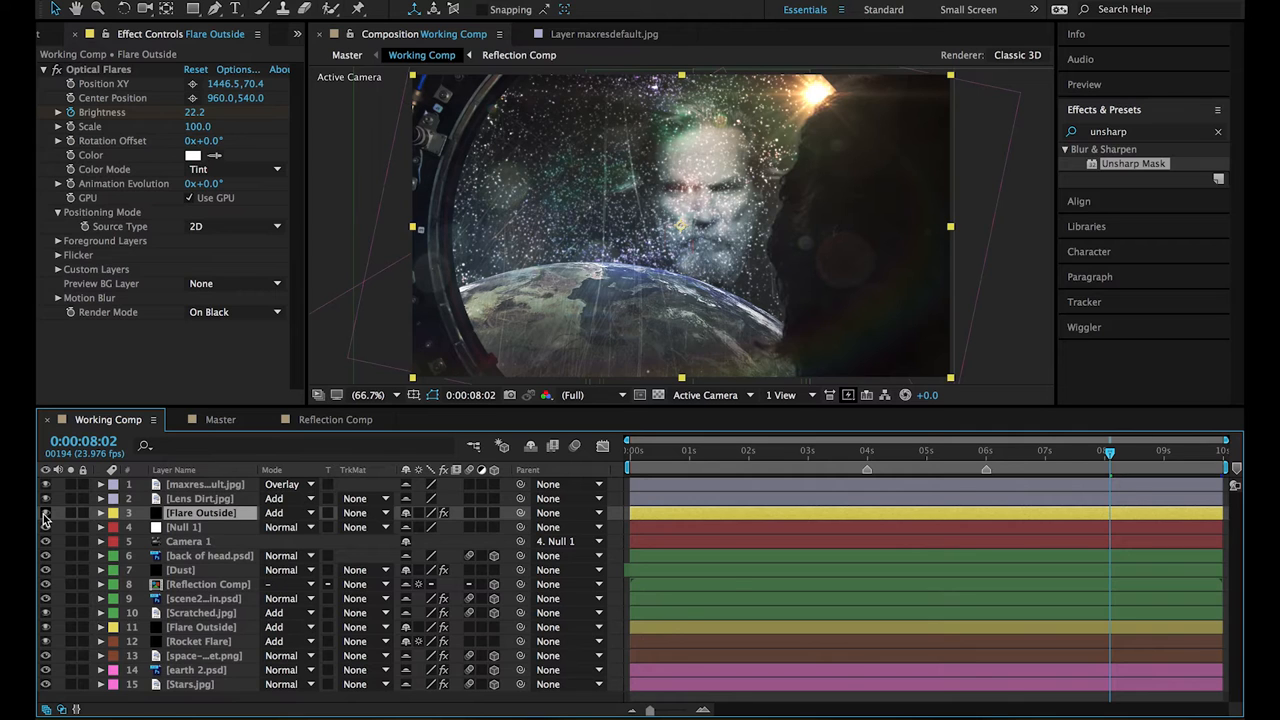
{"action": "left_click", "coordinate": [44, 512]}
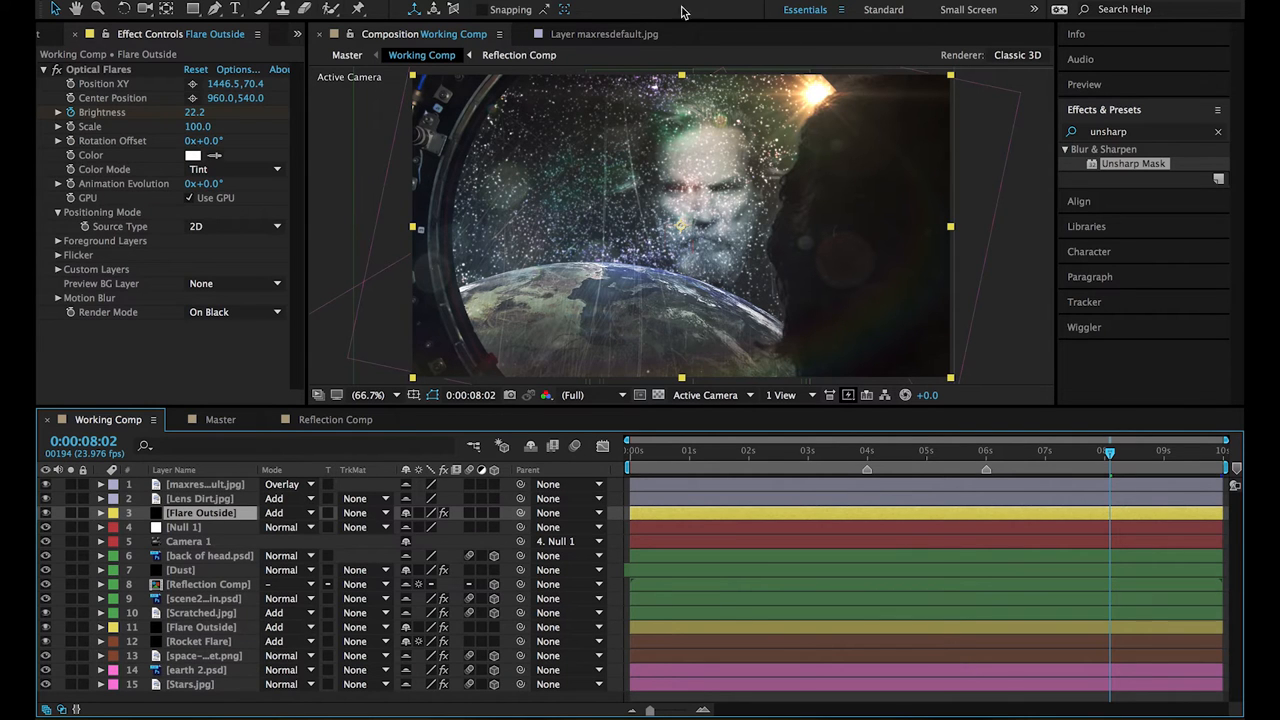
{"action": "mouse_move", "coordinate": [796, 260]}
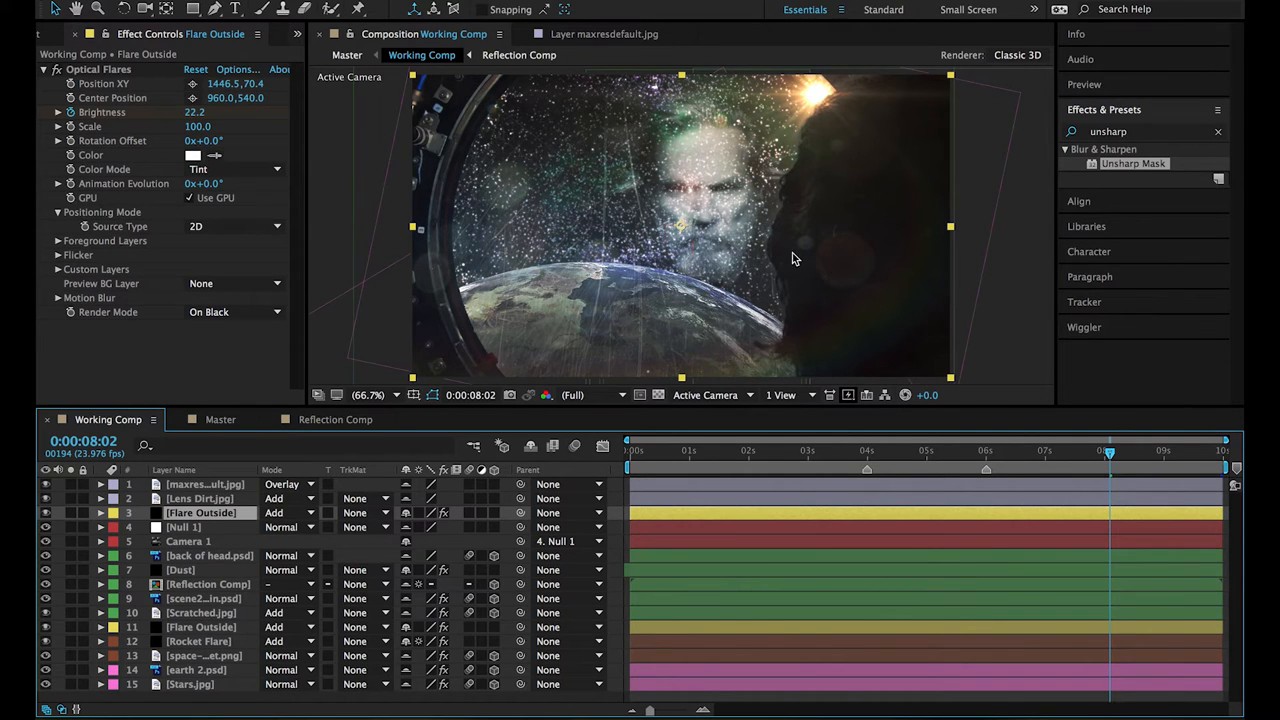
{"action": "left_click", "coordinate": [198, 498]}
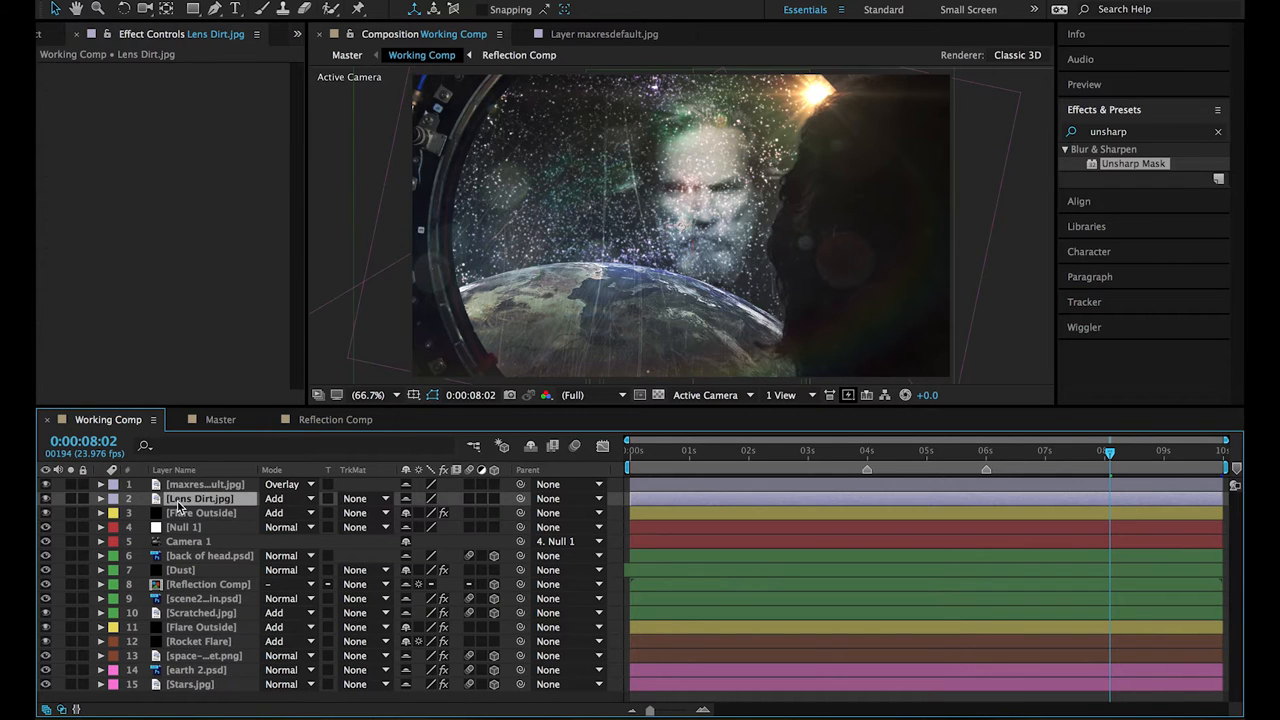
{"action": "left_click", "coordinate": [44, 498]}
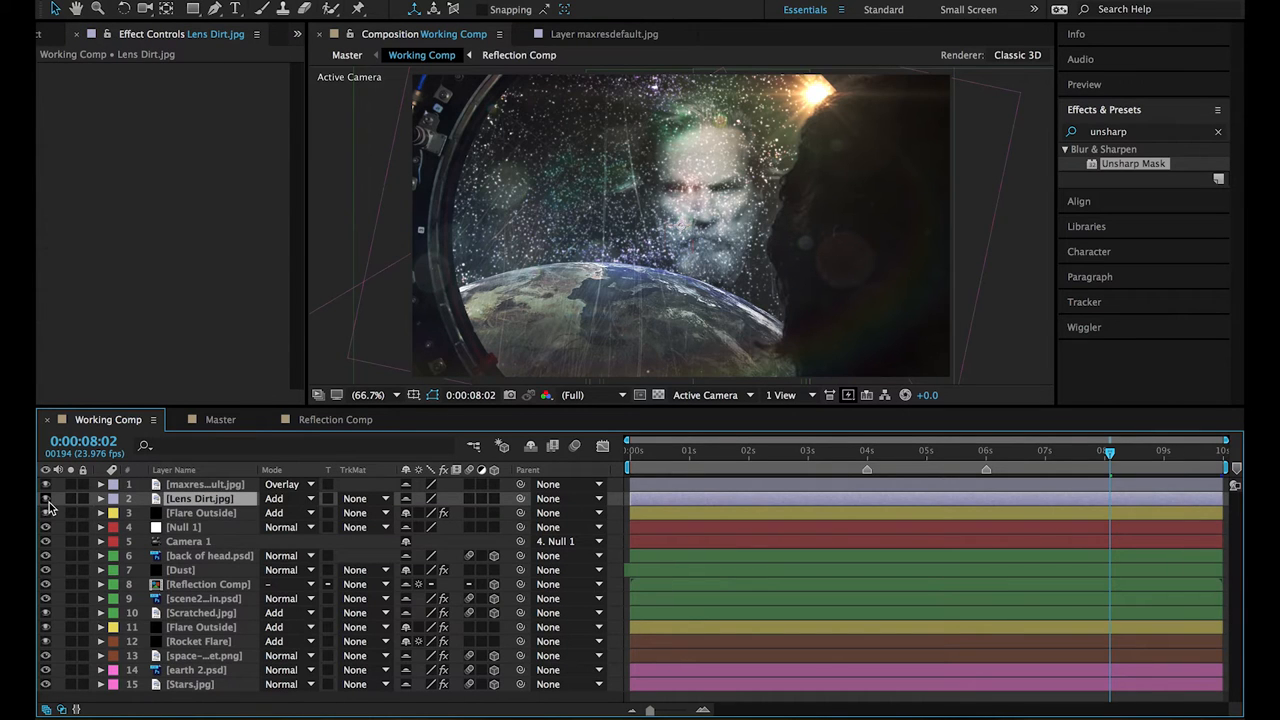
{"action": "left_click", "coordinate": [44, 498]}
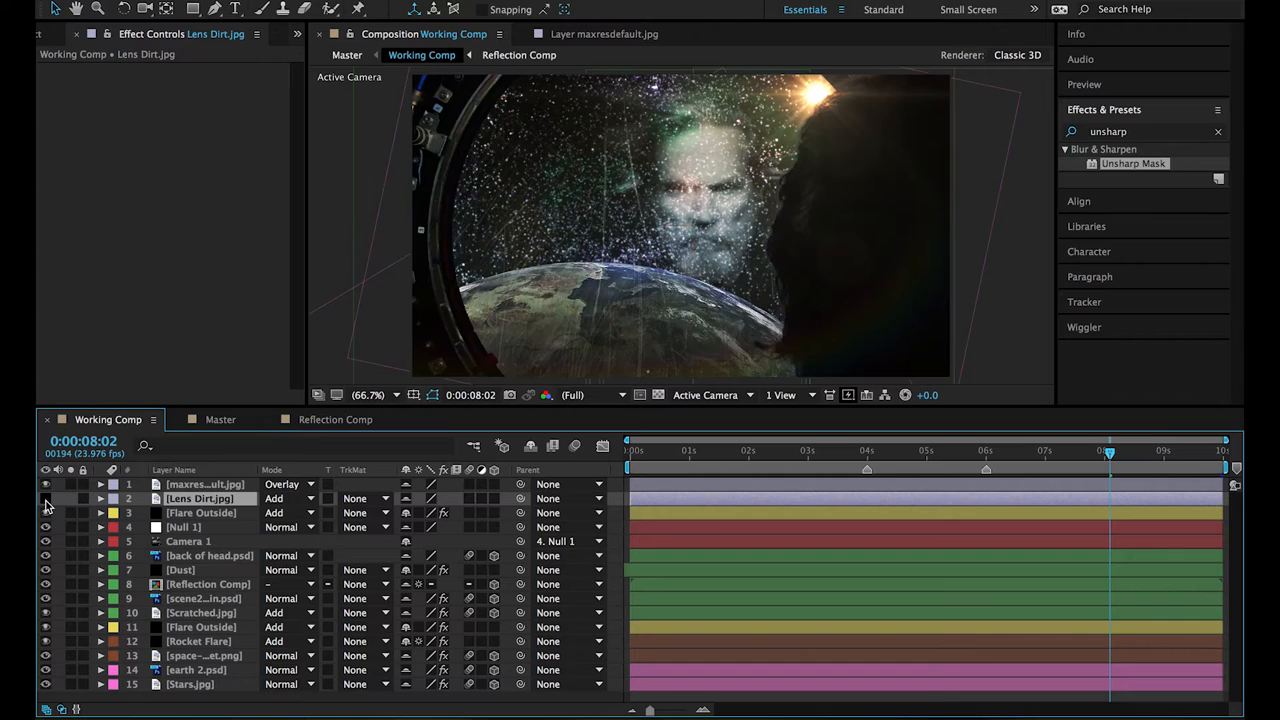
{"action": "left_click", "coordinate": [44, 484]}
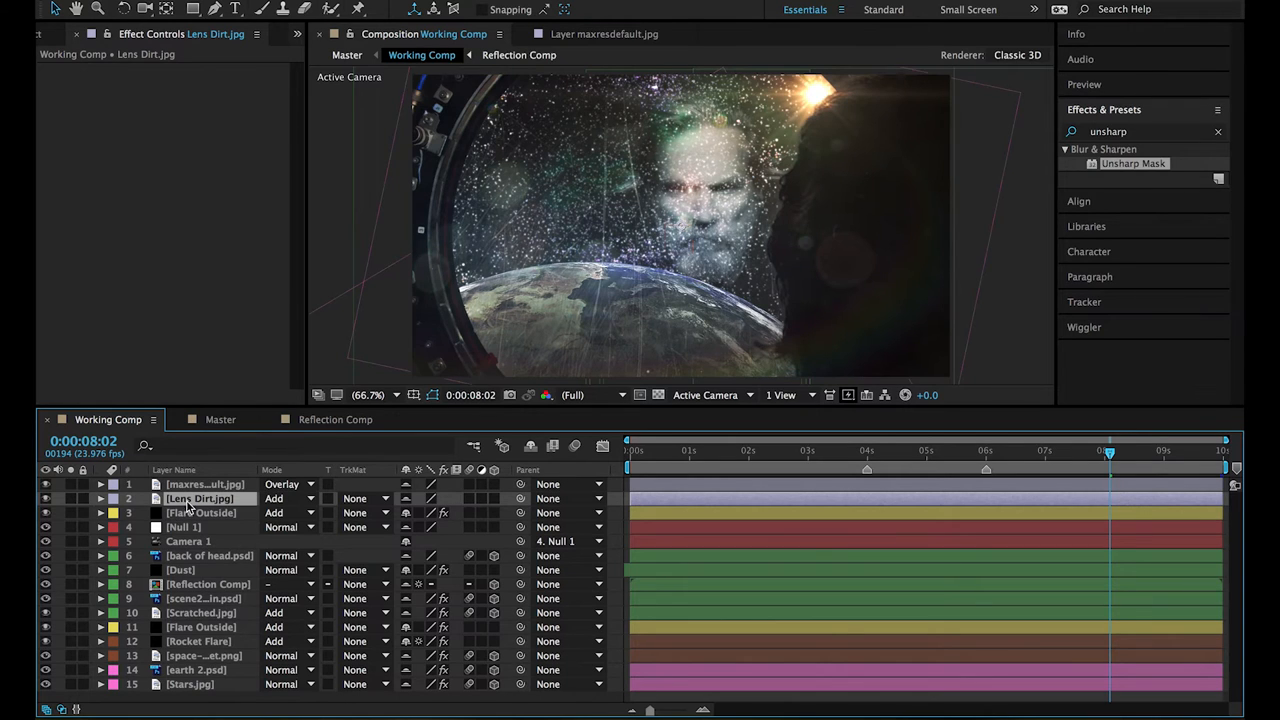
{"action": "double_click", "coordinate": [200, 498]}
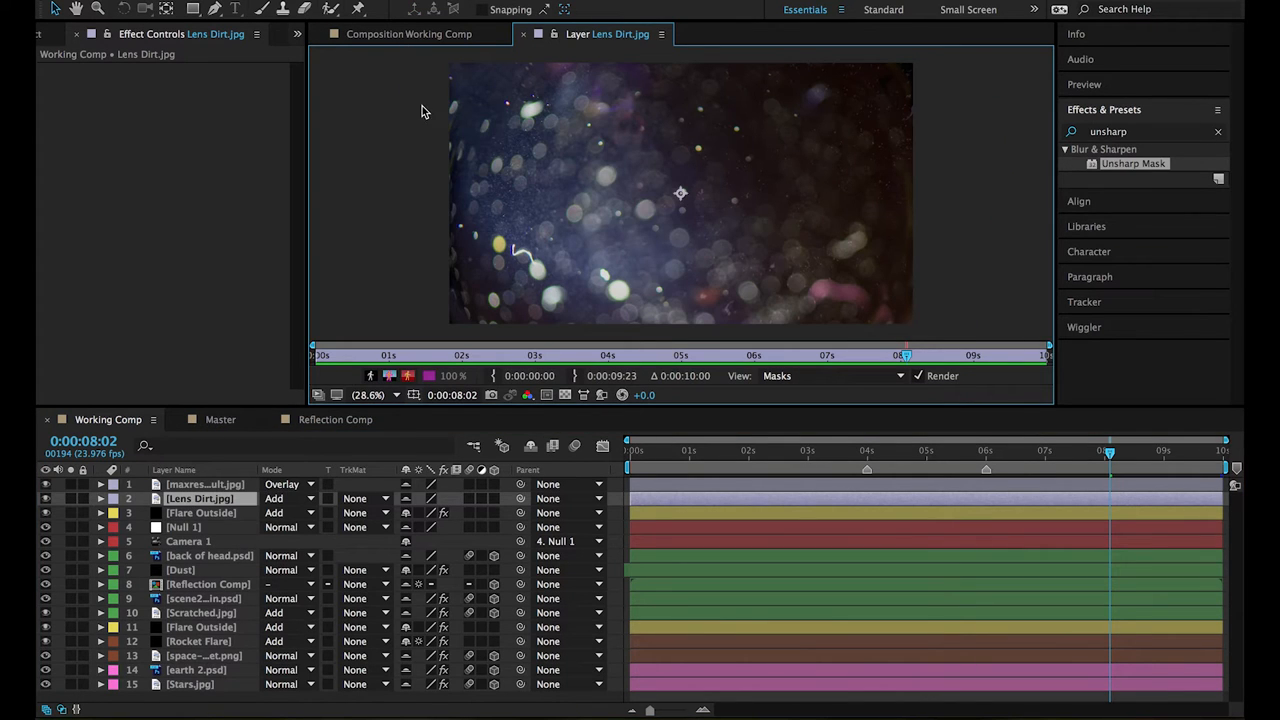
{"action": "mouse_move", "coordinate": [444, 112]}
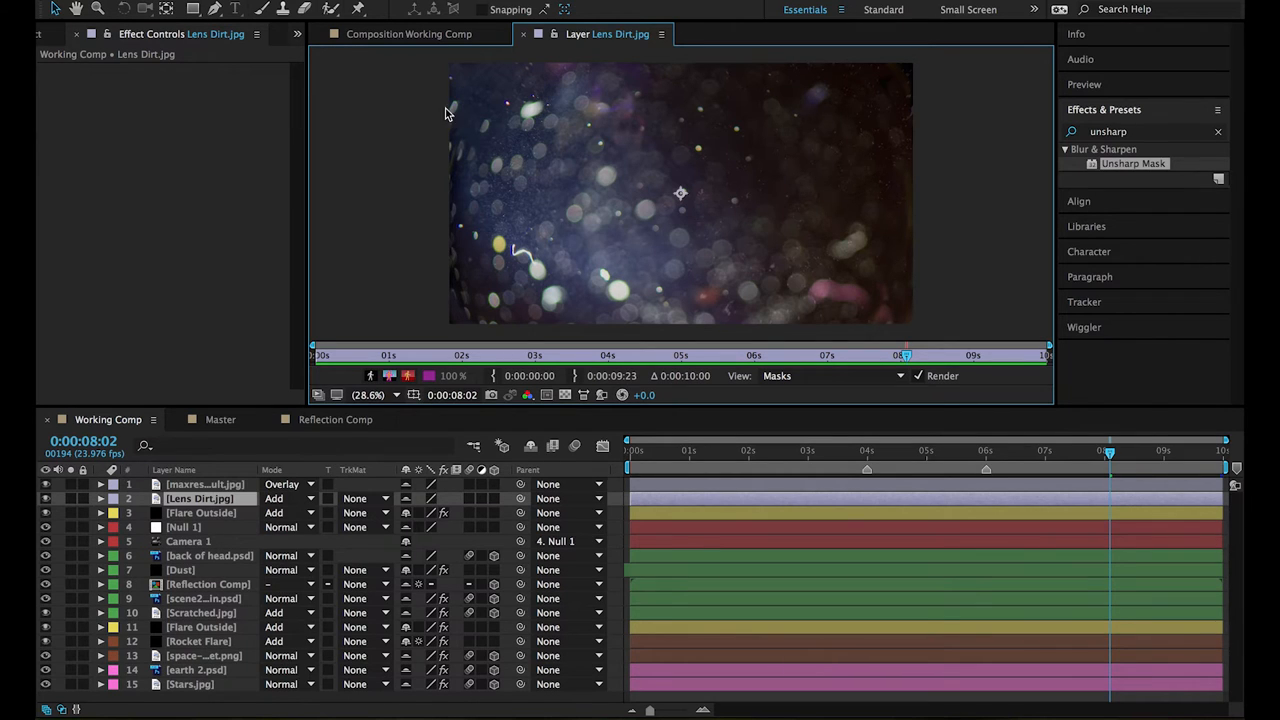
{"action": "mouse_move", "coordinate": [558, 140]}
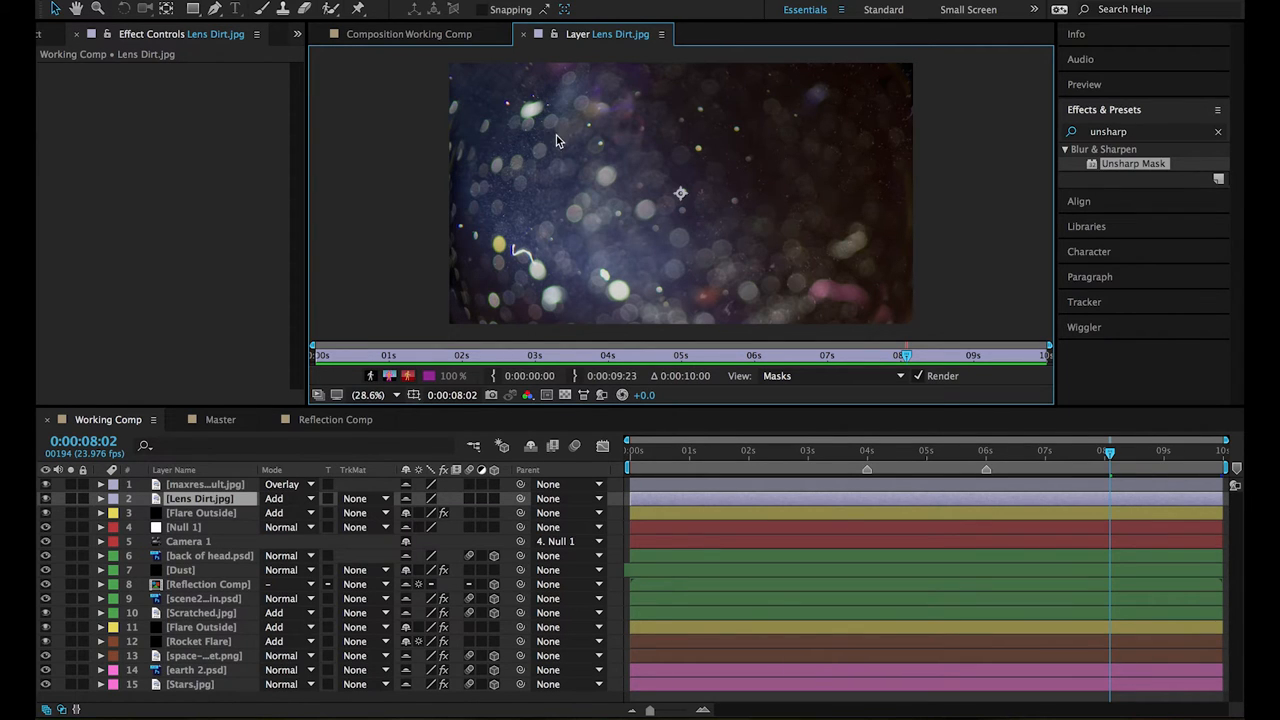
{"action": "mouse_move", "coordinate": [564, 192]}
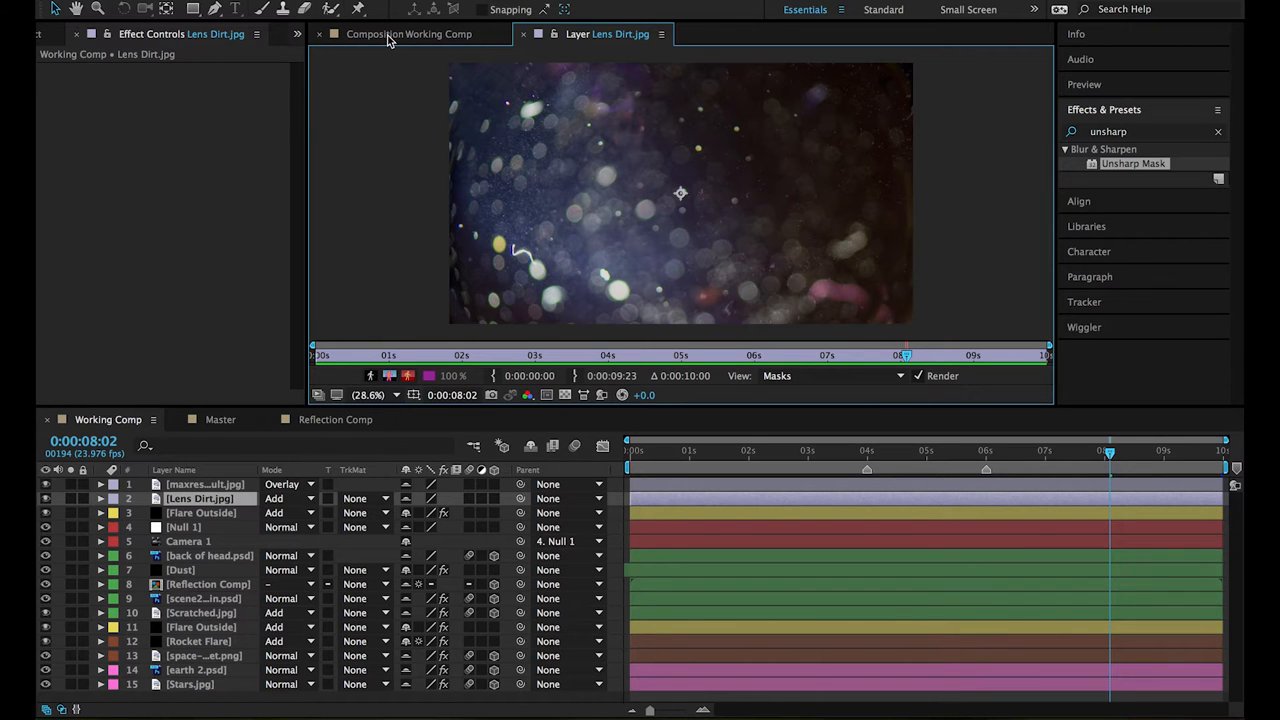
{"action": "left_click", "coordinate": [408, 32]}
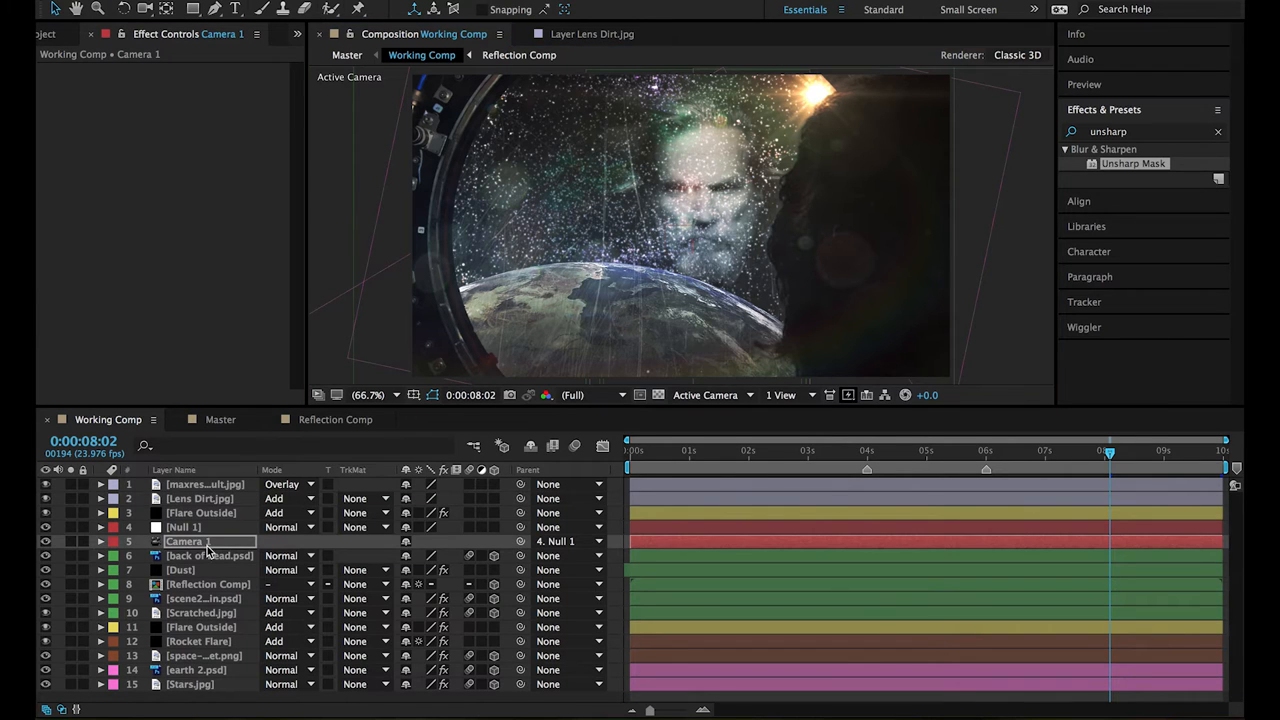
{"action": "mouse_move", "coordinate": [672, 276]}
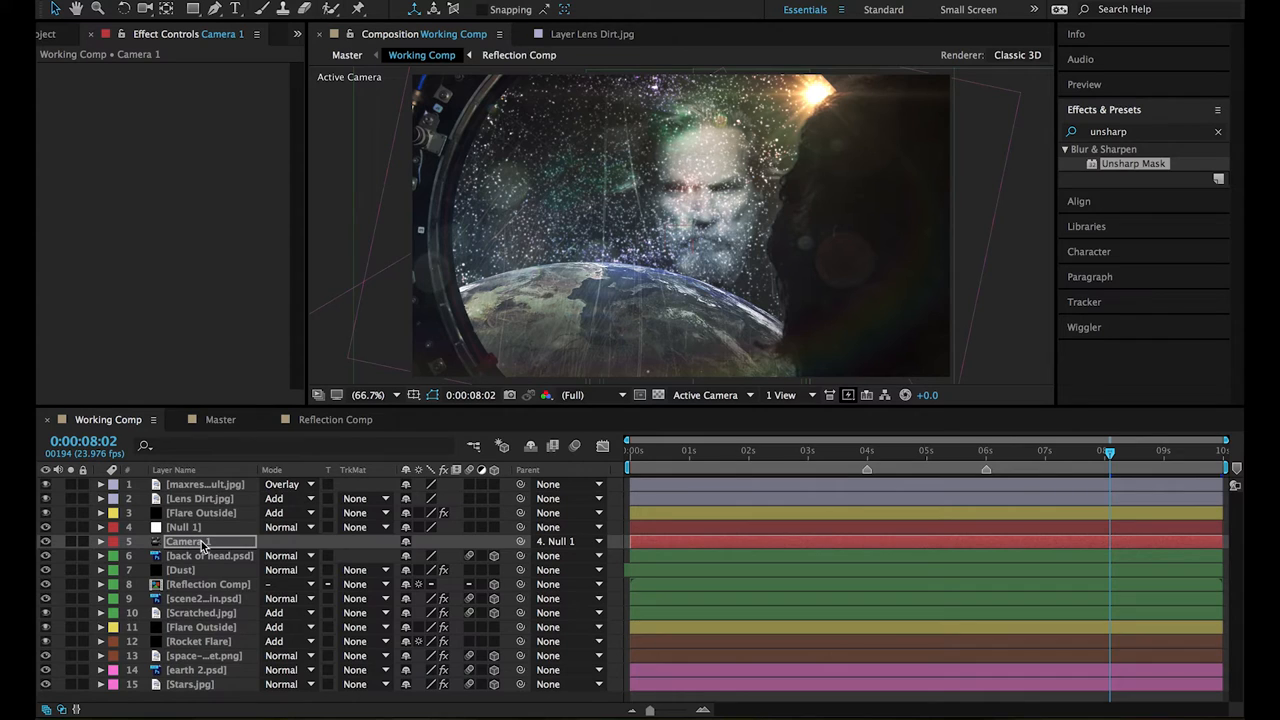
Turn Camera 1's Depth of Field back on with the 1616.7 px focus distance.
{"action": "left_click", "coordinate": [100, 540]}
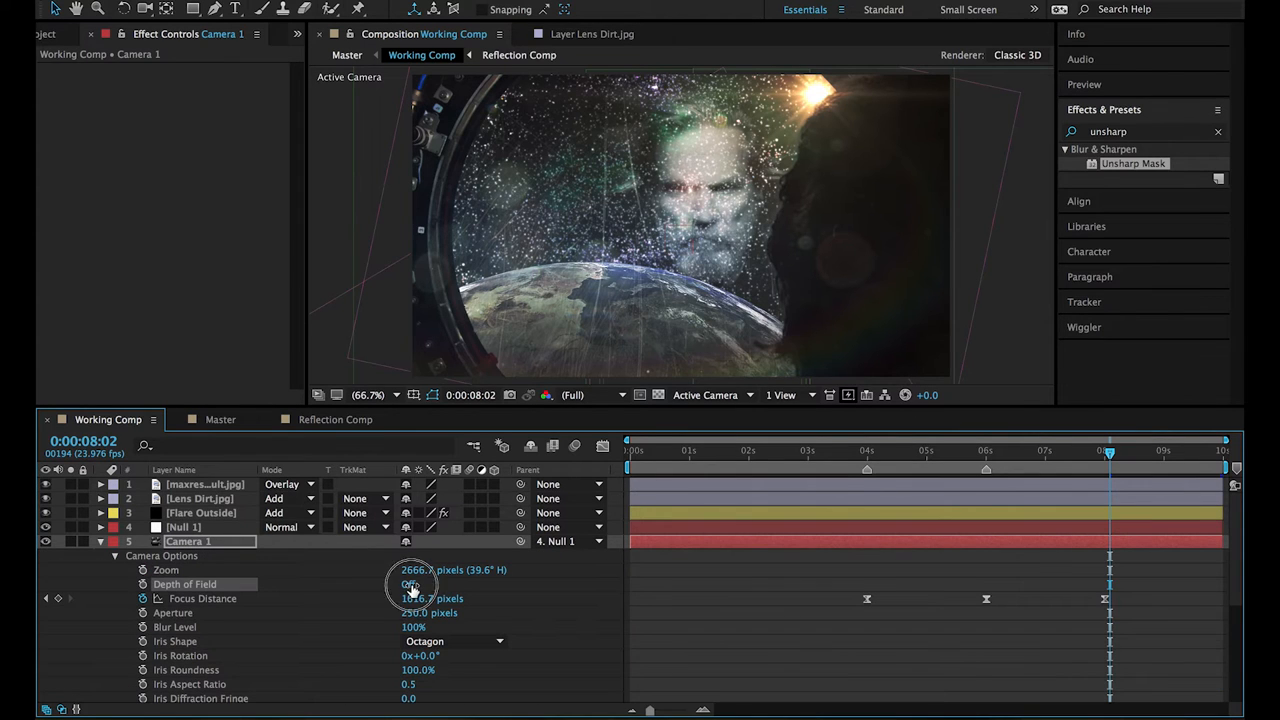
{"action": "left_click", "coordinate": [408, 584]}
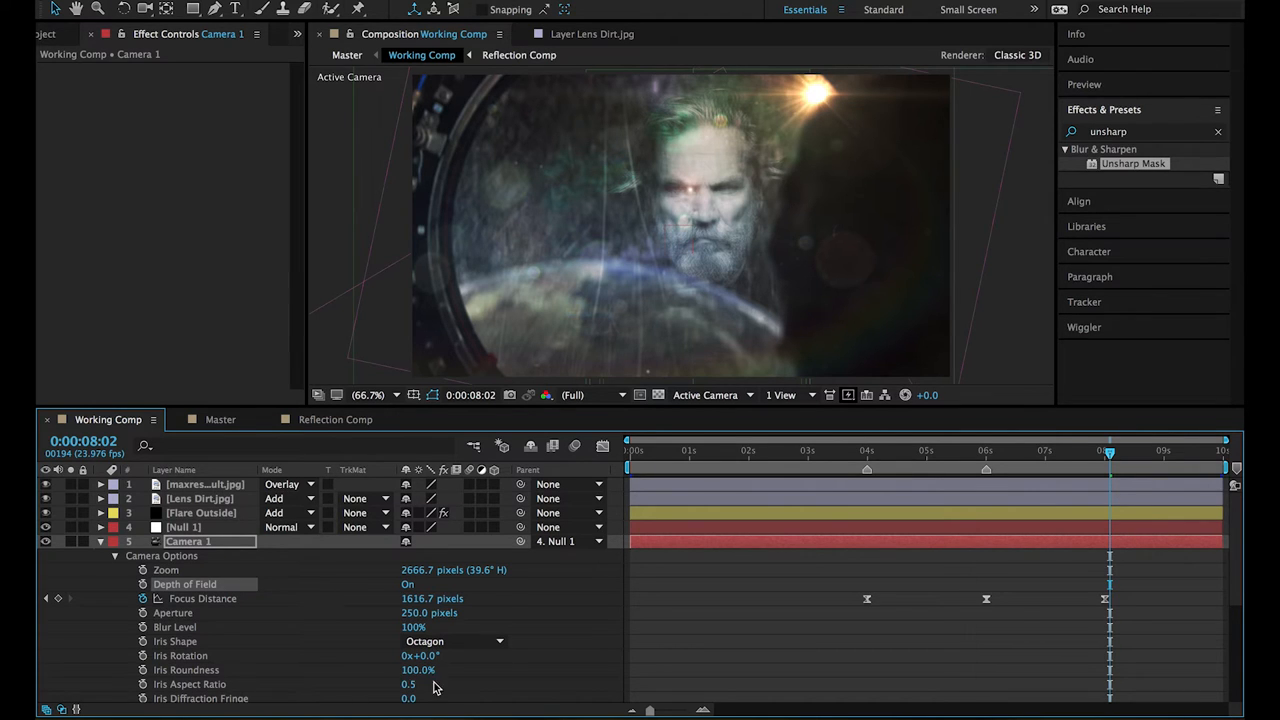
{"action": "mouse_move", "coordinate": [410, 690]}
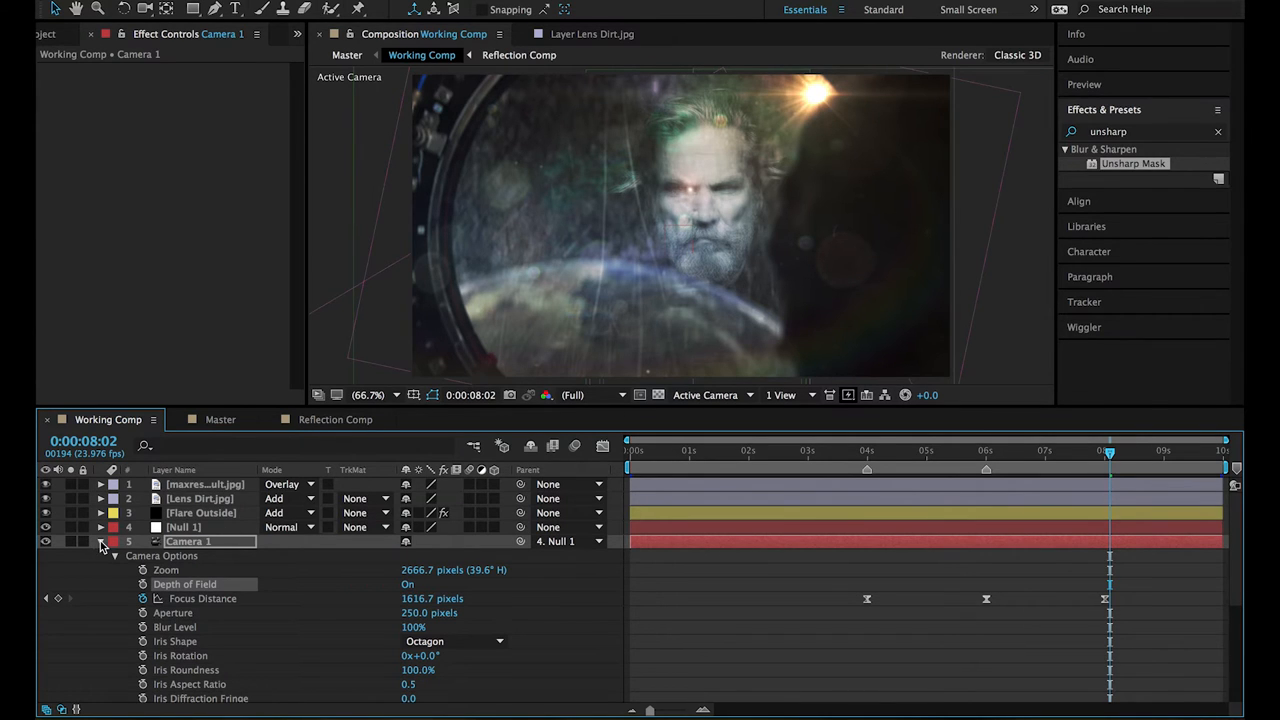
{"action": "left_click", "coordinate": [100, 540]}
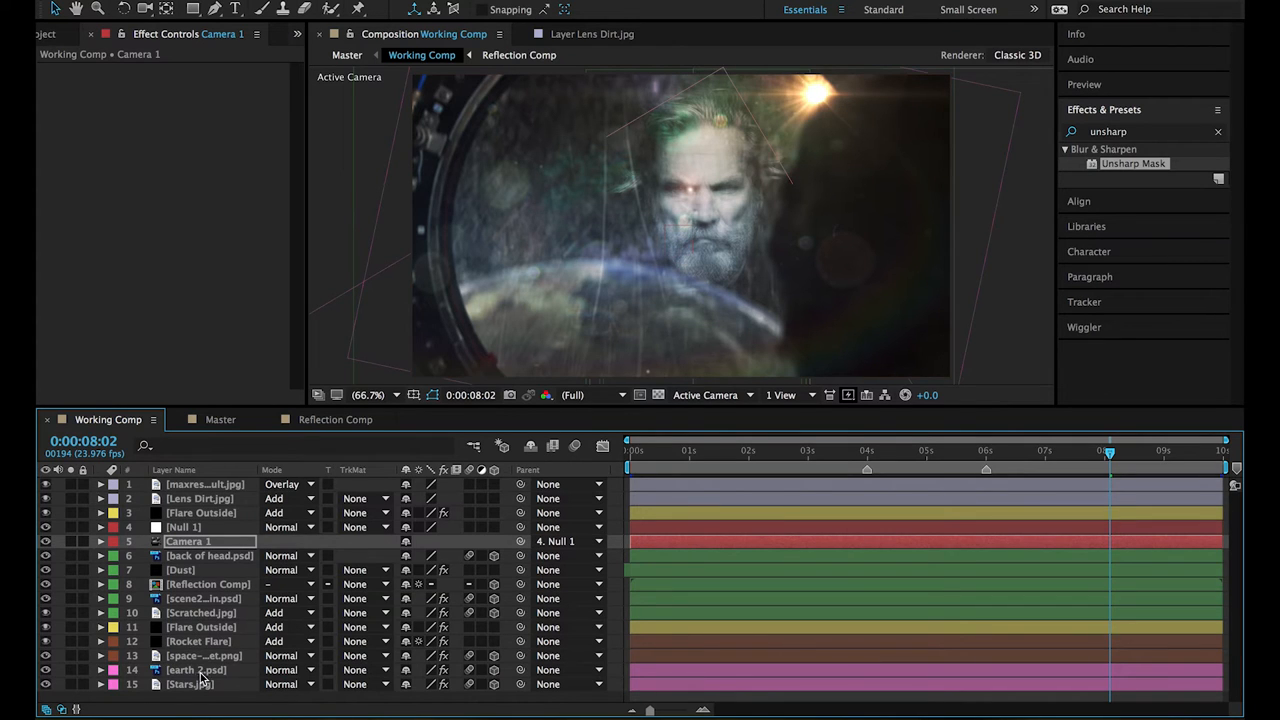
{"action": "mouse_move", "coordinate": [768, 458]}
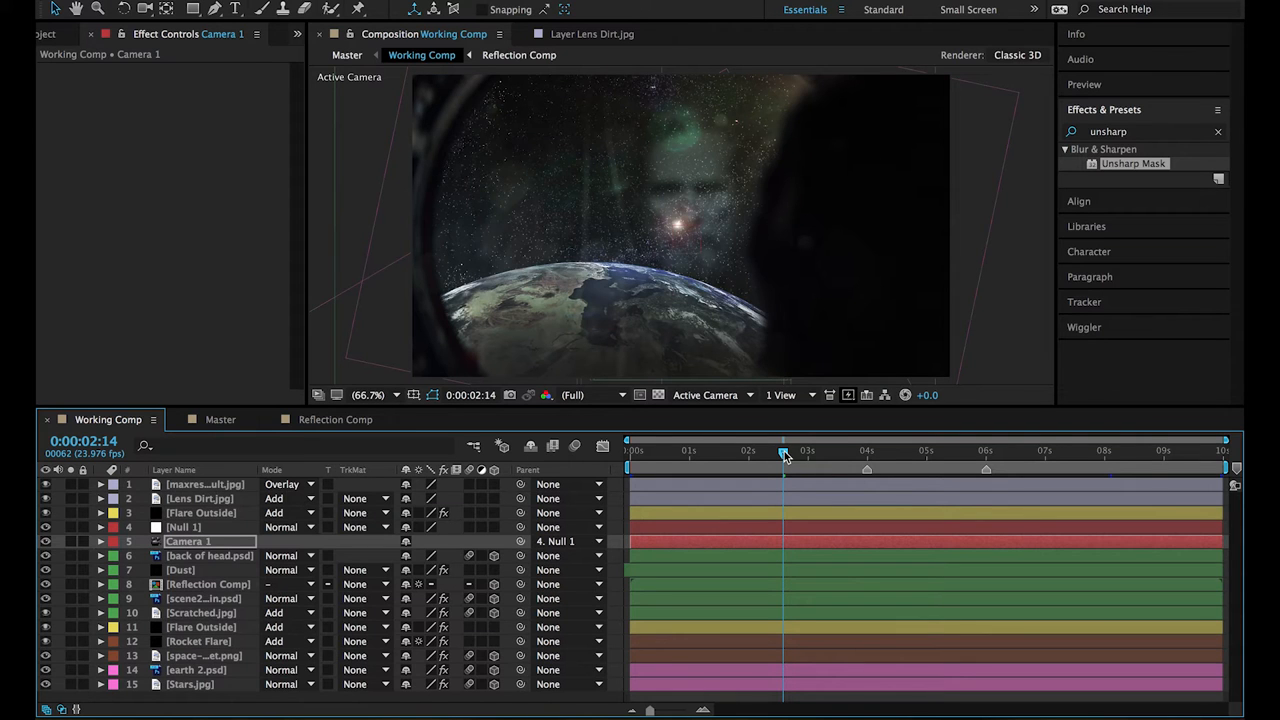
Move to 0:00:08:15, shy the non-flare layers and hide them from the timeline.
{"action": "left_click", "coordinate": [1140, 450]}
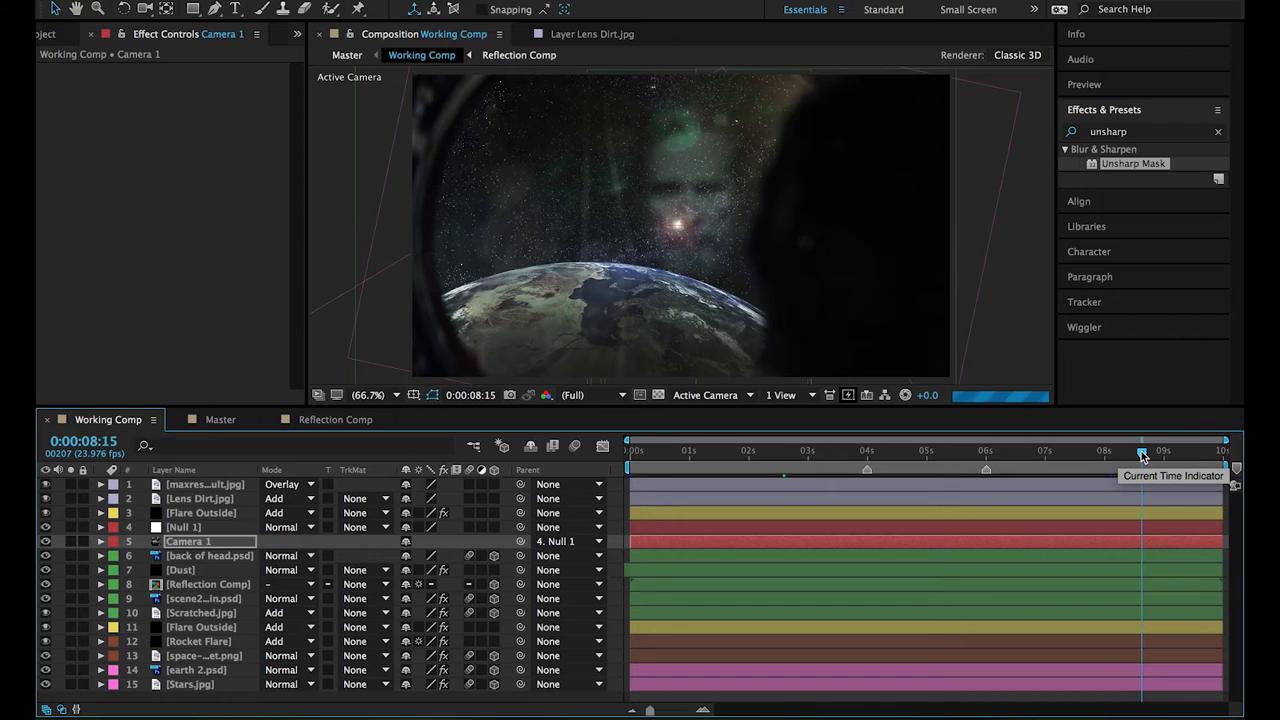
{"action": "mouse_move", "coordinate": [336, 522]}
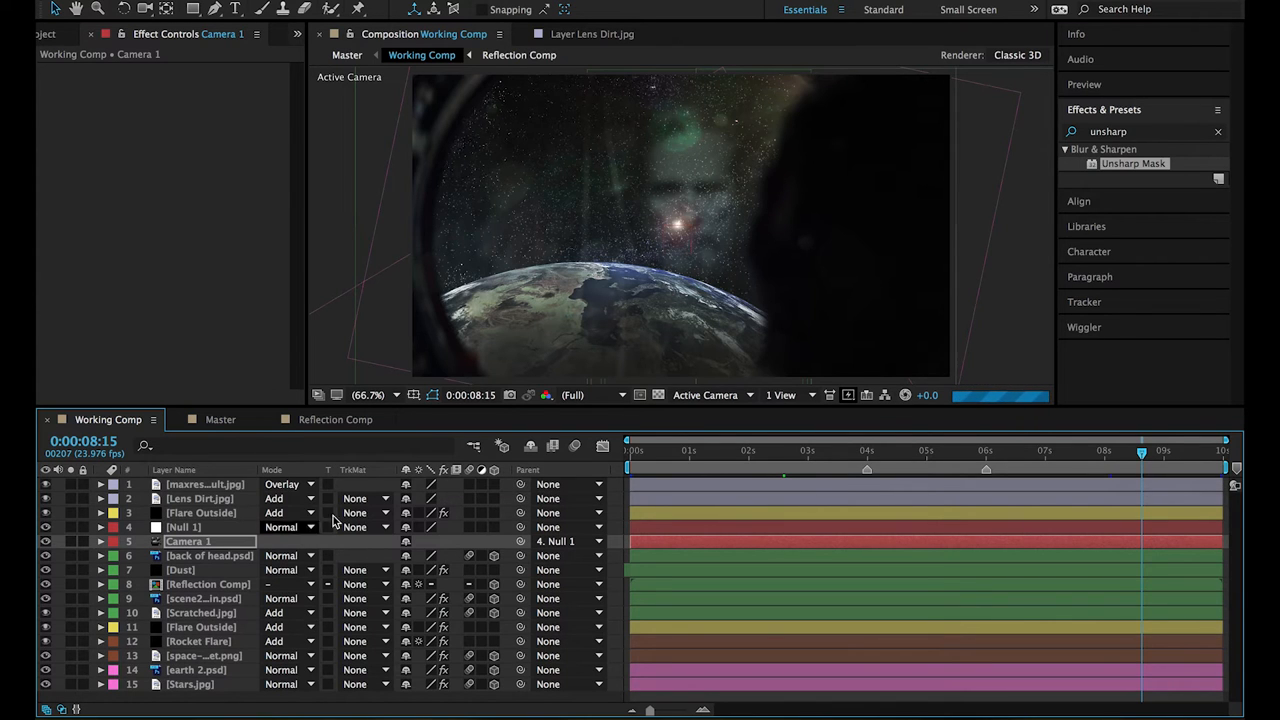
{"action": "left_click", "coordinate": [190, 684]}
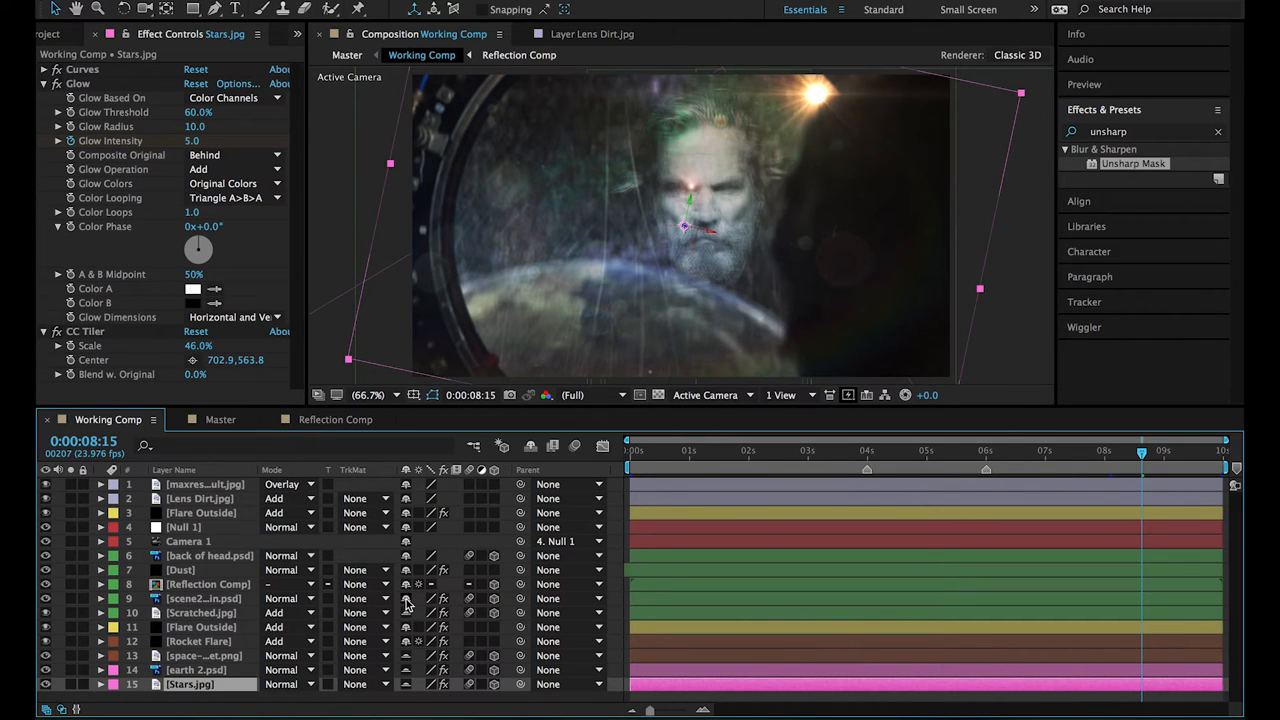
{"action": "left_click", "coordinate": [204, 598]}
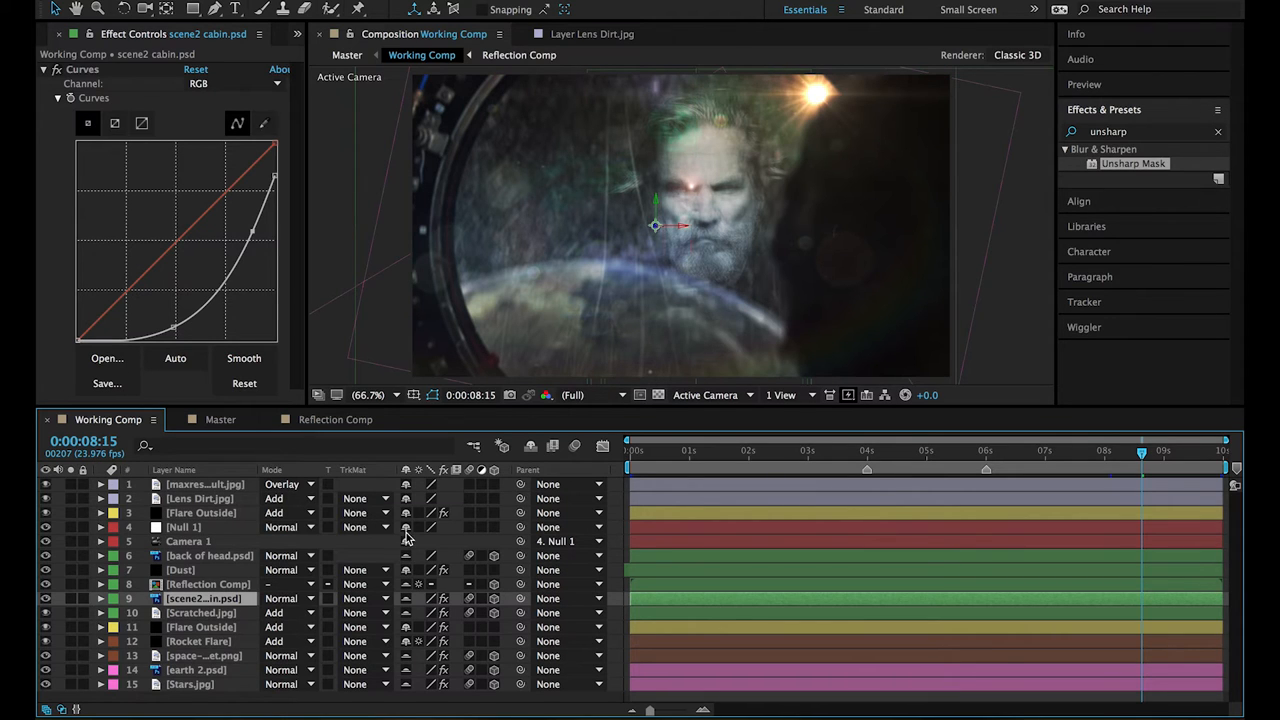
{"action": "mouse_move", "coordinate": [404, 528]}
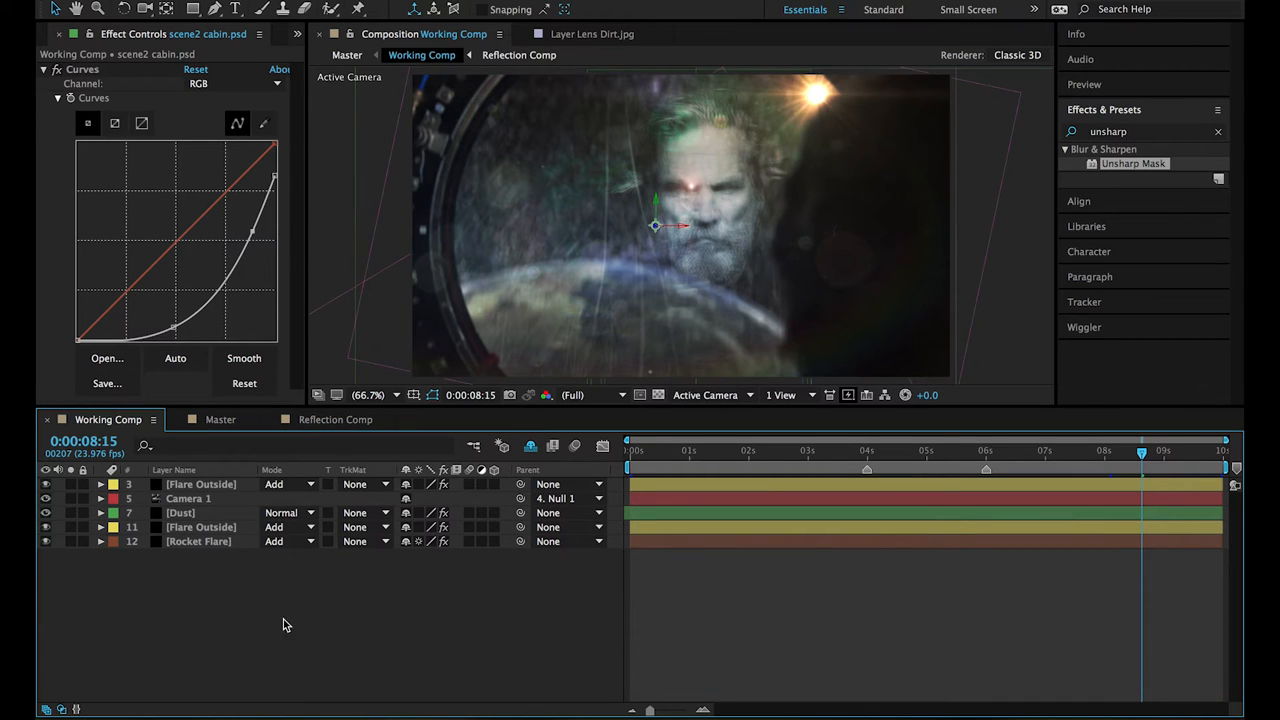
{"action": "right_click", "coordinate": [288, 620]}
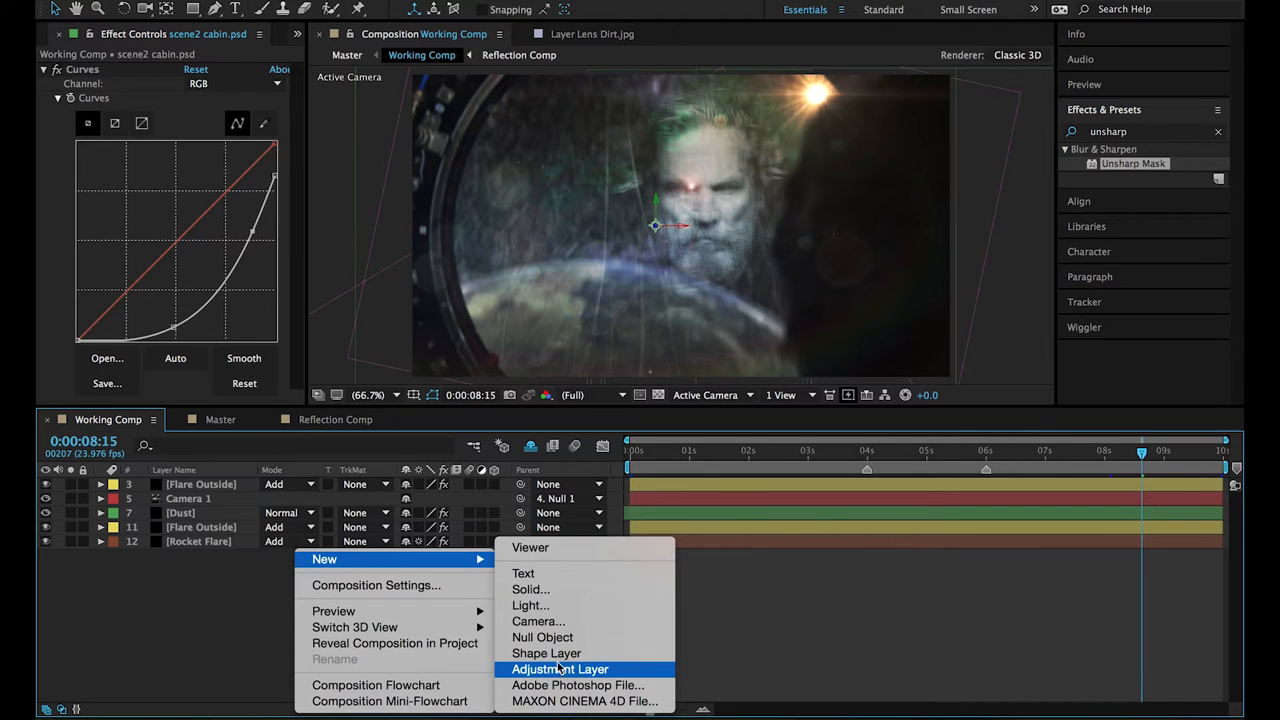
Add a new adjustment layer named 'Checkbox' at the top of the comp.
{"action": "left_click", "coordinate": [560, 668]}
{"action": "type", "text": "C"}
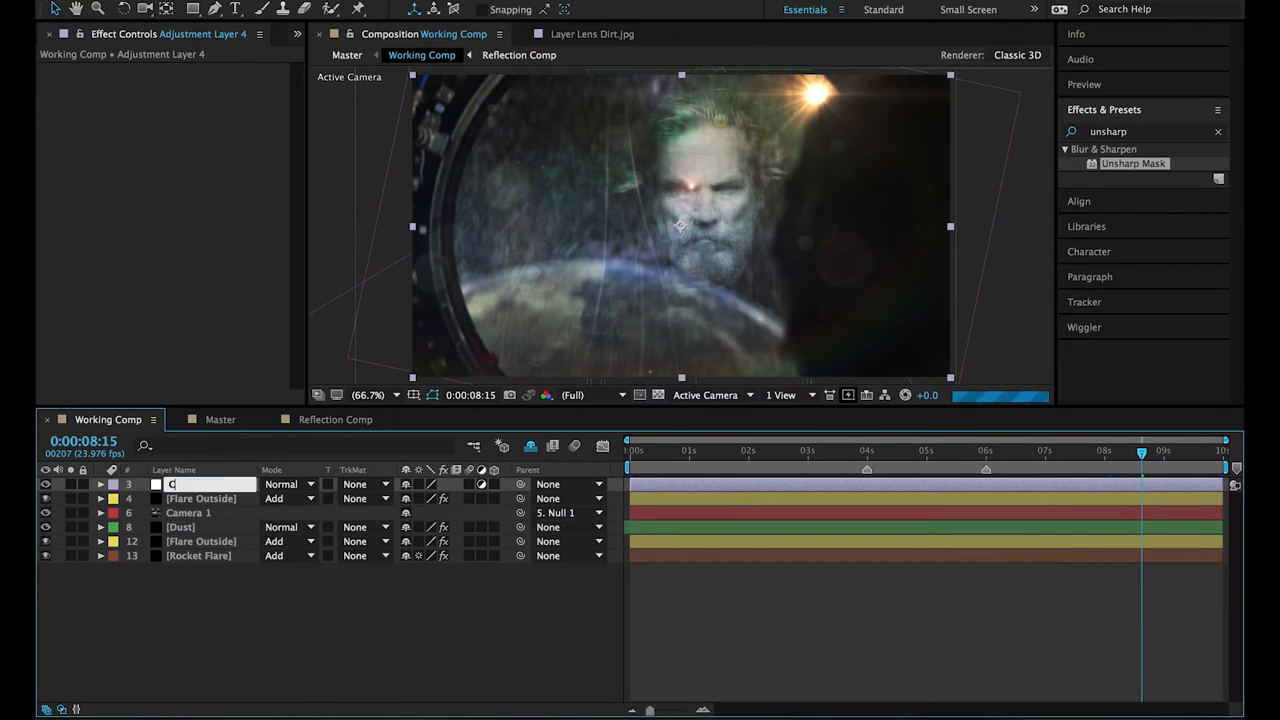
{"action": "type", "text": "heckbox"}
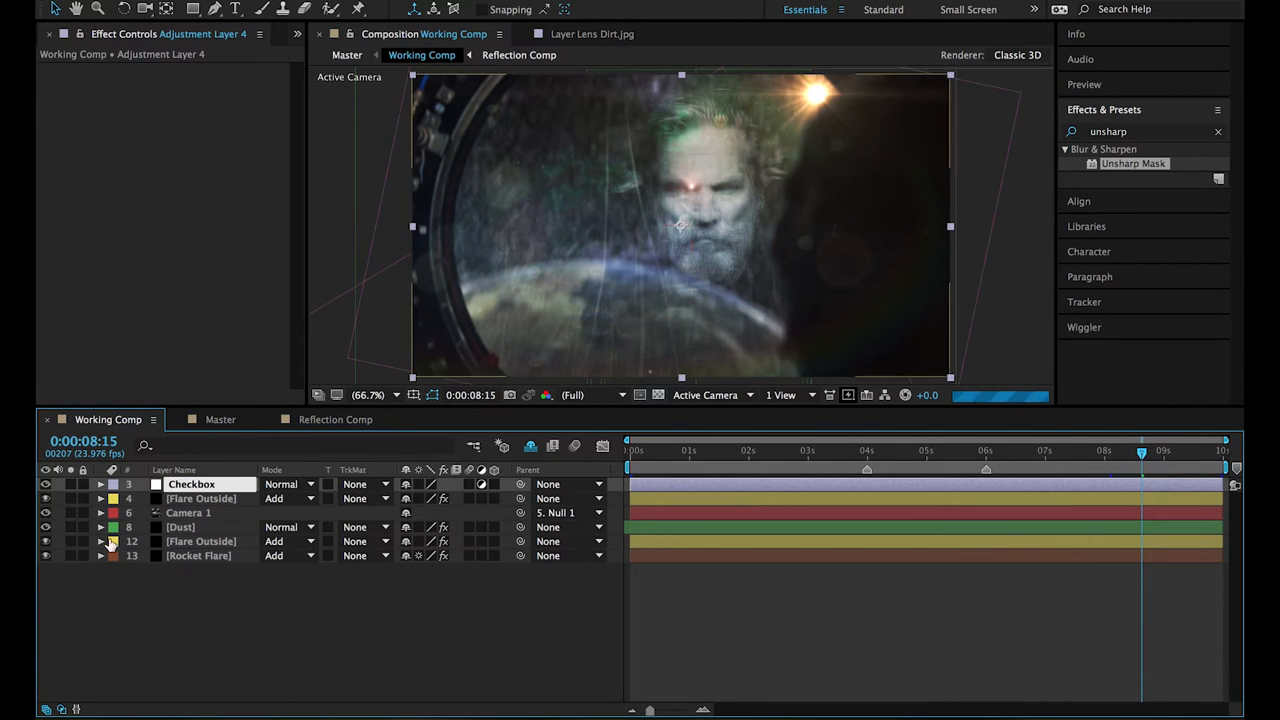
{"action": "left_click", "coordinate": [192, 484]}
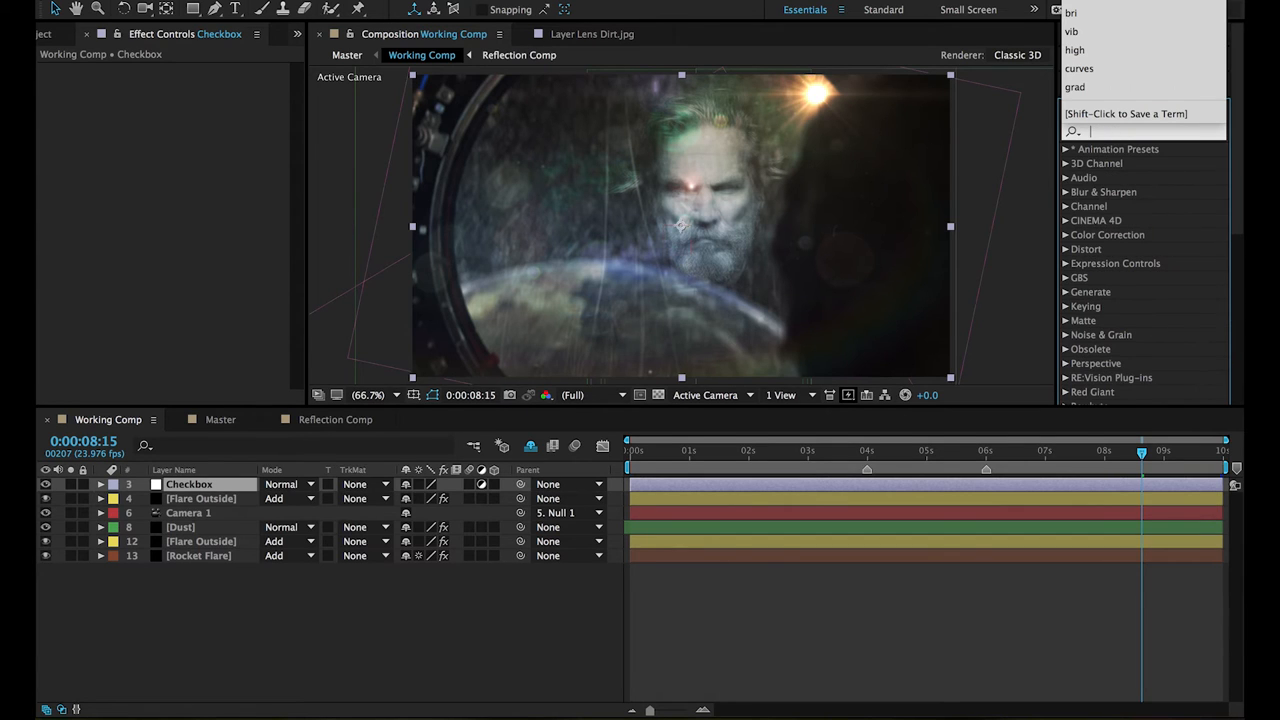
{"action": "mouse_move", "coordinate": [1064, 270]}
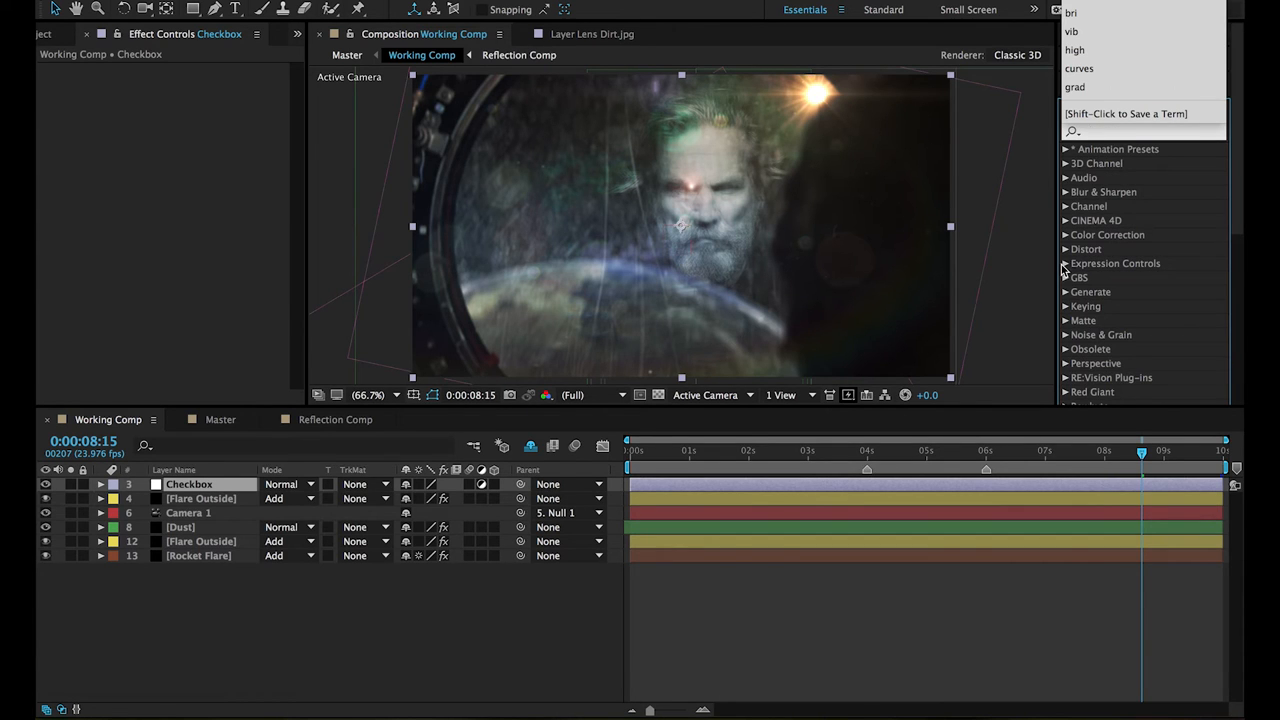
Apply a Checkbox Control effect to the Checkbox layer and reveal its Checkbox property.
{"action": "left_click", "coordinate": [1066, 264]}
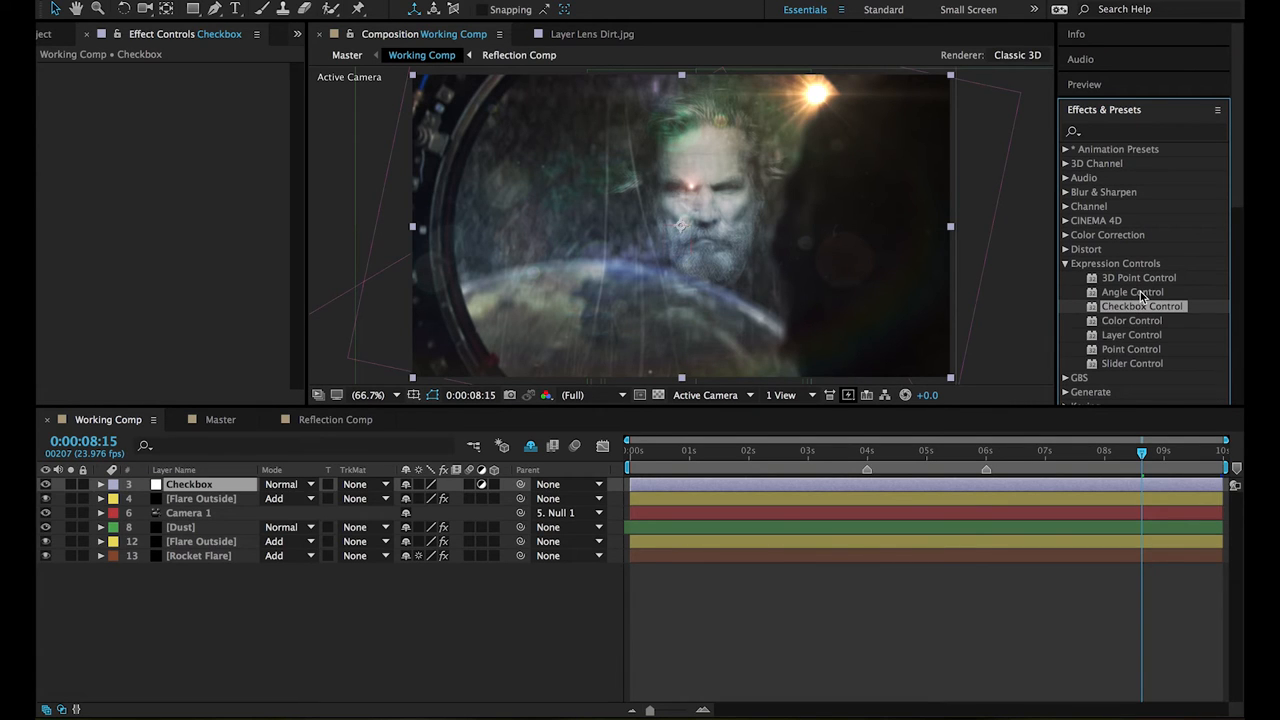
{"action": "mouse_move", "coordinate": [1128, 340]}
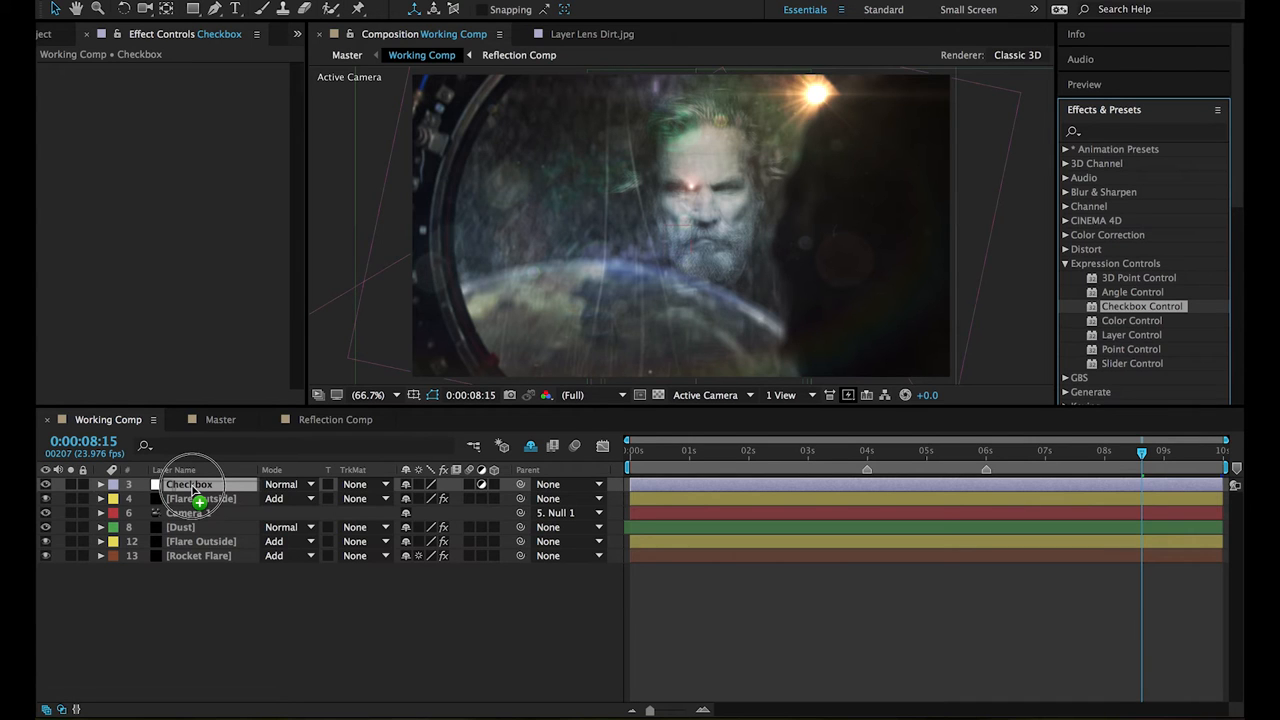
{"action": "left_click", "coordinate": [188, 484]}
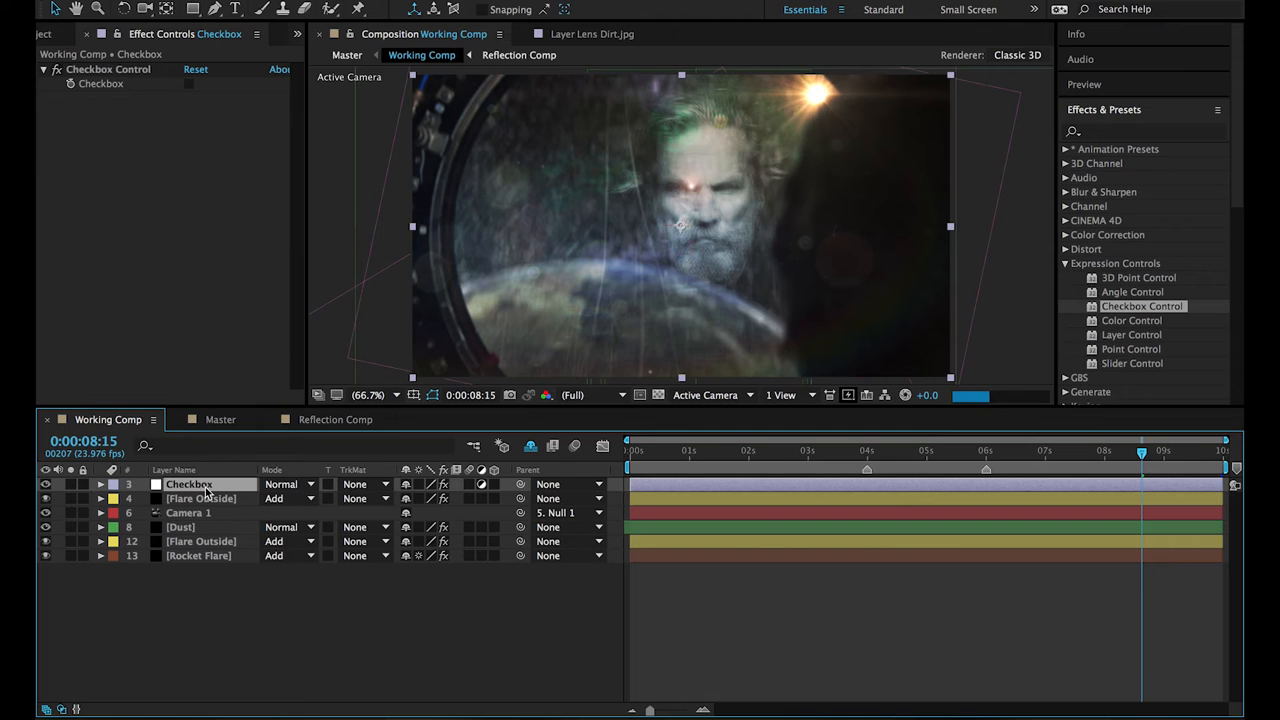
{"action": "left_click", "coordinate": [100, 484]}
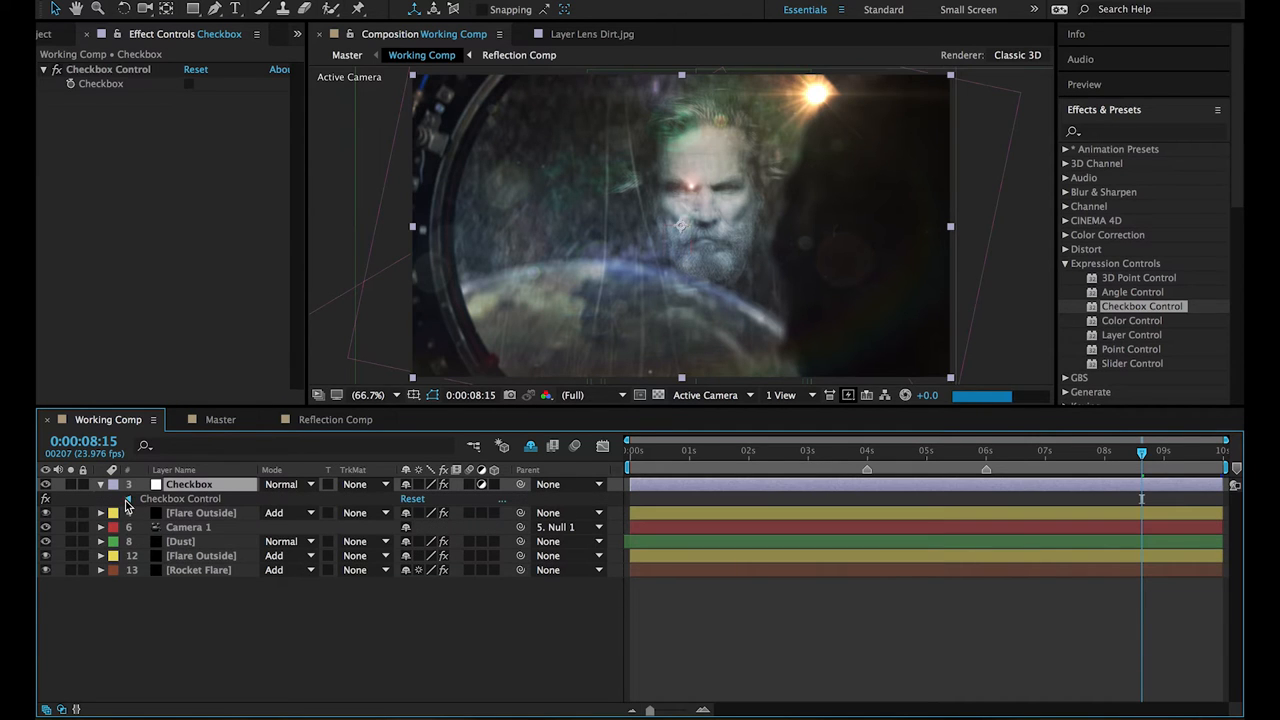
{"action": "left_click", "coordinate": [128, 498]}
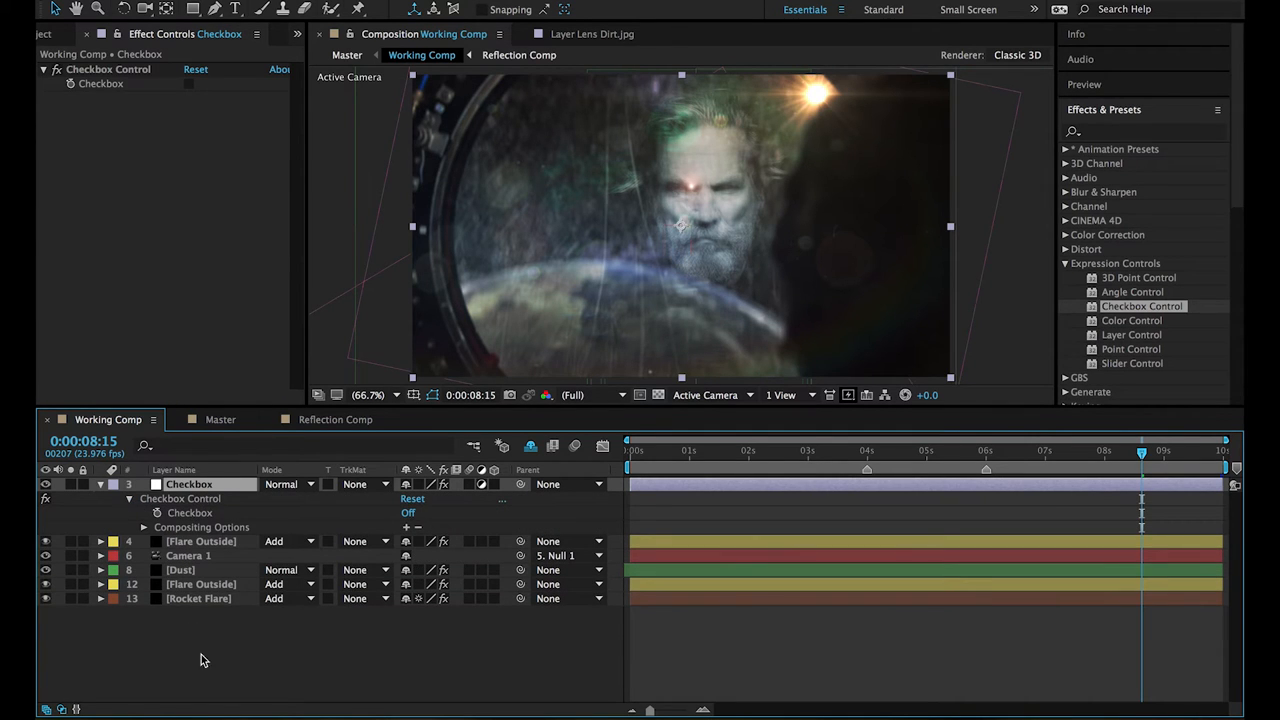
{"action": "mouse_move", "coordinate": [424, 660]}
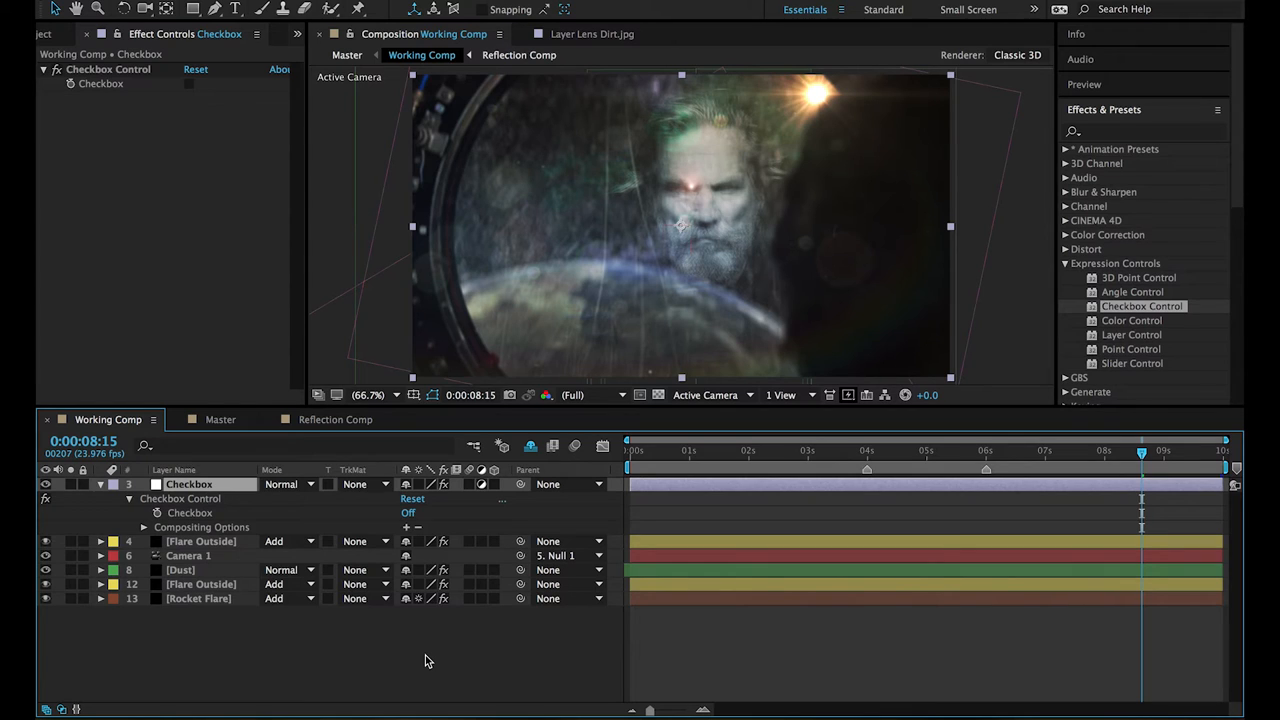
{"action": "mouse_move", "coordinate": [184, 614]}
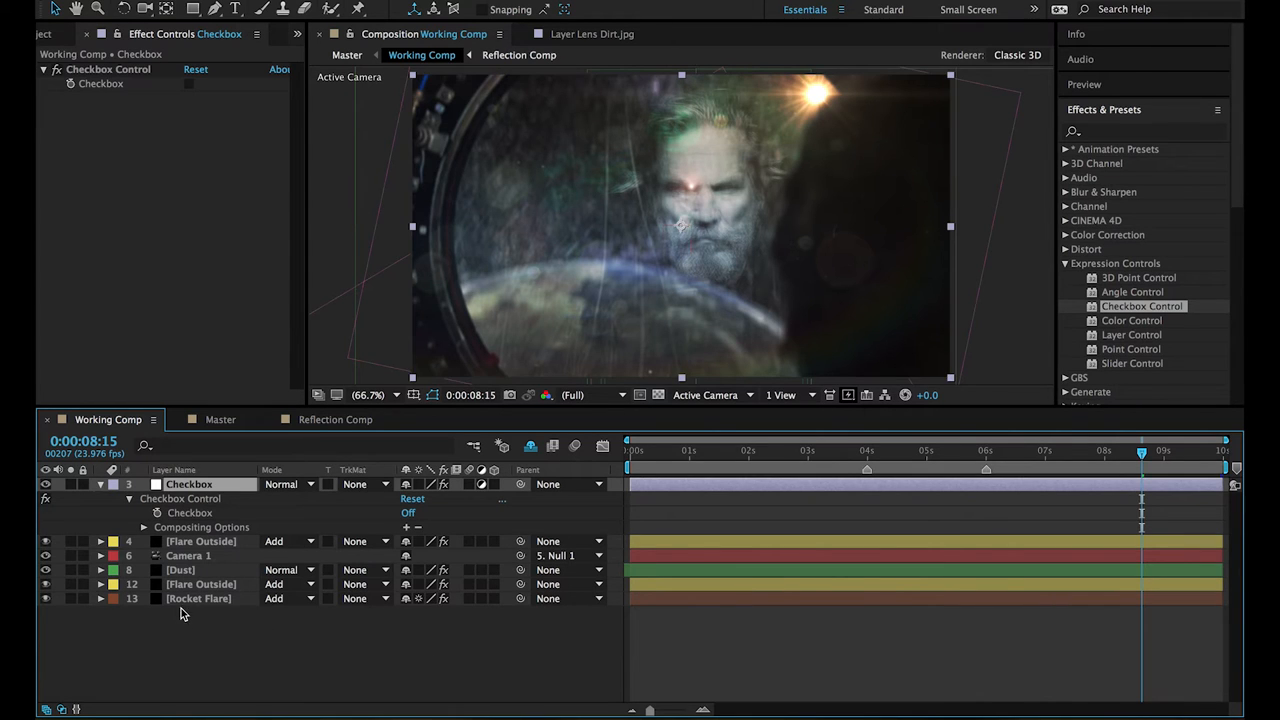
Link Camera 1's Depth of Field by expression to the Checkbox layer's Checkbox Control.
{"action": "left_click", "coordinate": [188, 556]}
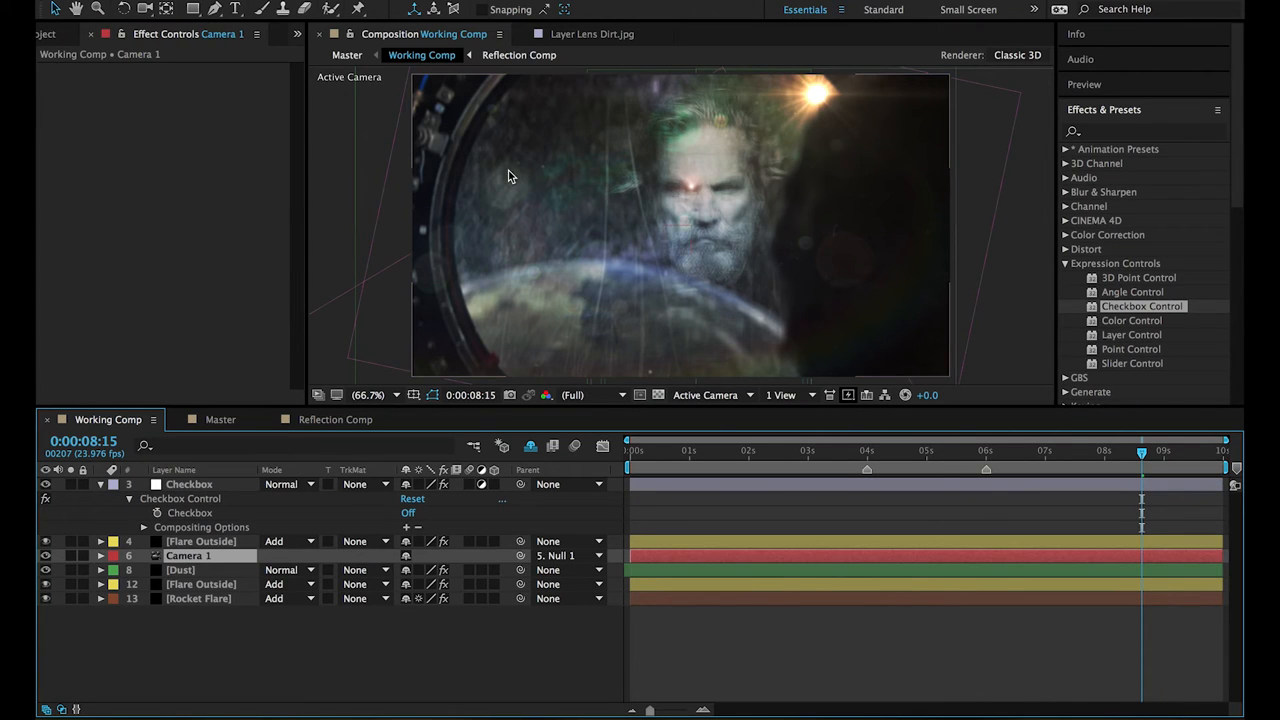
{"action": "mouse_move", "coordinate": [616, 228]}
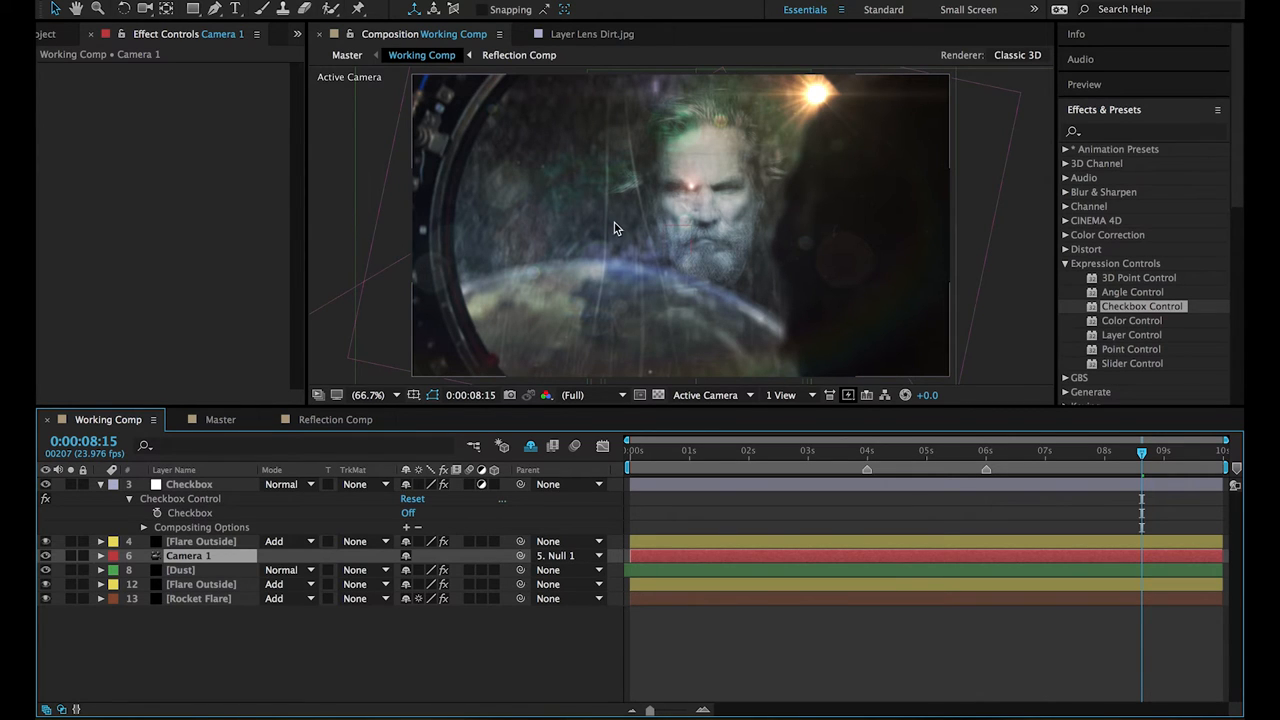
{"action": "mouse_move", "coordinate": [540, 248]}
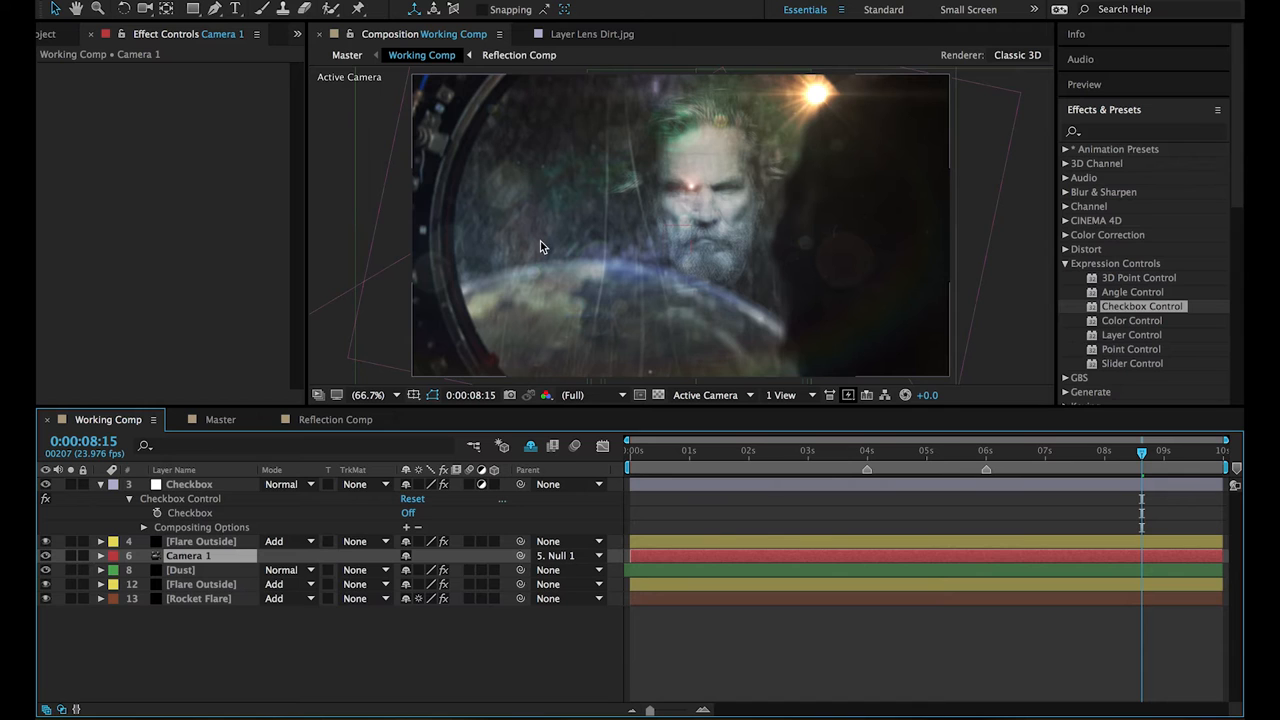
{"action": "left_click", "coordinate": [100, 556]}
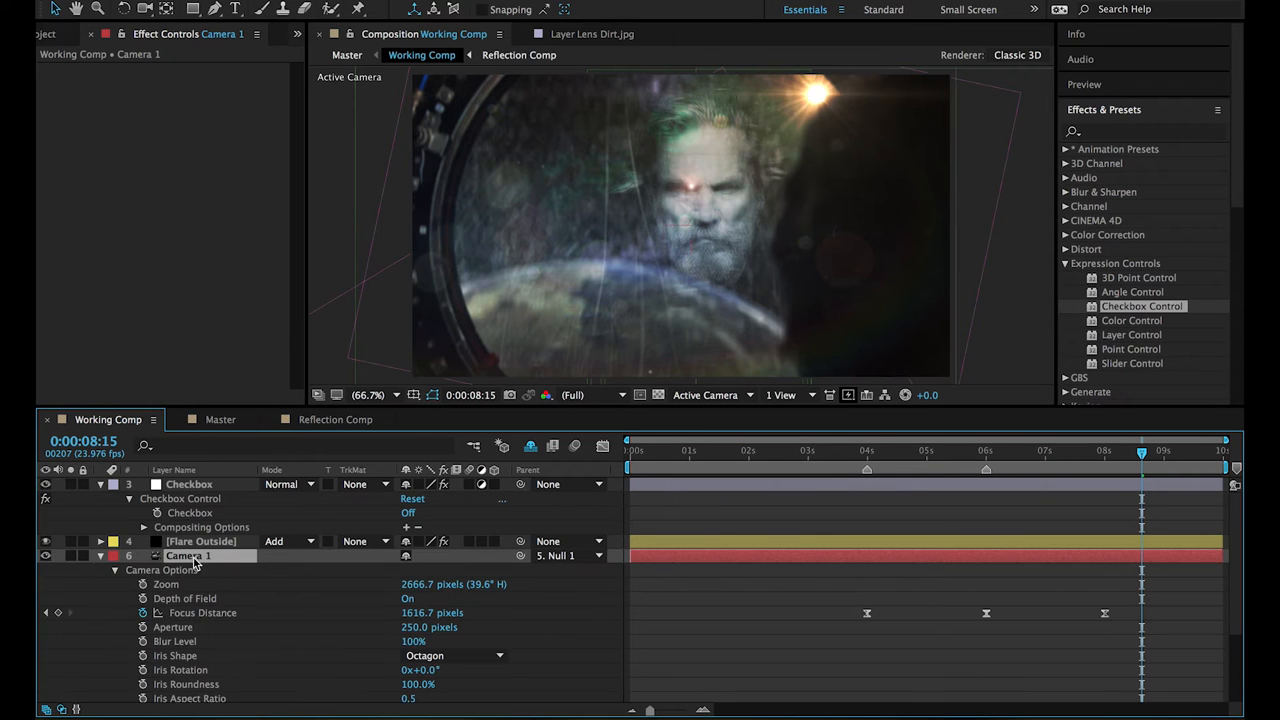
{"action": "mouse_move", "coordinate": [256, 600]}
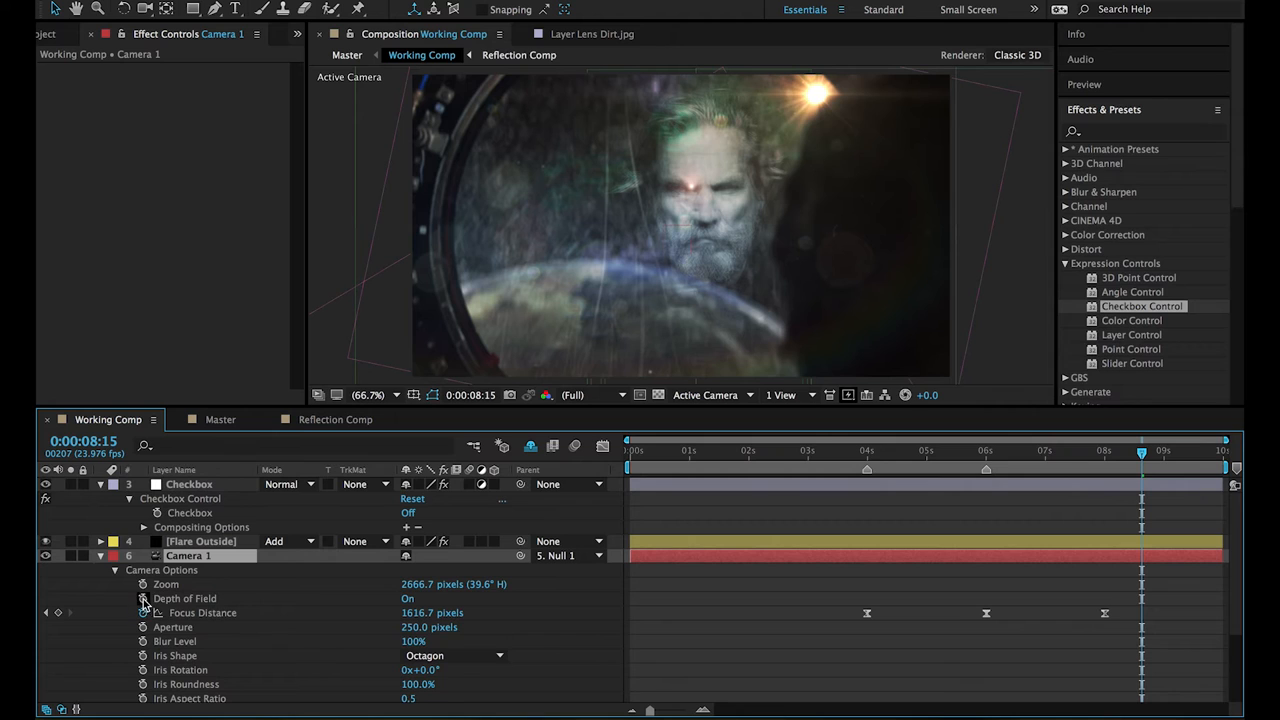
{"action": "mouse_move", "coordinate": [144, 612]}
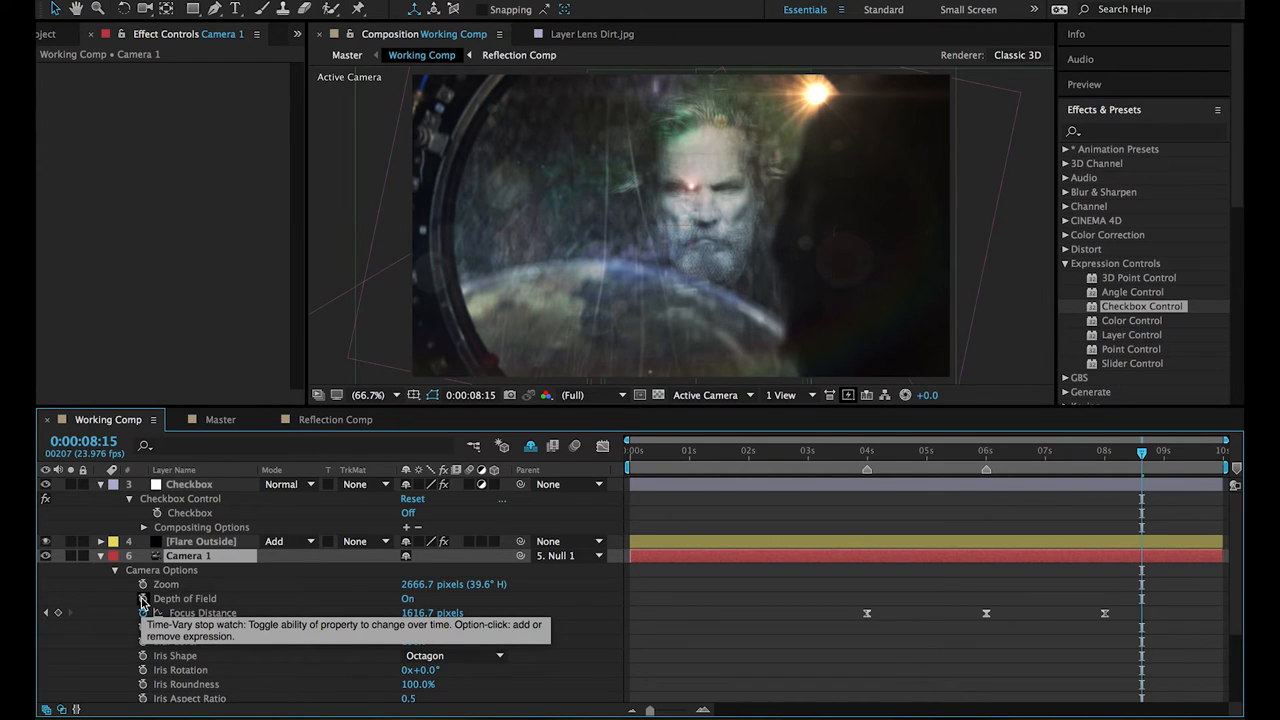
{"action": "left_click", "coordinate": [184, 598]}
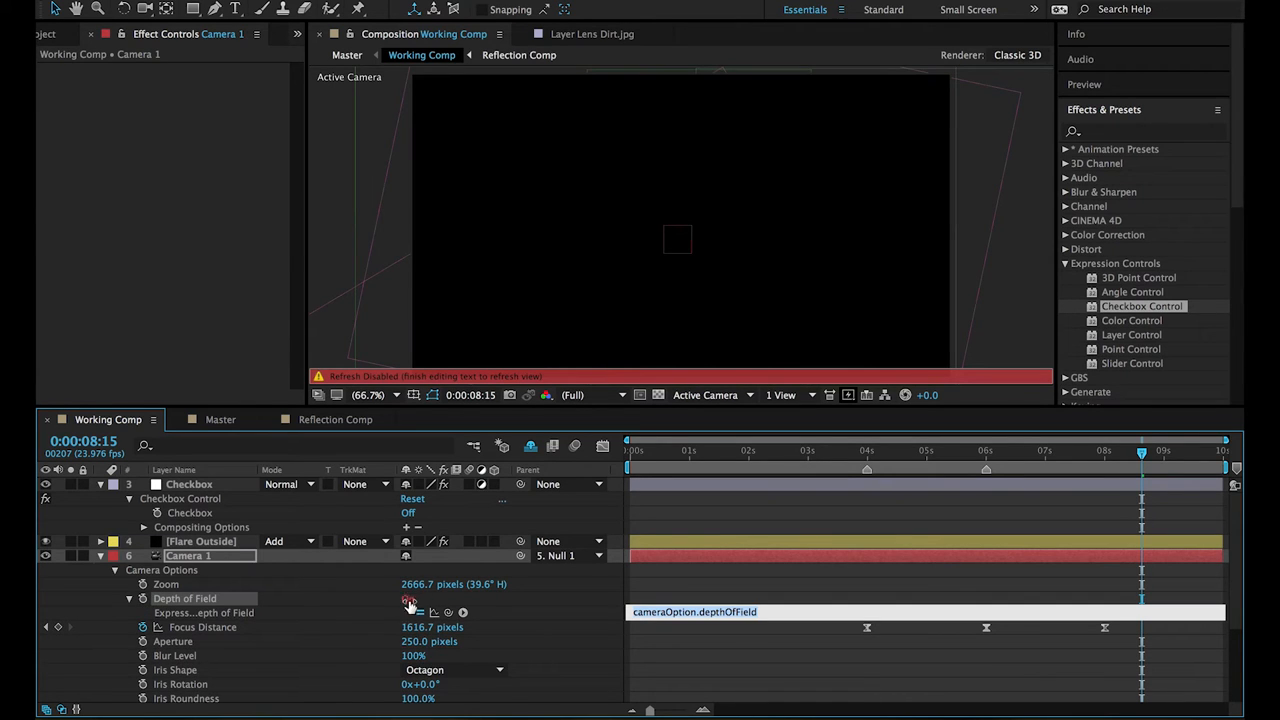
{"action": "left_click", "coordinate": [408, 598]}
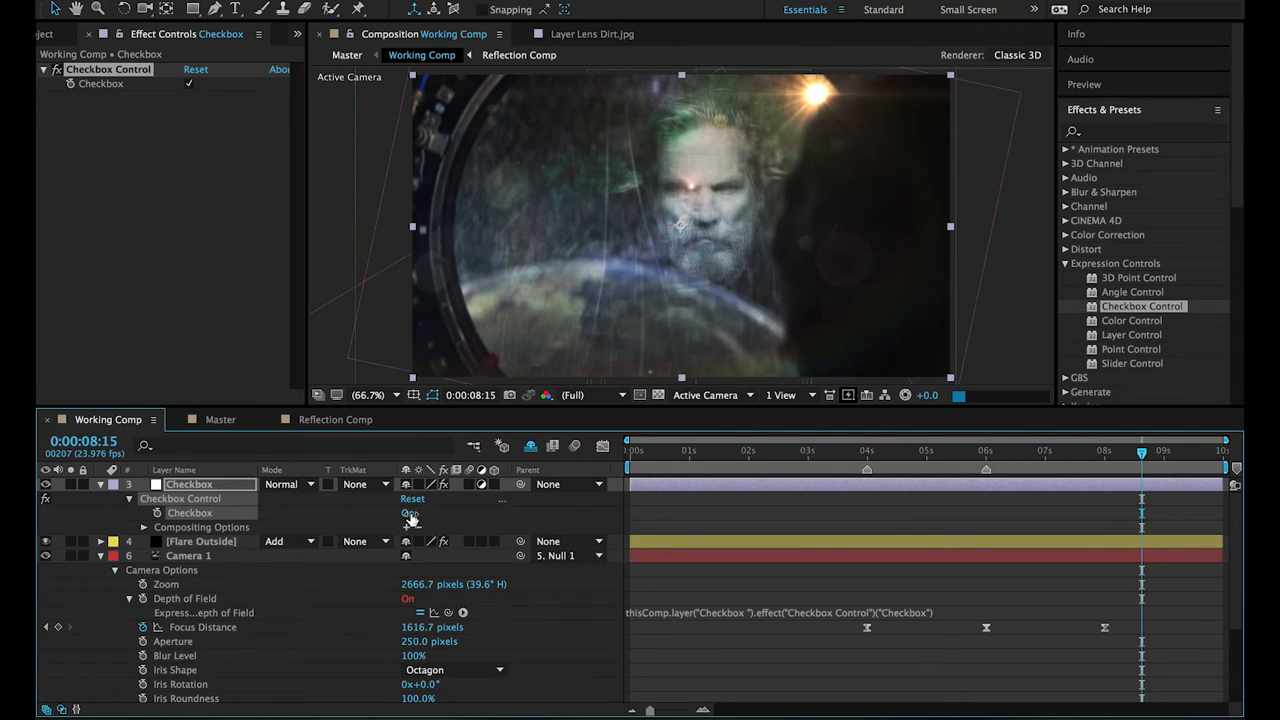
{"action": "left_click", "coordinate": [408, 512]}
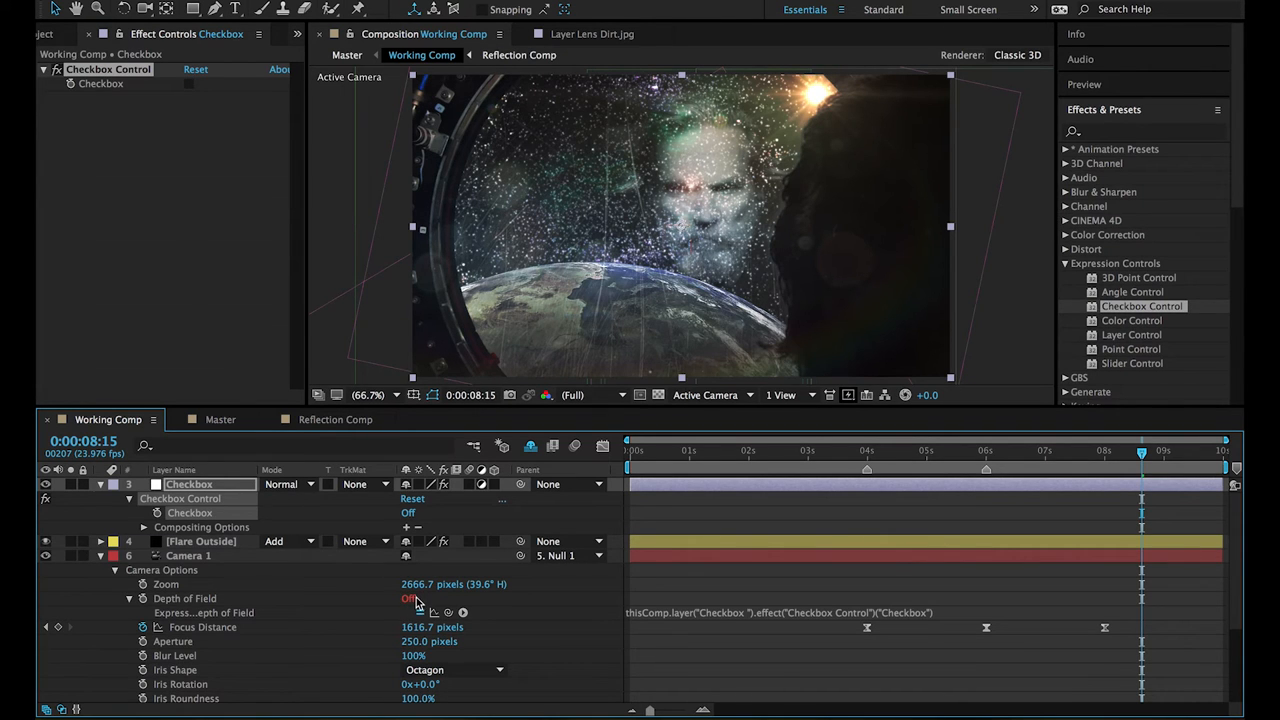
{"action": "mouse_move", "coordinate": [396, 518]}
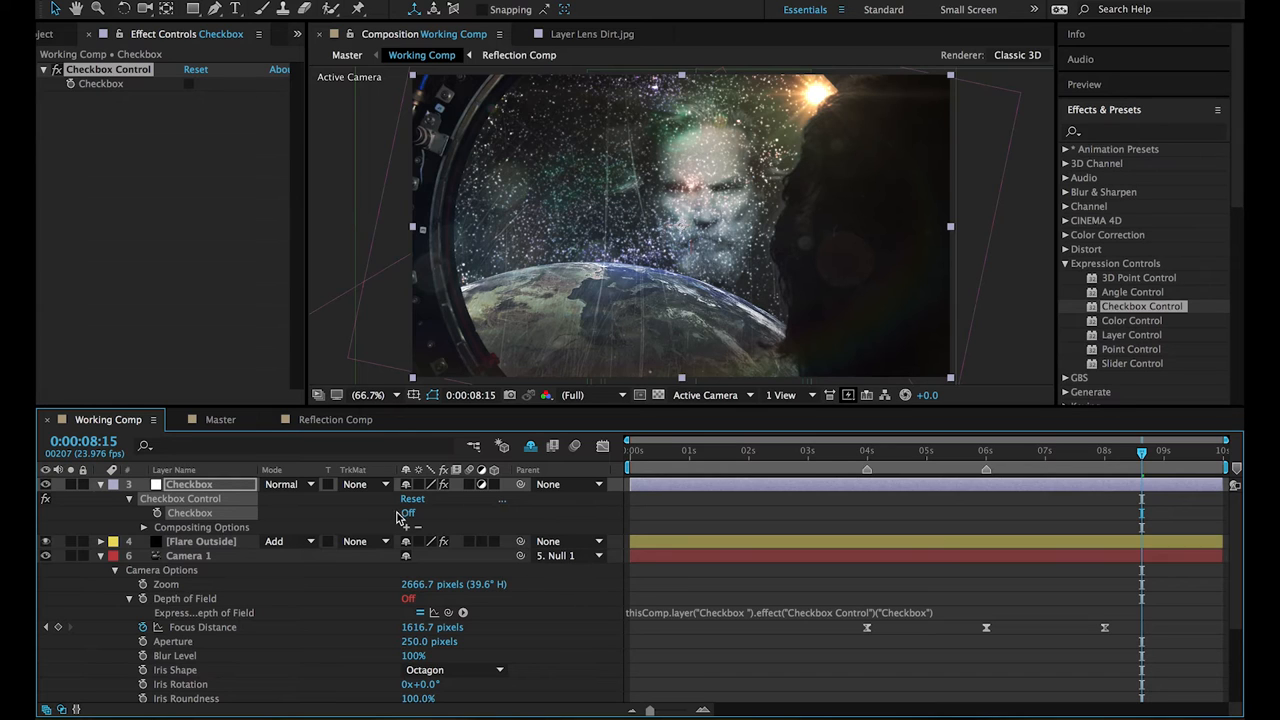
{"action": "mouse_move", "coordinate": [416, 606]}
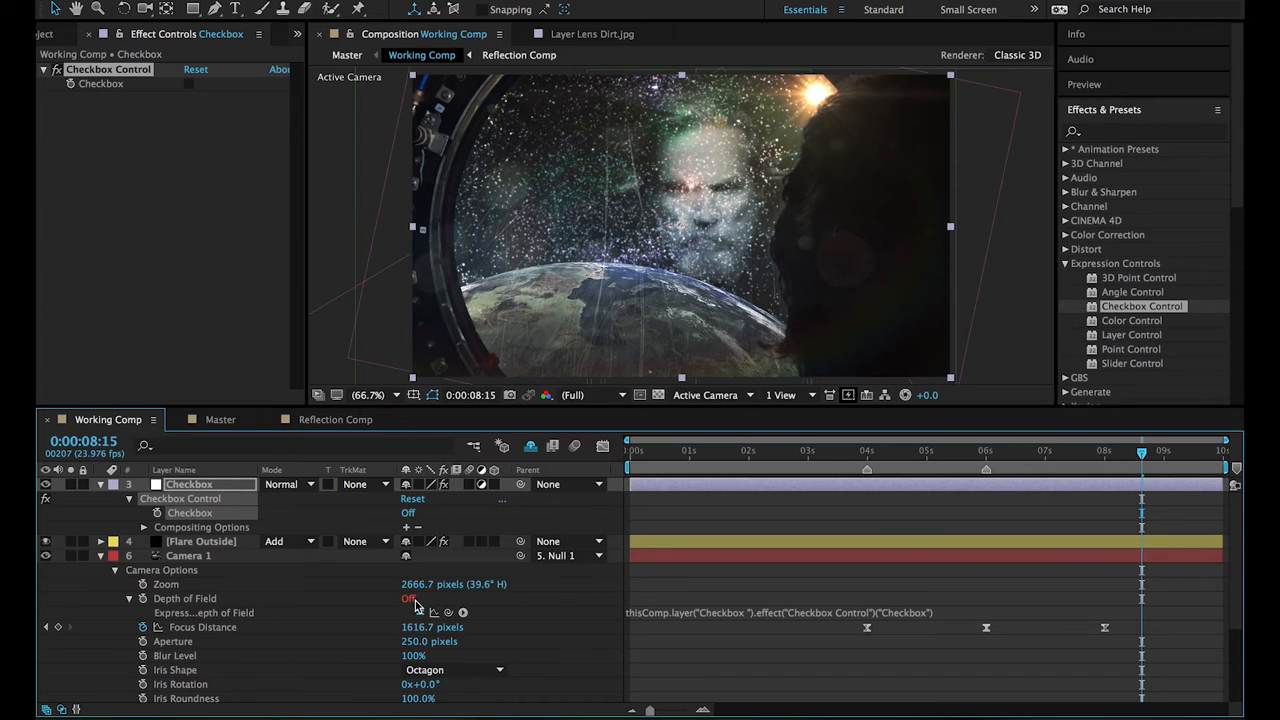
{"action": "left_click", "coordinate": [100, 556]}
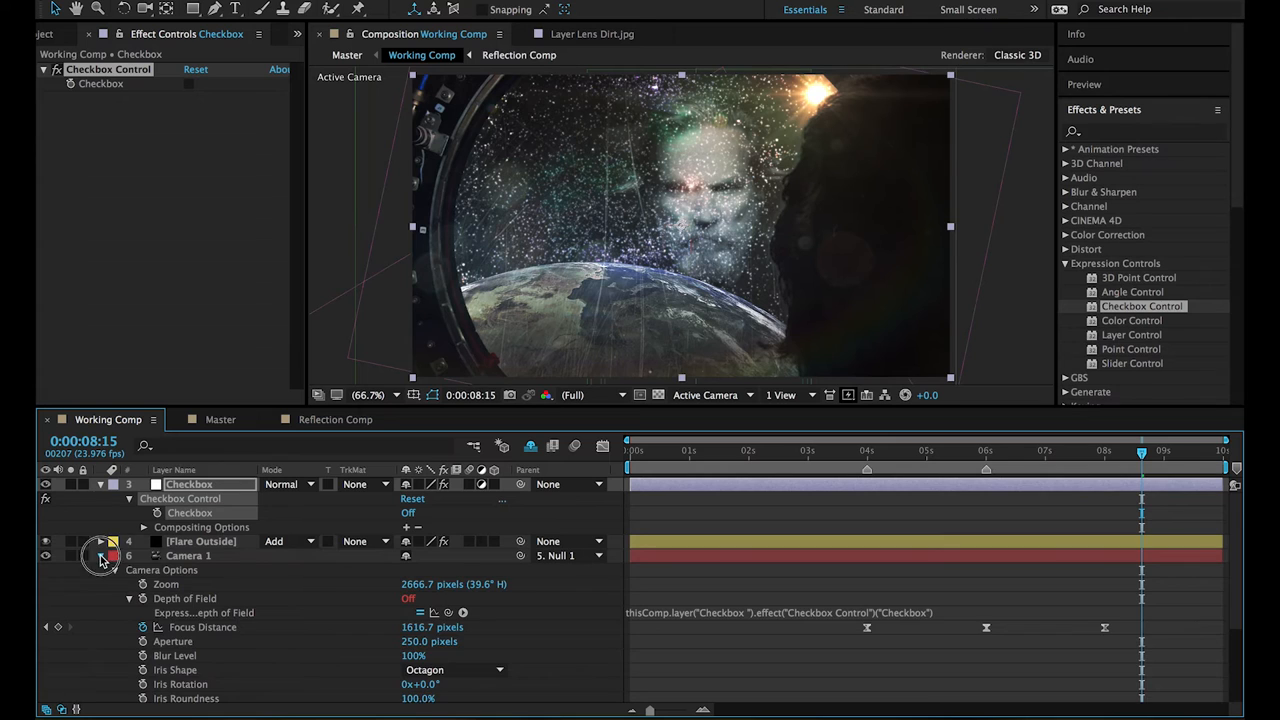
{"action": "left_click", "coordinate": [100, 556]}
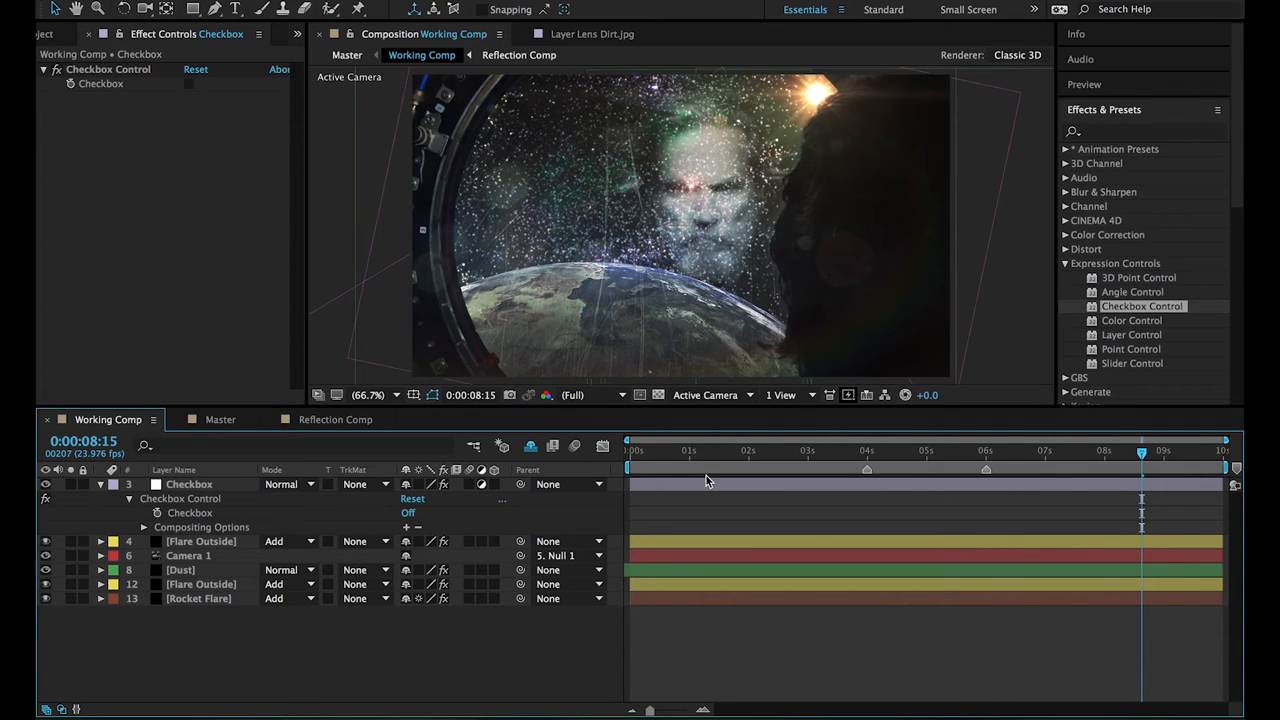
{"action": "left_click", "coordinate": [188, 556]}
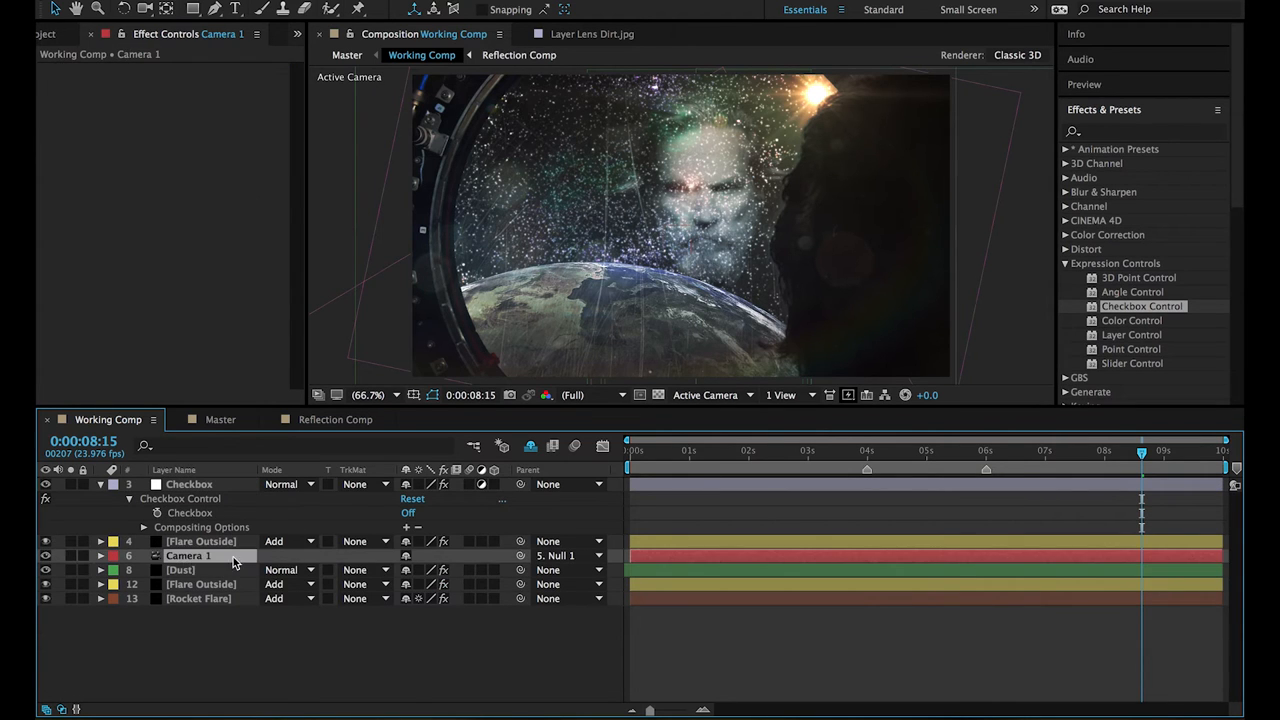
{"action": "left_click", "coordinate": [100, 556]}
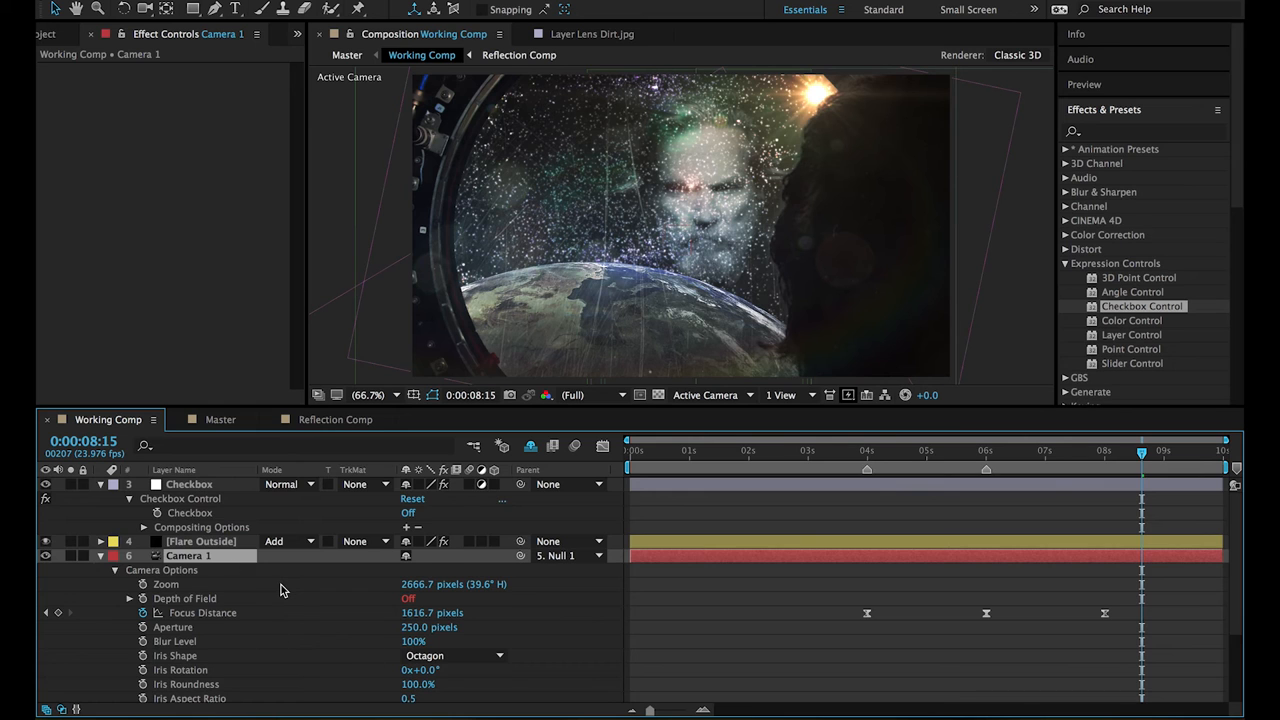
{"action": "scroll", "scroll_direction": "down", "scroll_amount": 3}
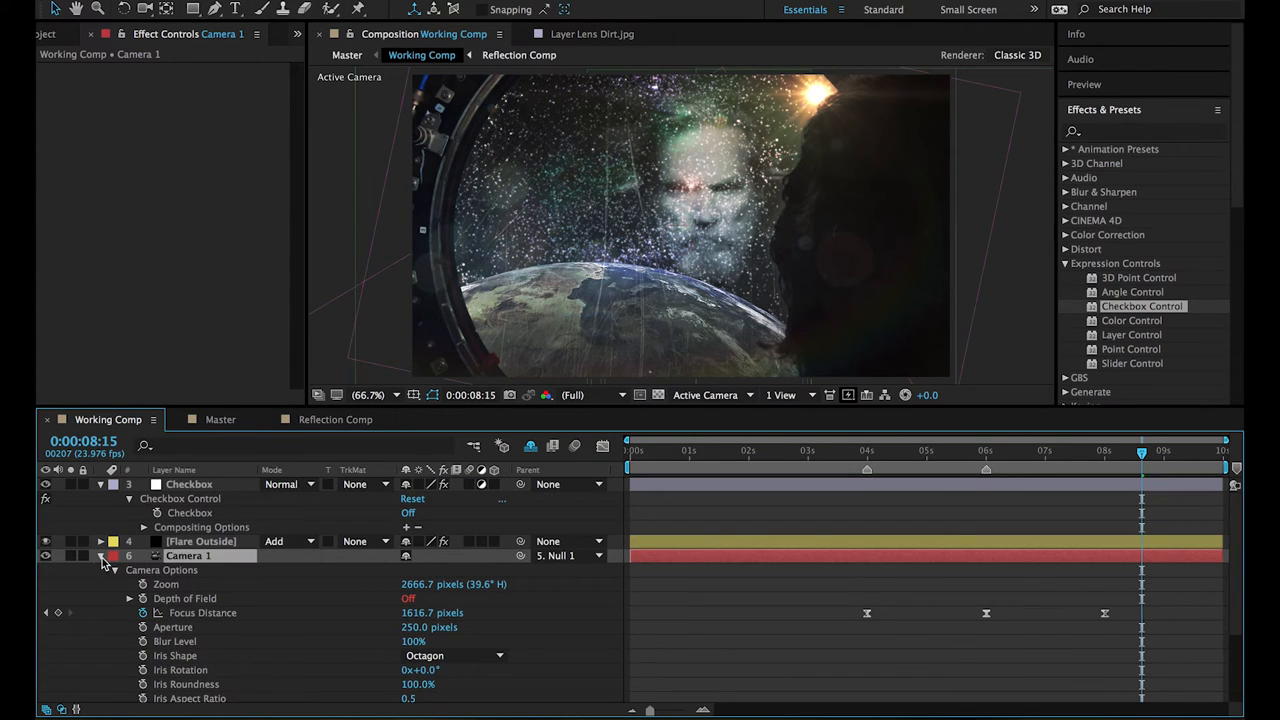
{"action": "left_click", "coordinate": [100, 556]}
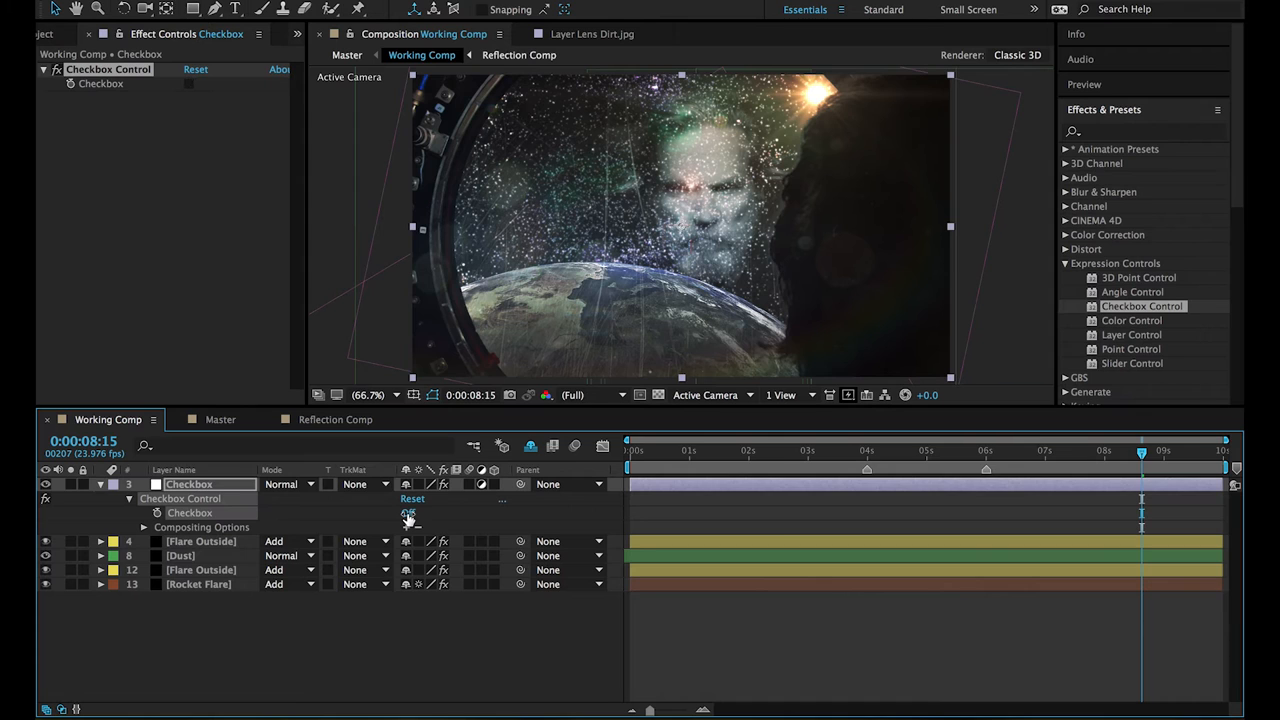
{"action": "left_click", "coordinate": [408, 512]}
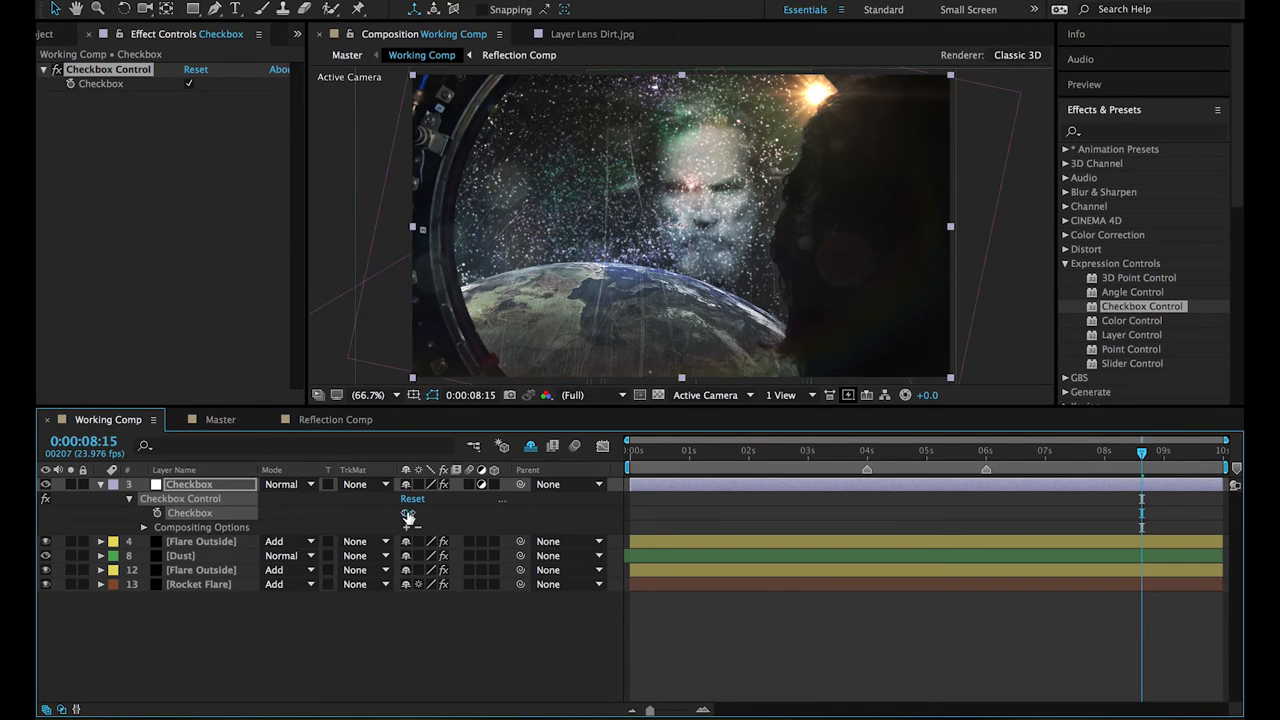
{"action": "left_click", "coordinate": [408, 512]}
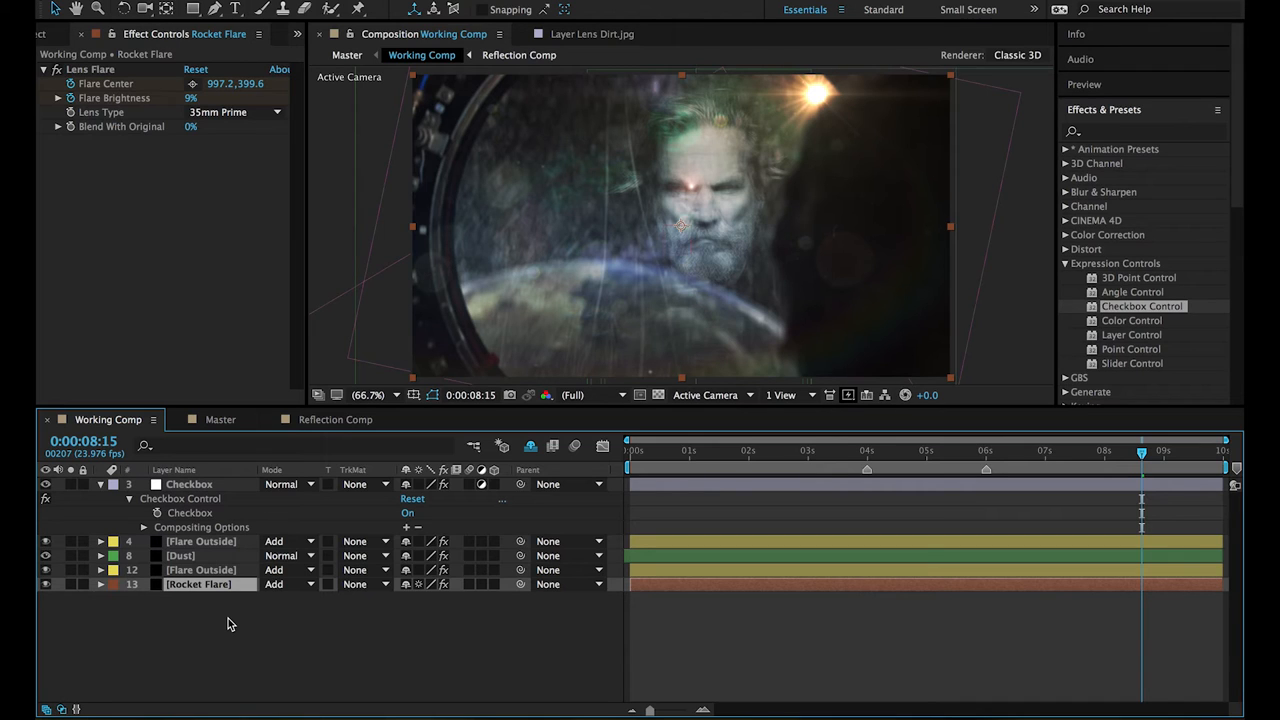
{"action": "mouse_move", "coordinate": [220, 616]}
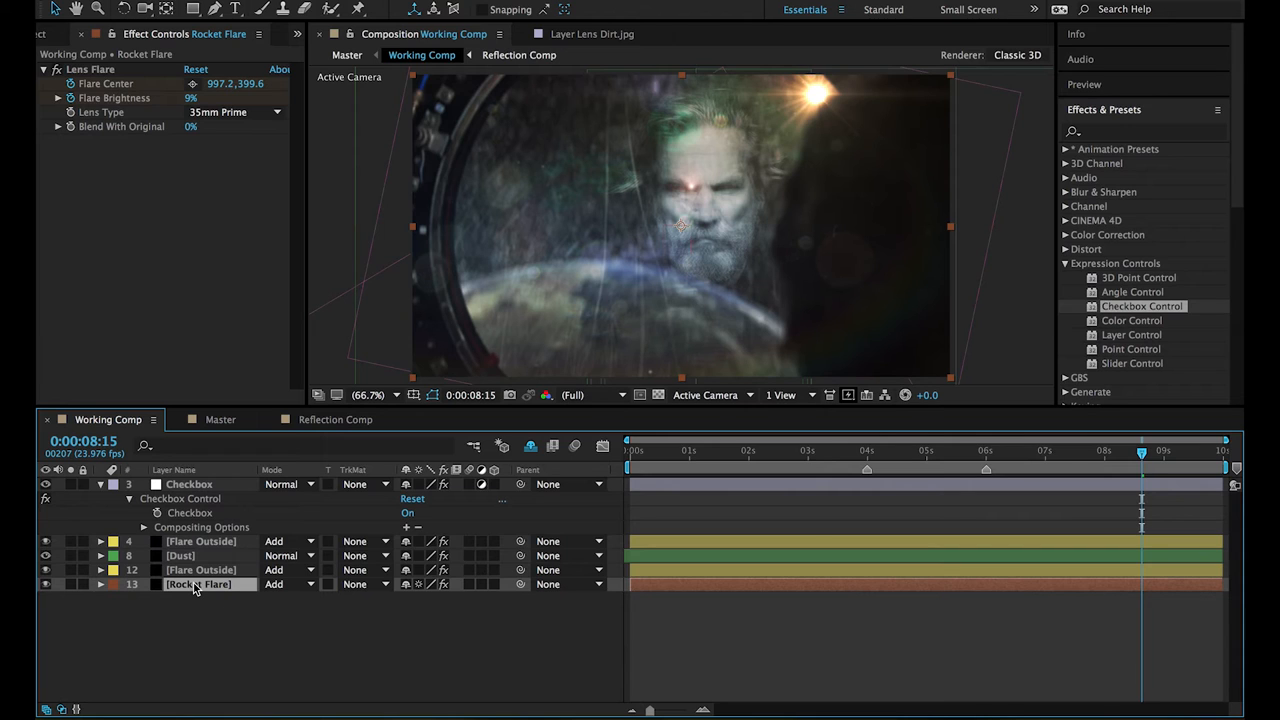
Reveal Rocket Flare's Opacity, drop it to 0% and restore it to 100%.
{"action": "left_click", "coordinate": [100, 584]}
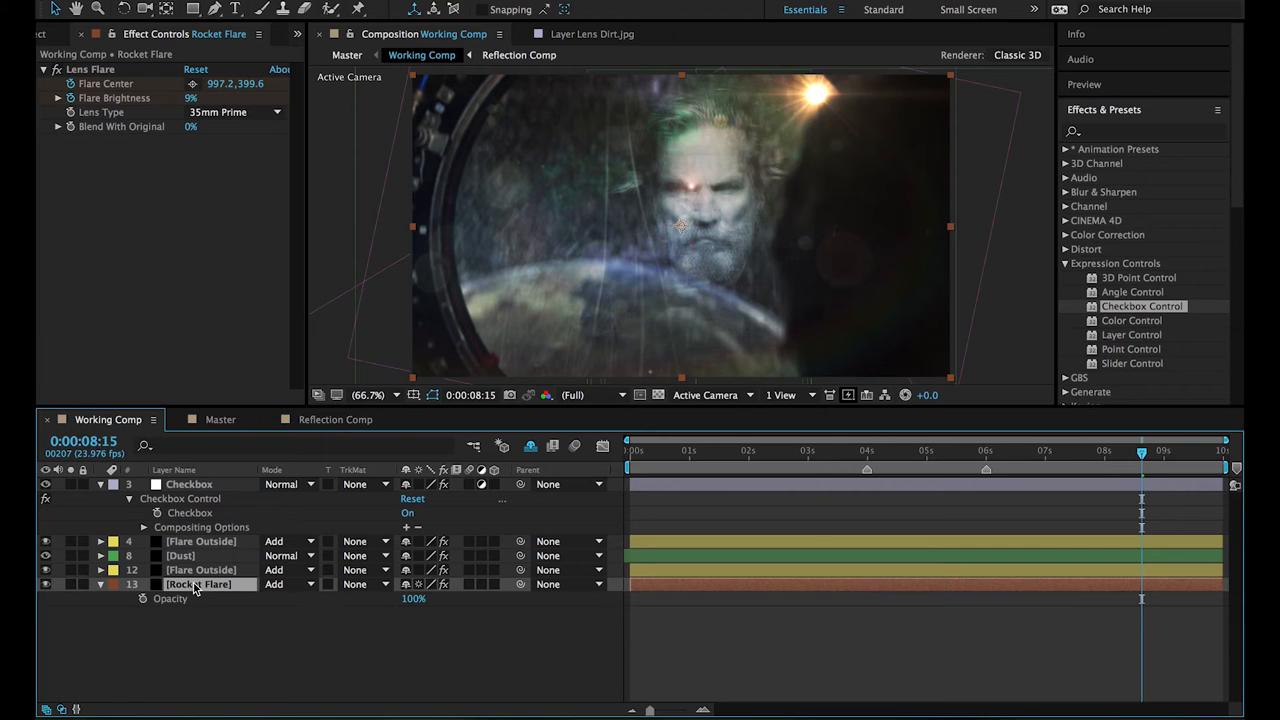
{"action": "left_click_drag", "start_coordinate": [410, 598], "coordinate": [390, 598]}
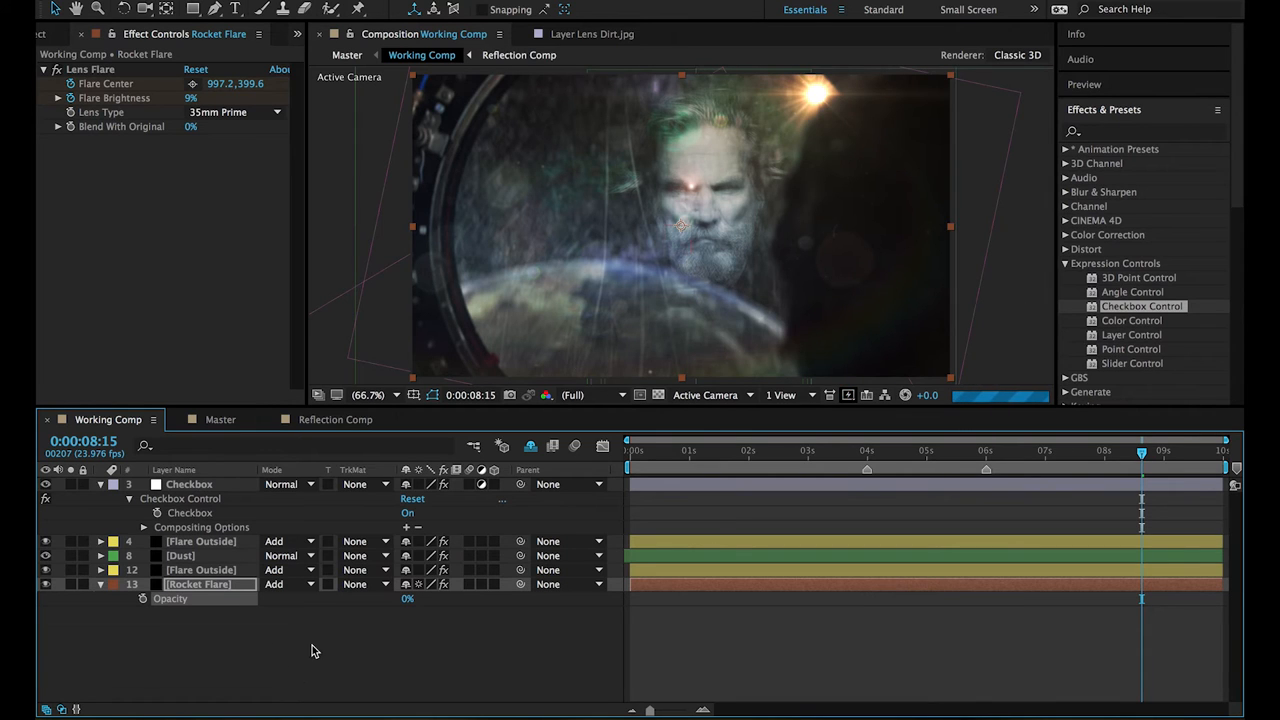
{"action": "mouse_move", "coordinate": [884, 204]}
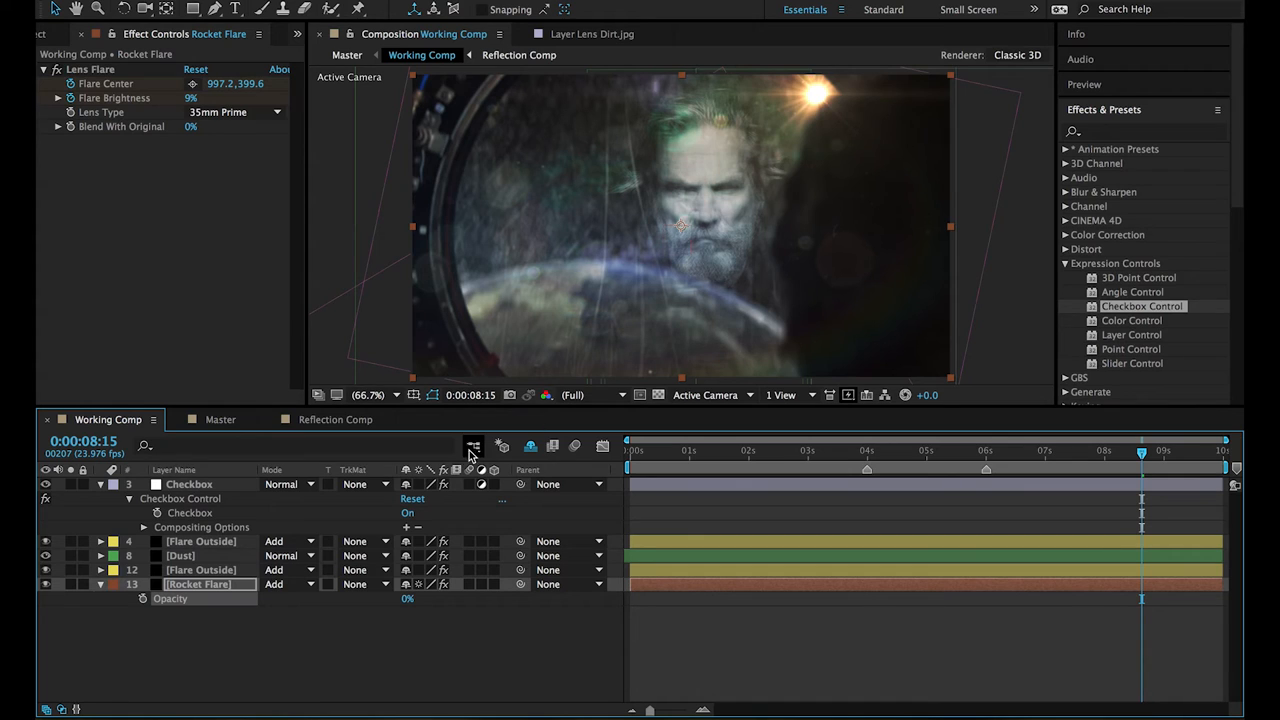
{"action": "mouse_move", "coordinate": [368, 610]}
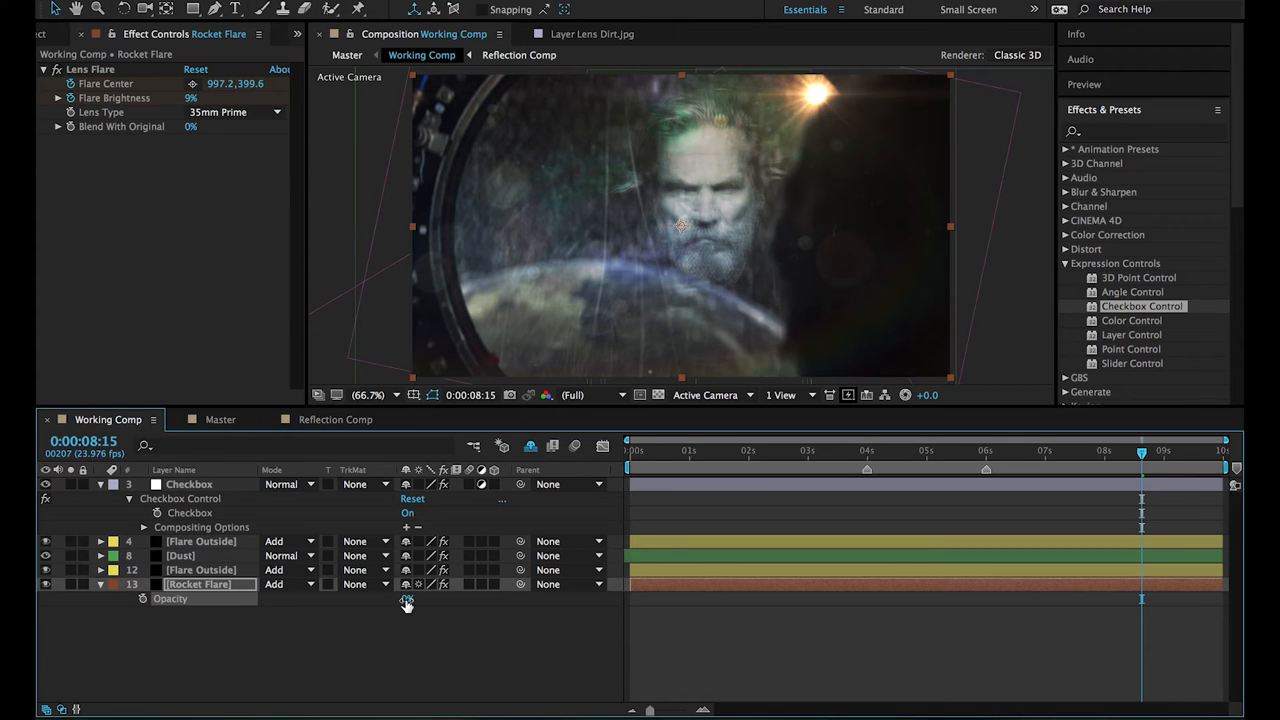
{"action": "left_click", "coordinate": [412, 598]}
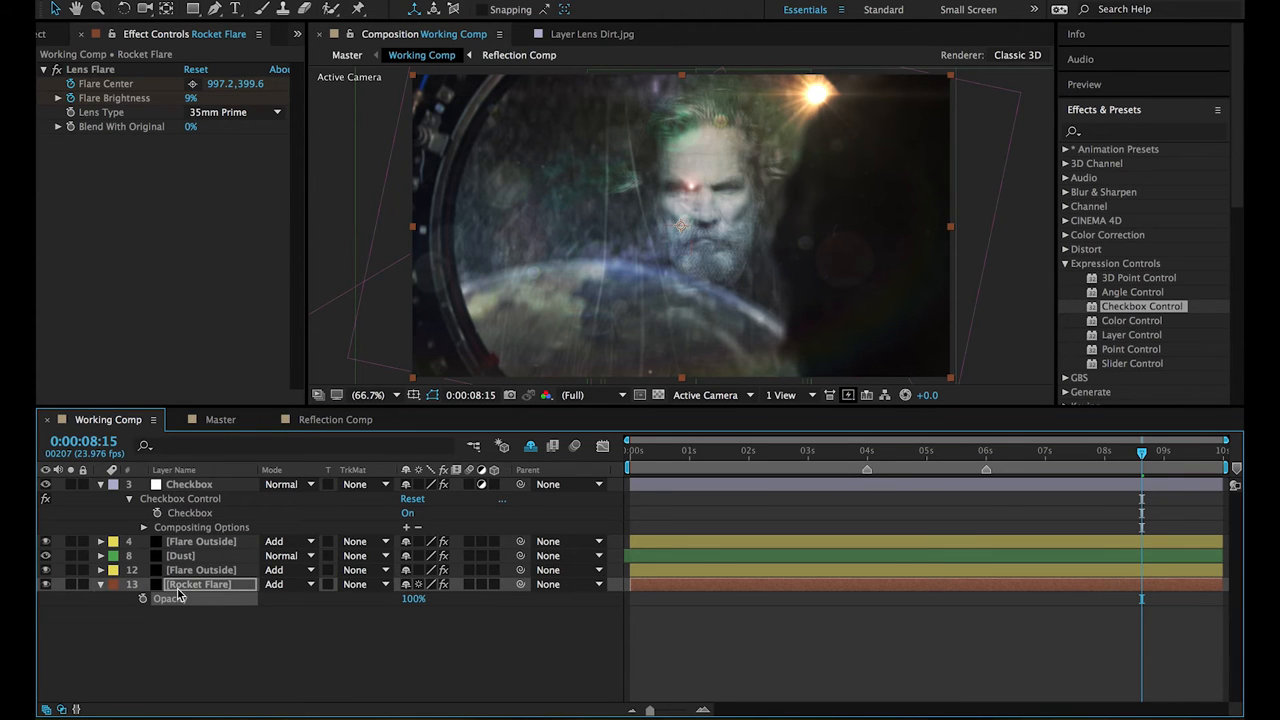
Write Rocket Flare's Opacity expression: if Checkbox ==0 then 0 else value.
{"action": "left_click", "coordinate": [144, 598]}
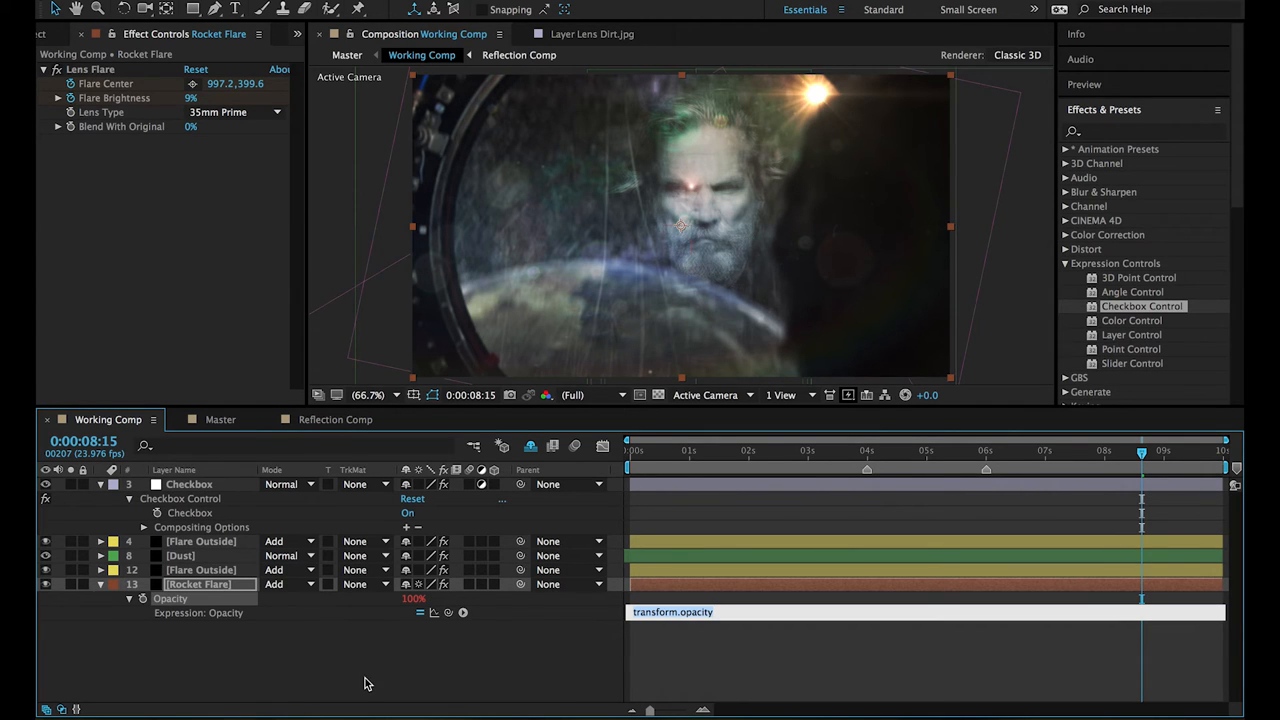
{"action": "mouse_move", "coordinate": [670, 650]}
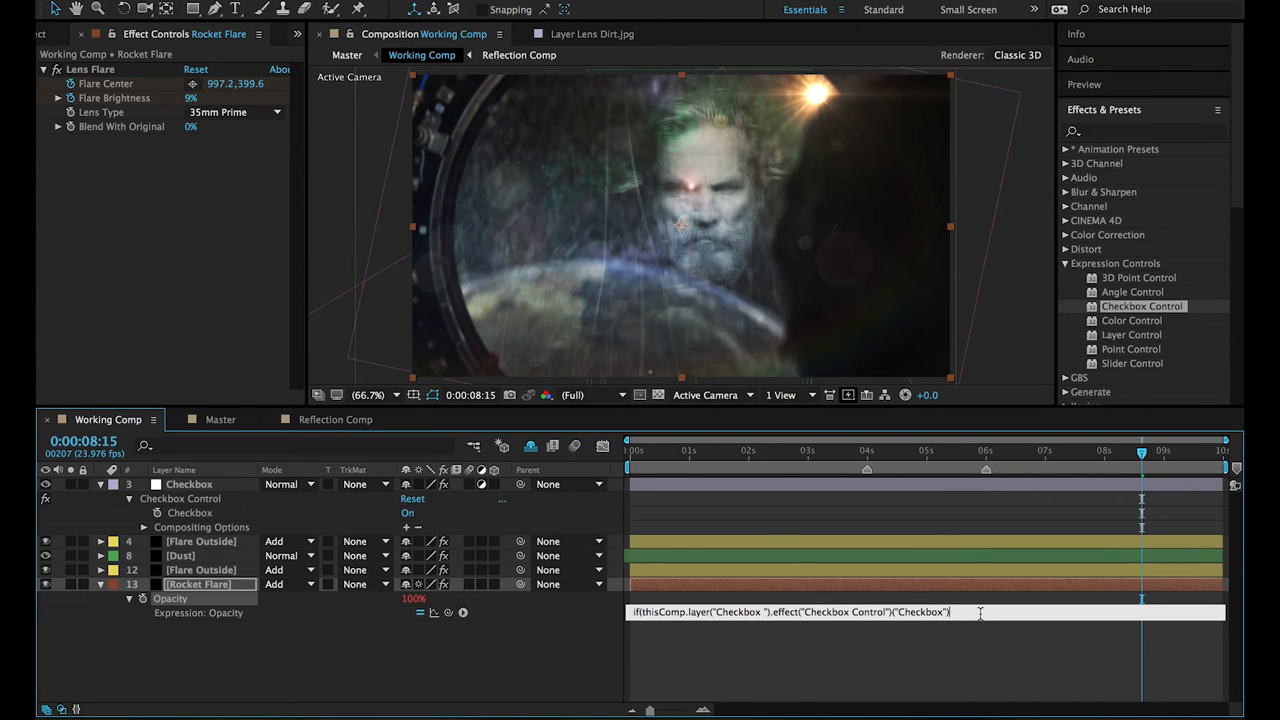
{"action": "type", "text": "==0)"}
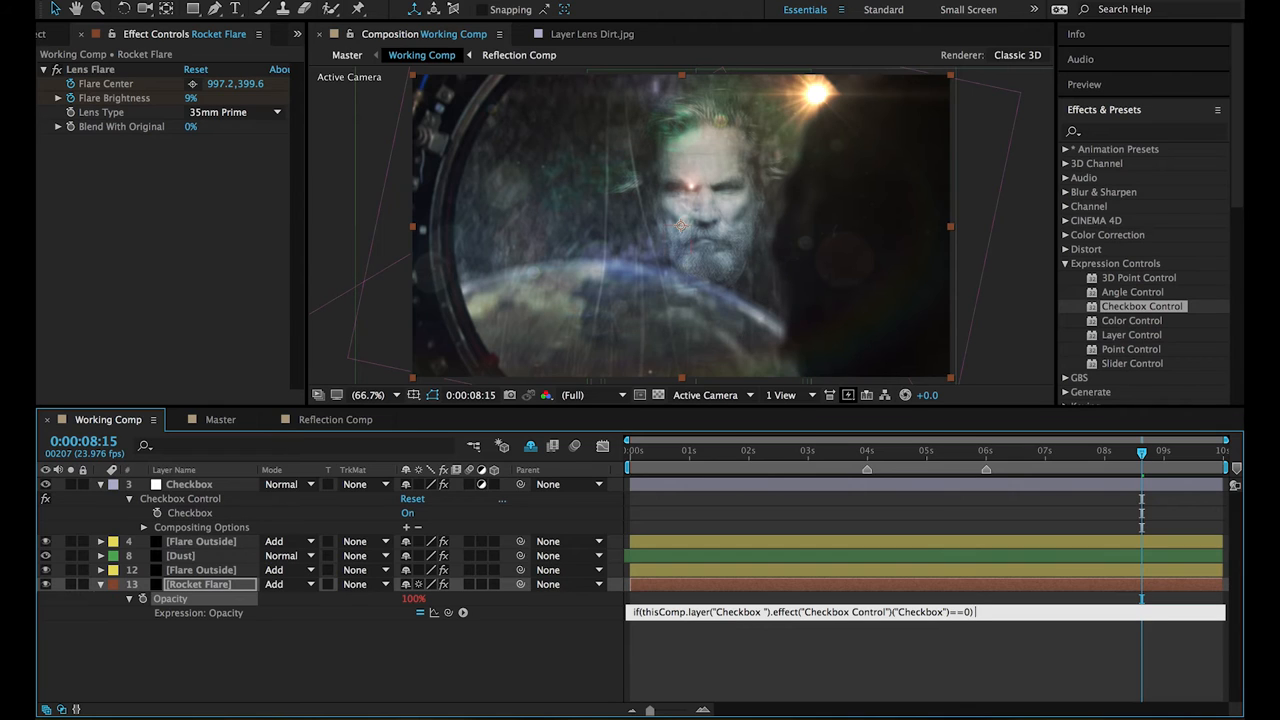
{"action": "type", "text": "0"}
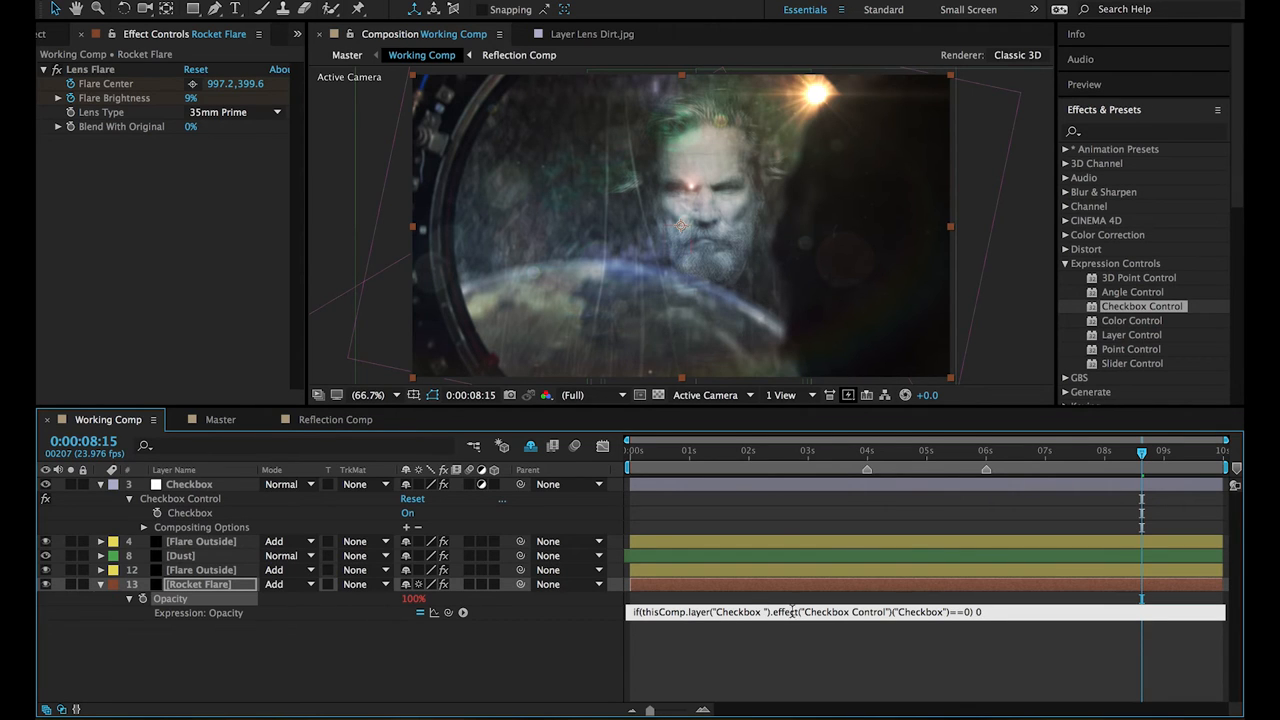
{"action": "type", "text": "else"}
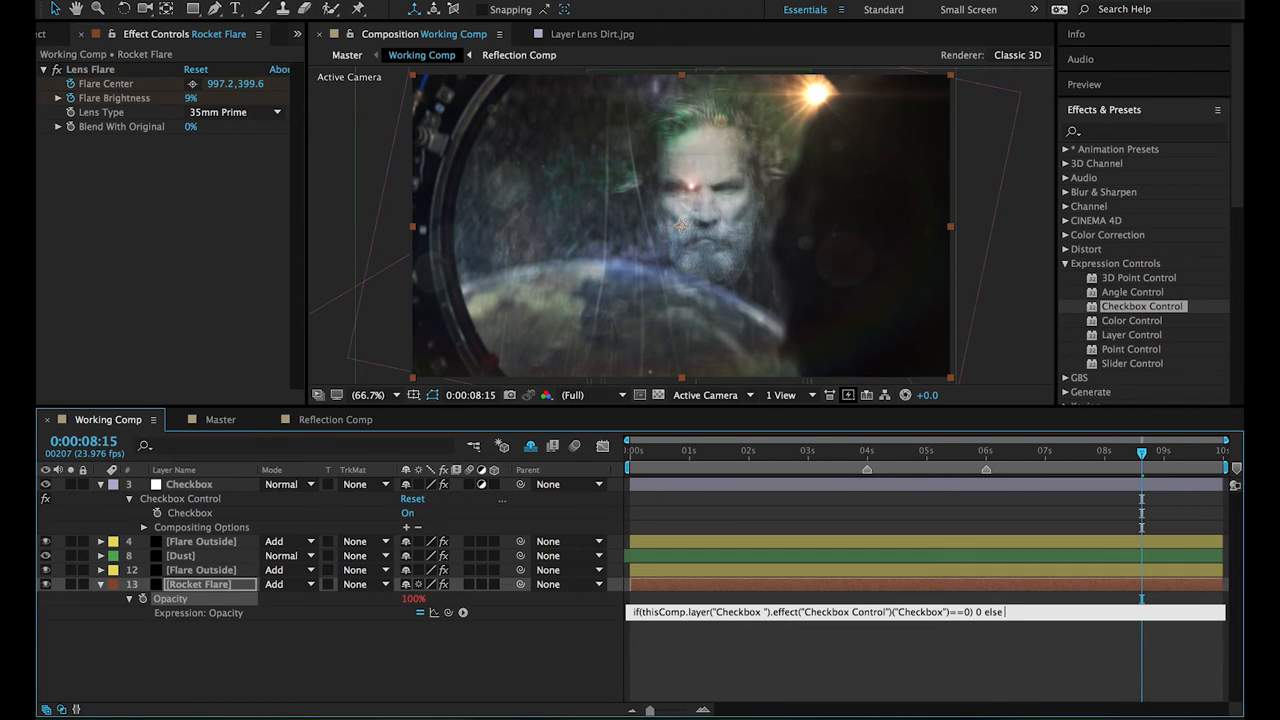
{"action": "type", "text": "va"}
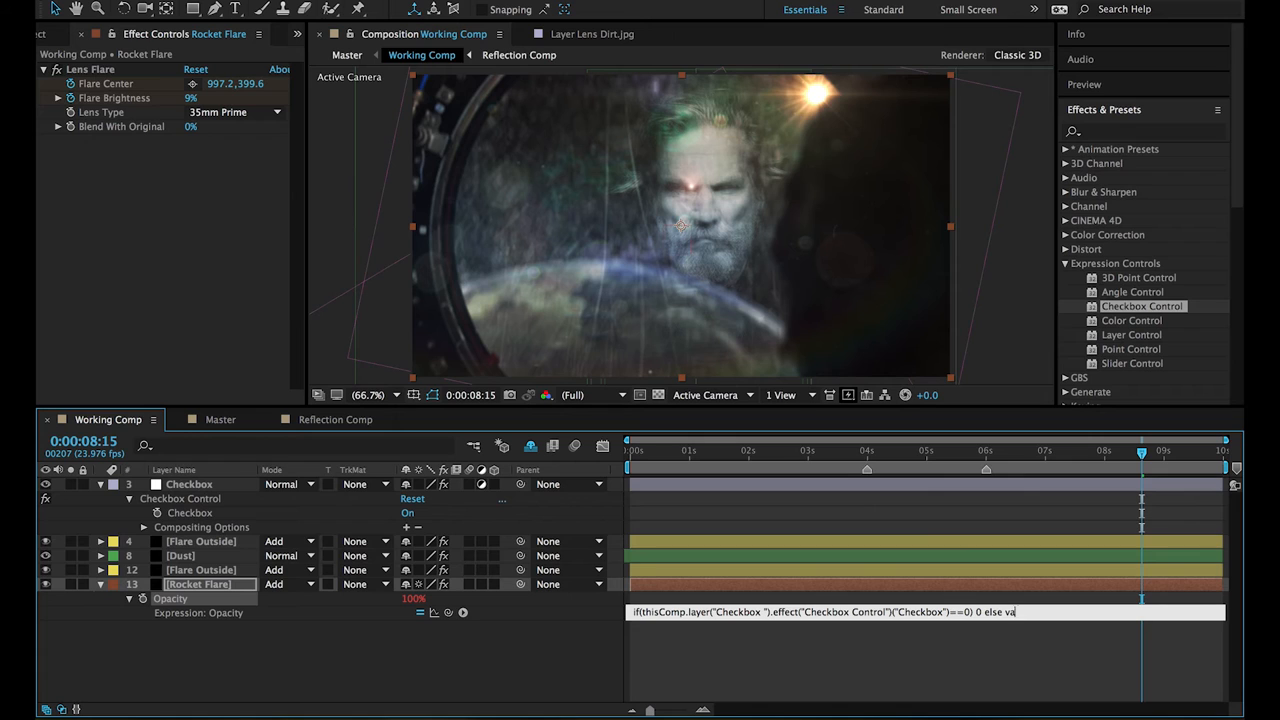
{"action": "type", "text": "lue"}
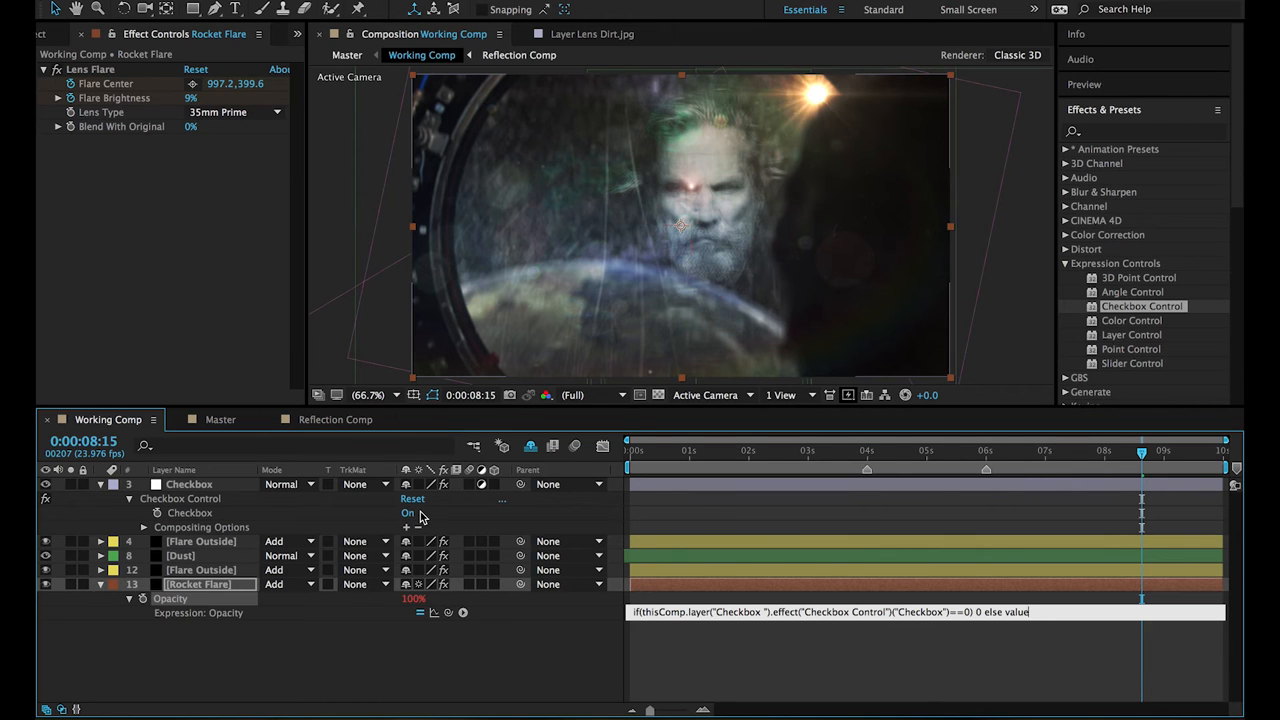
Commit the expression, toggle the Checkbox to test the flare, and select Flare Outside.
{"action": "left_click", "coordinate": [408, 512]}
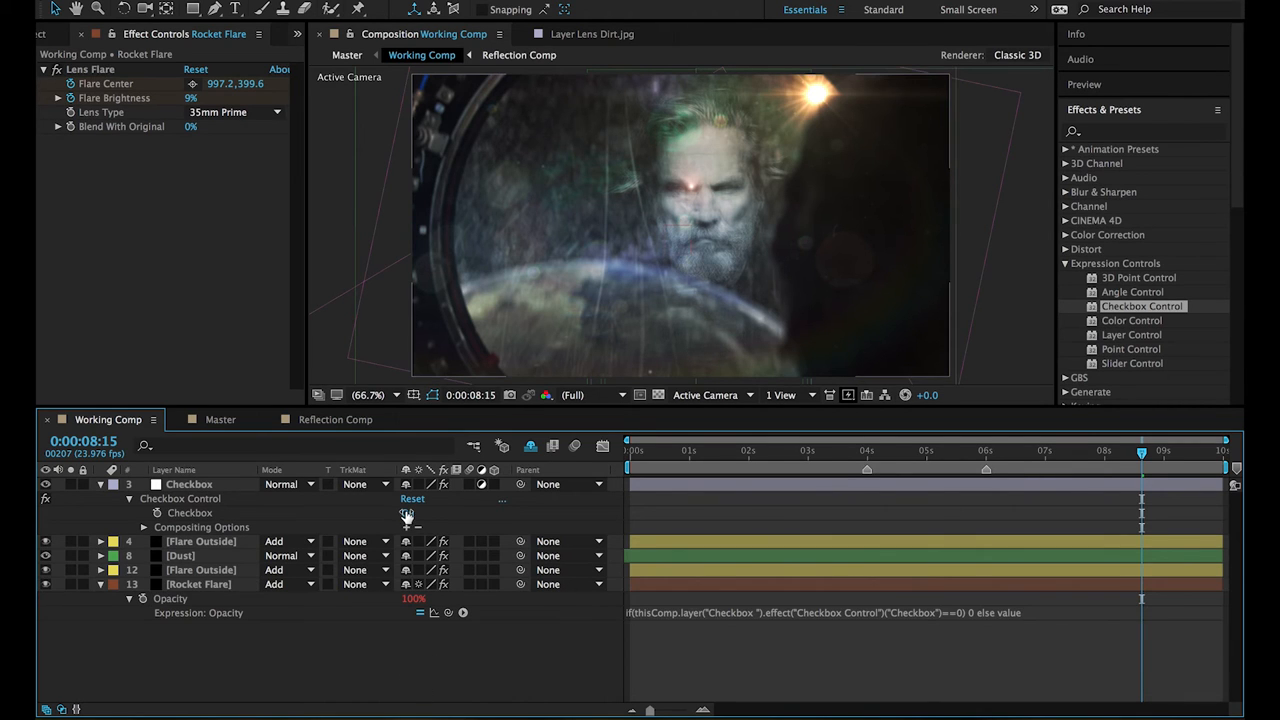
{"action": "left_click", "coordinate": [408, 512]}
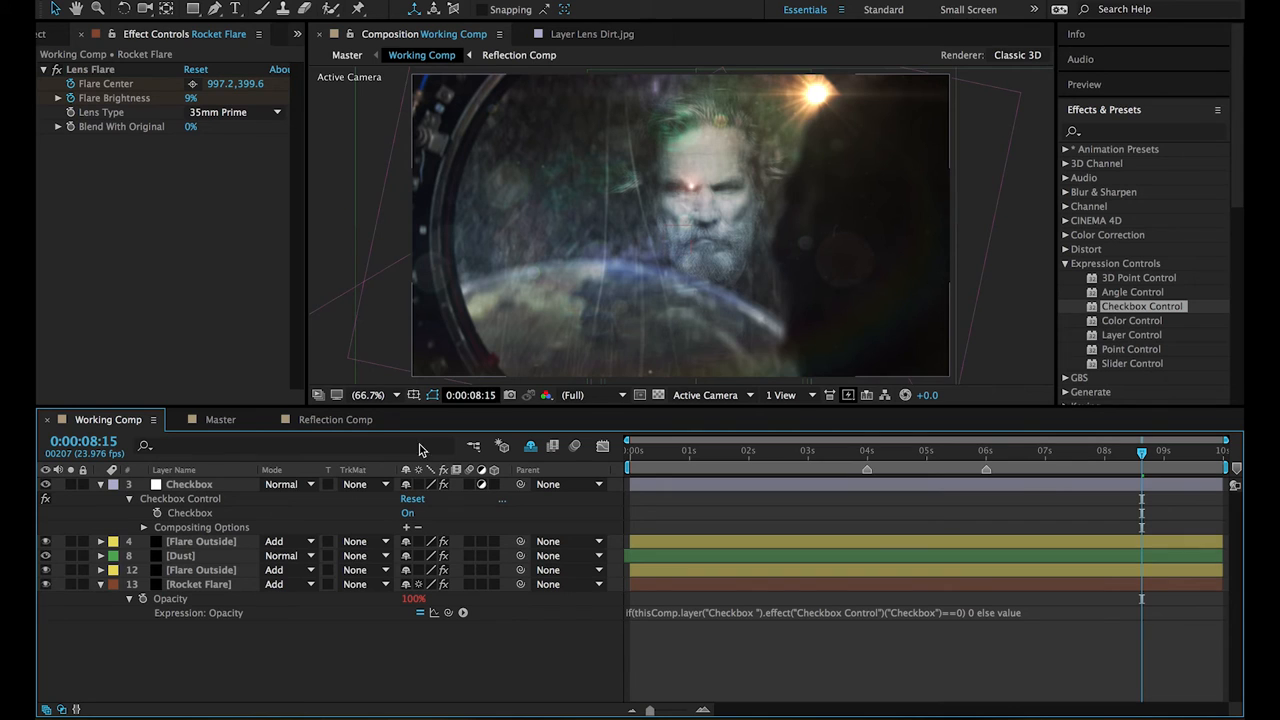
{"action": "left_click", "coordinate": [408, 512]}
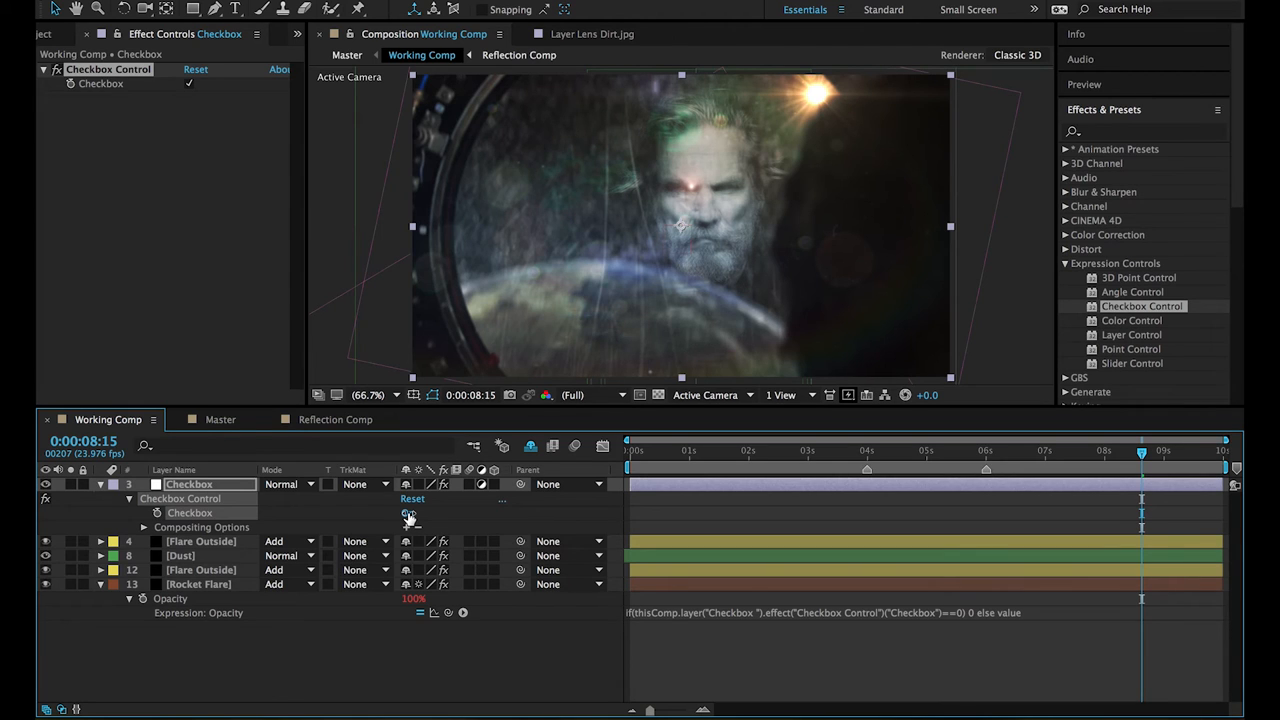
{"action": "left_click", "coordinate": [408, 512]}
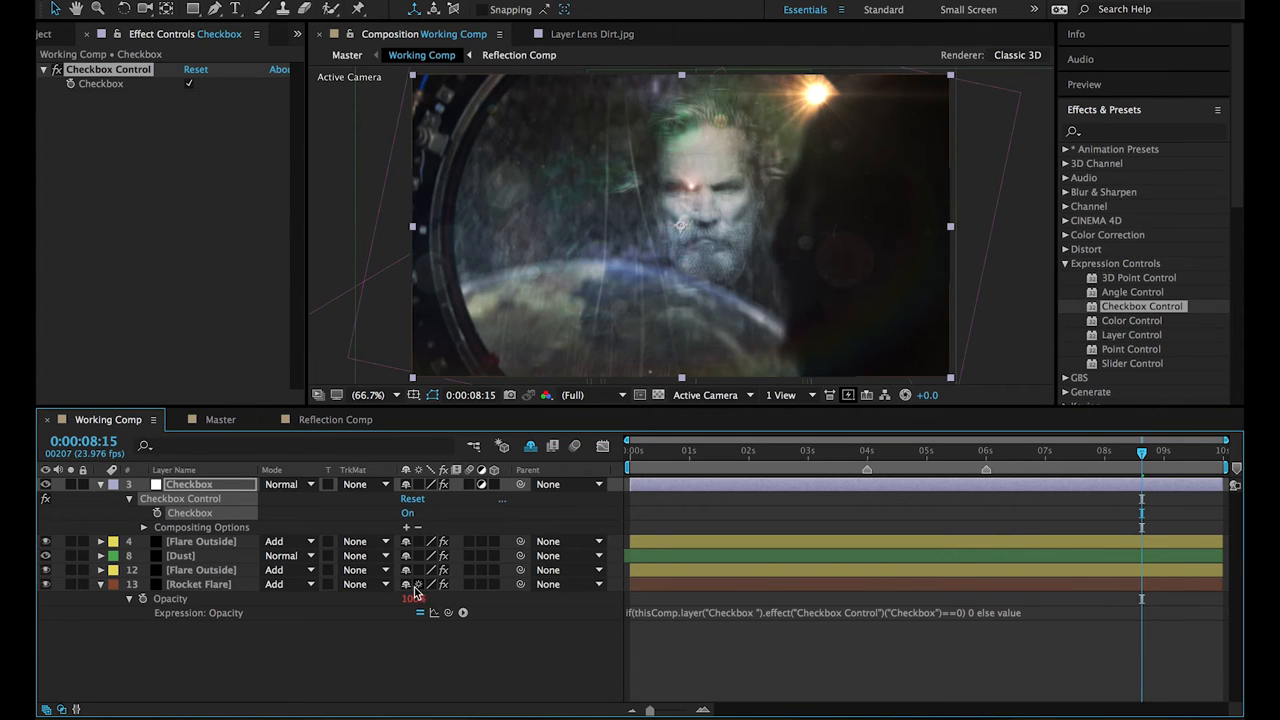
{"action": "left_click", "coordinate": [408, 512]}
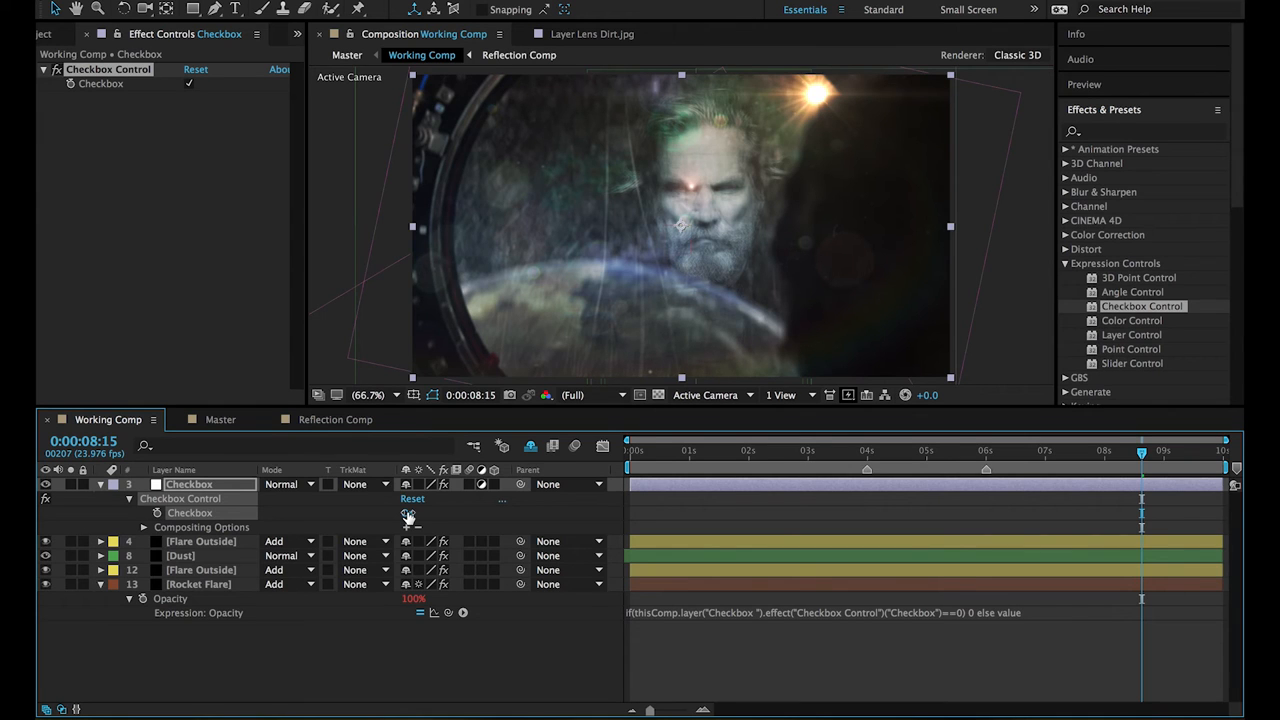
{"action": "left_click", "coordinate": [408, 512]}
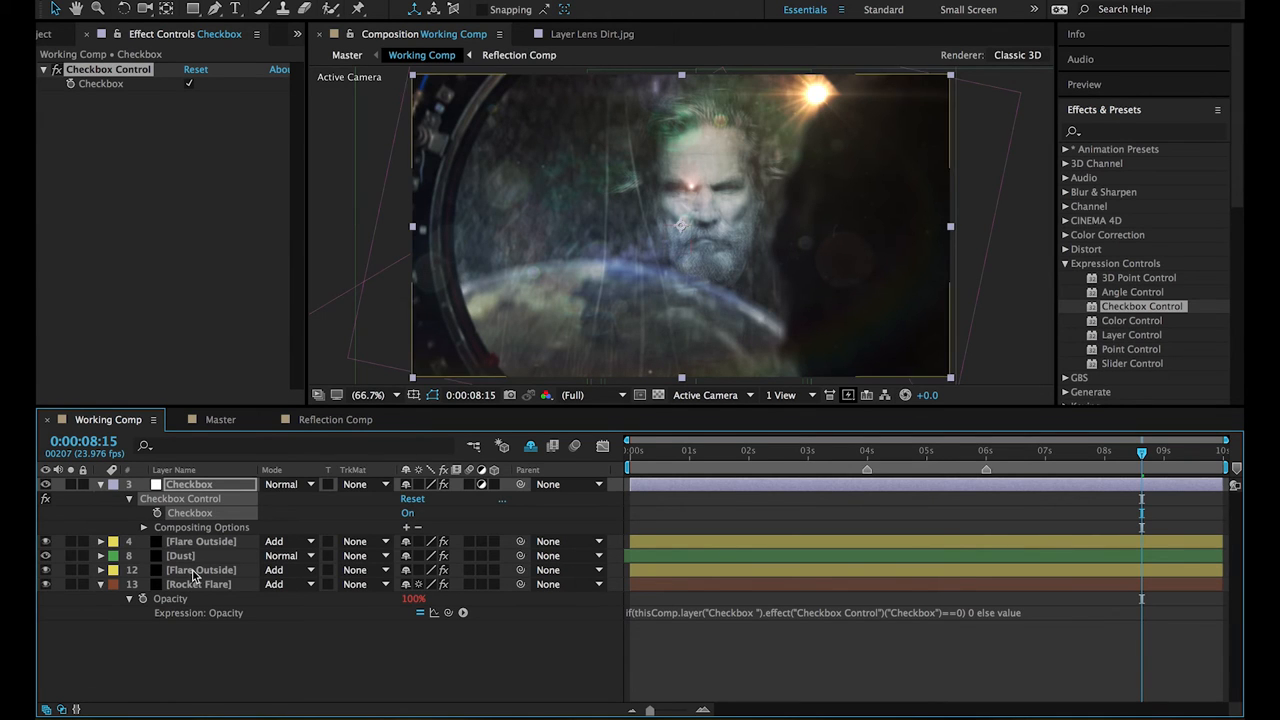
{"action": "left_click", "coordinate": [200, 568]}
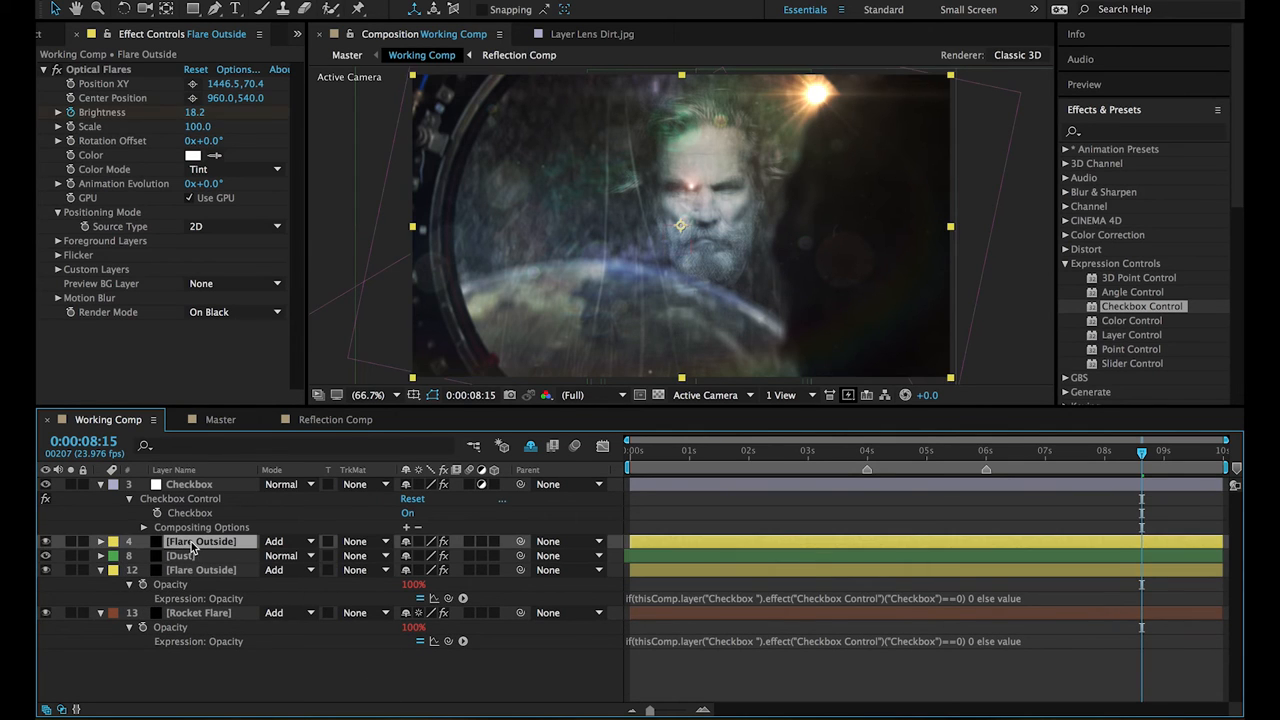
Add the upper Flare Outside layer to the selection and scrub the timeline to confirm no flares render.
{"action": "left_click", "coordinate": [100, 540]}
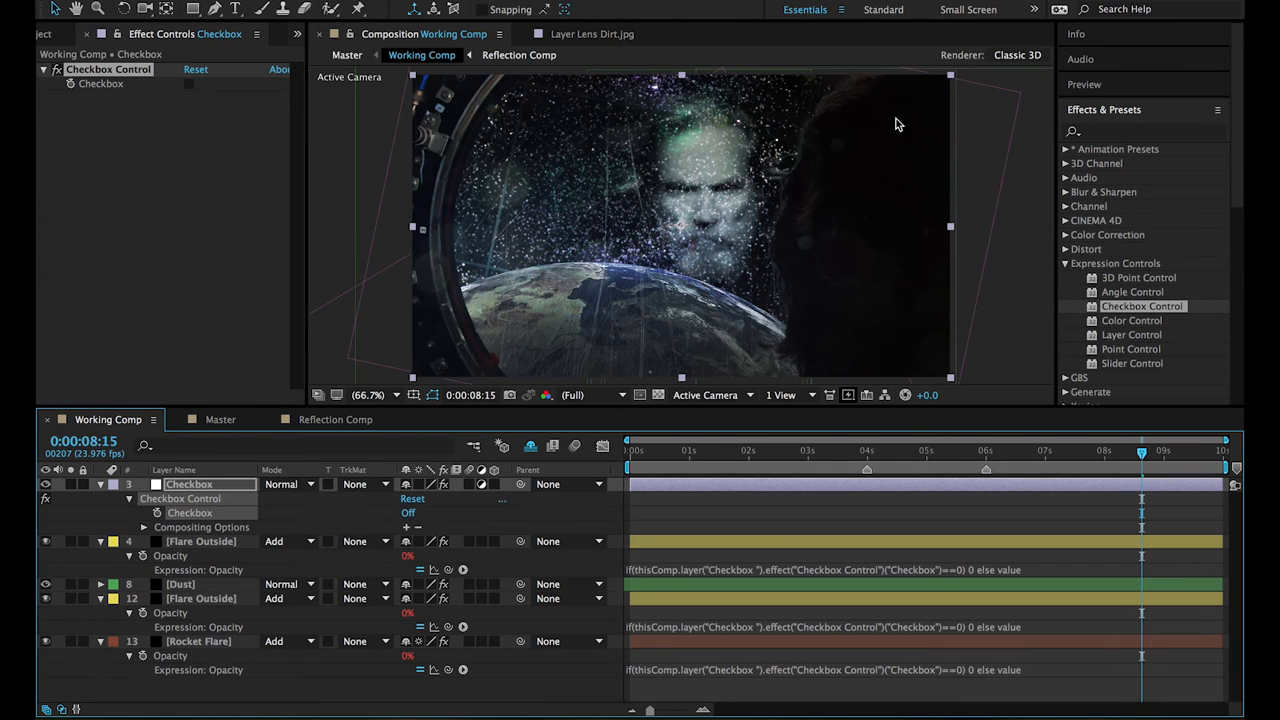
{"action": "mouse_move", "coordinate": [808, 444]}
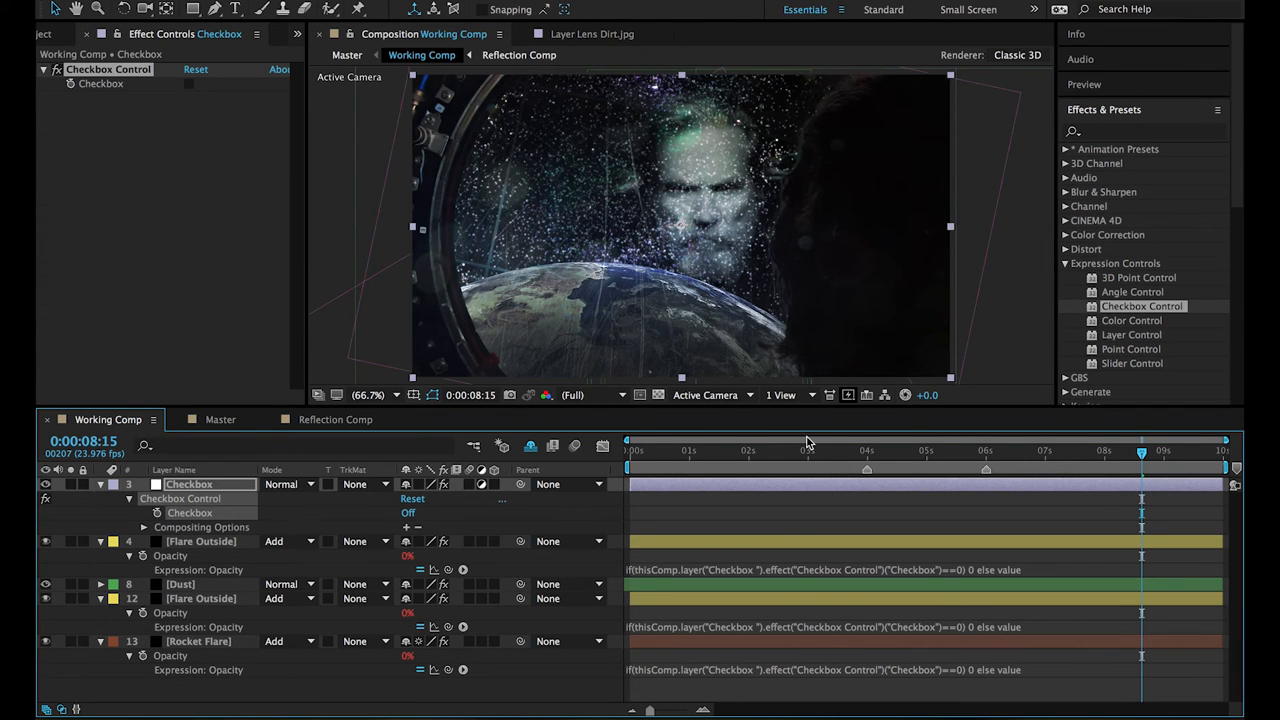
{"action": "left_click_drag", "start_coordinate": [1140, 470], "coordinate": [1002, 470]}
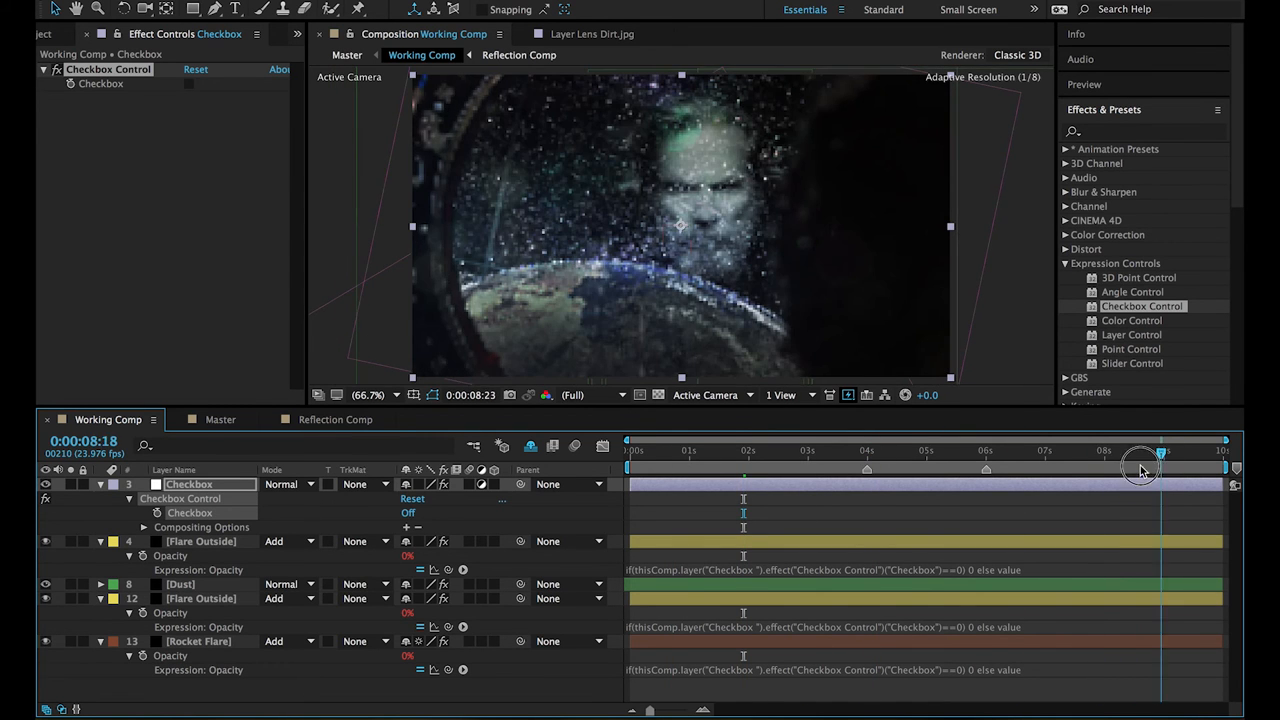
{"action": "left_click_drag", "start_coordinate": [1160, 452], "coordinate": [1100, 452]}
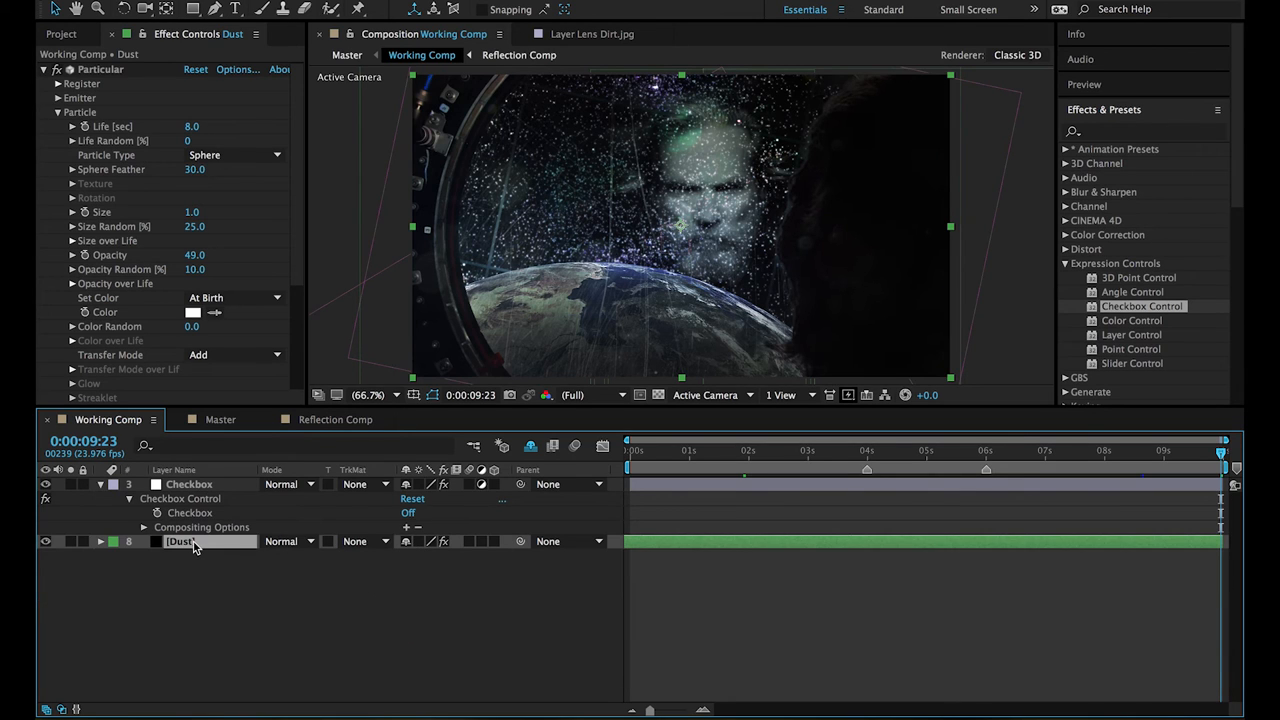
Reveal Dust > Particular > Particle and start an expression on the particle Size.
{"action": "left_click", "coordinate": [128, 556]}
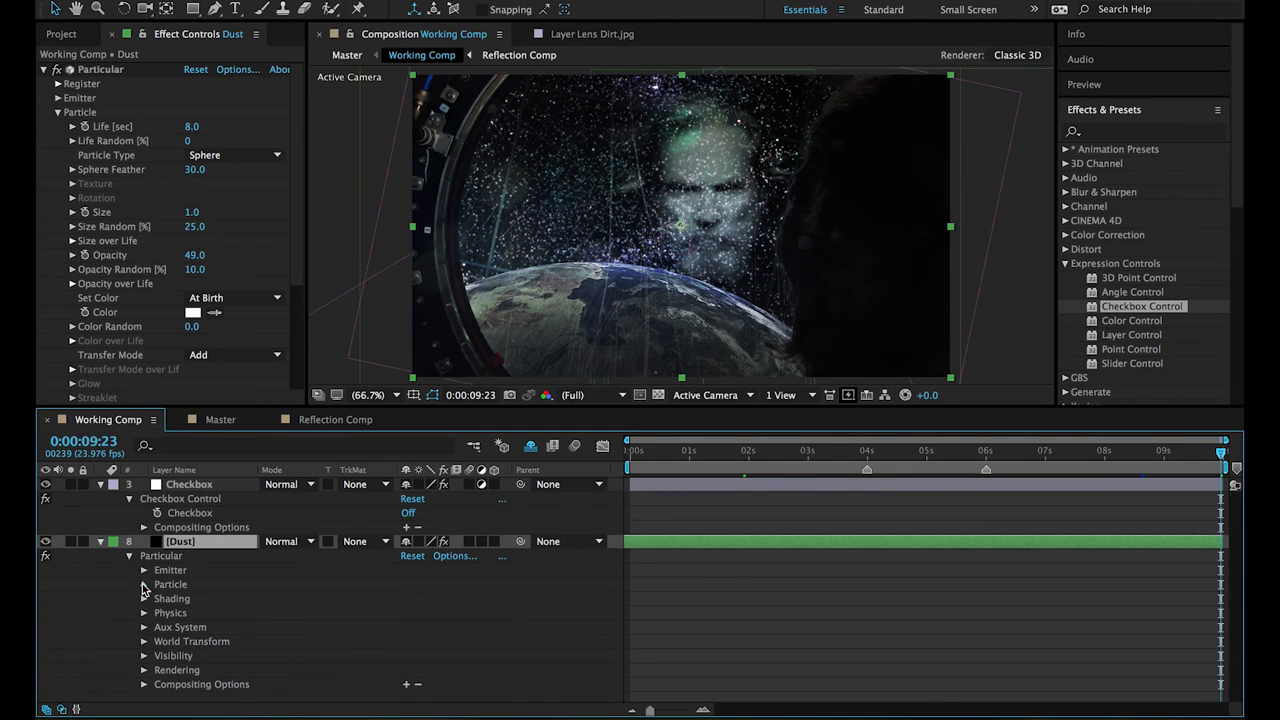
{"action": "left_click", "coordinate": [144, 584]}
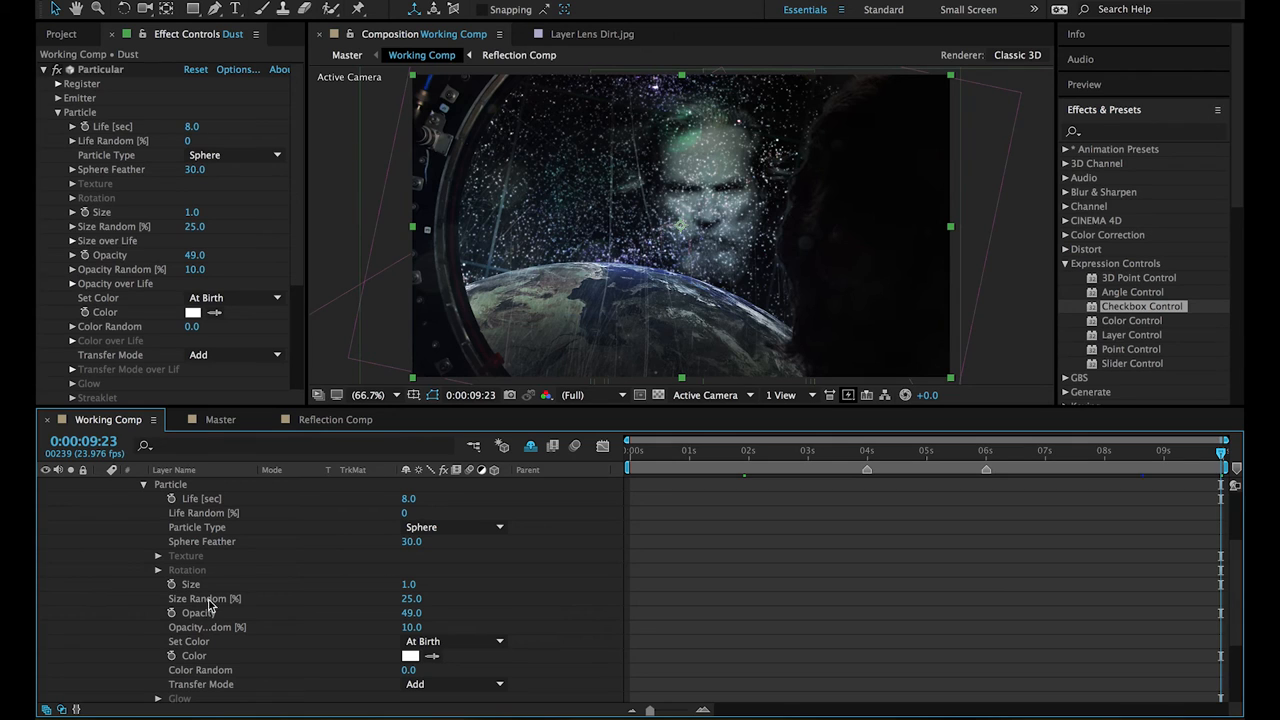
{"action": "left_click", "coordinate": [172, 584]}
{"action": "type", "text": "if(thisComp.layer(\"Checkbox \").effect(\"Checkbox Control\")(\"Checkbox\")"}
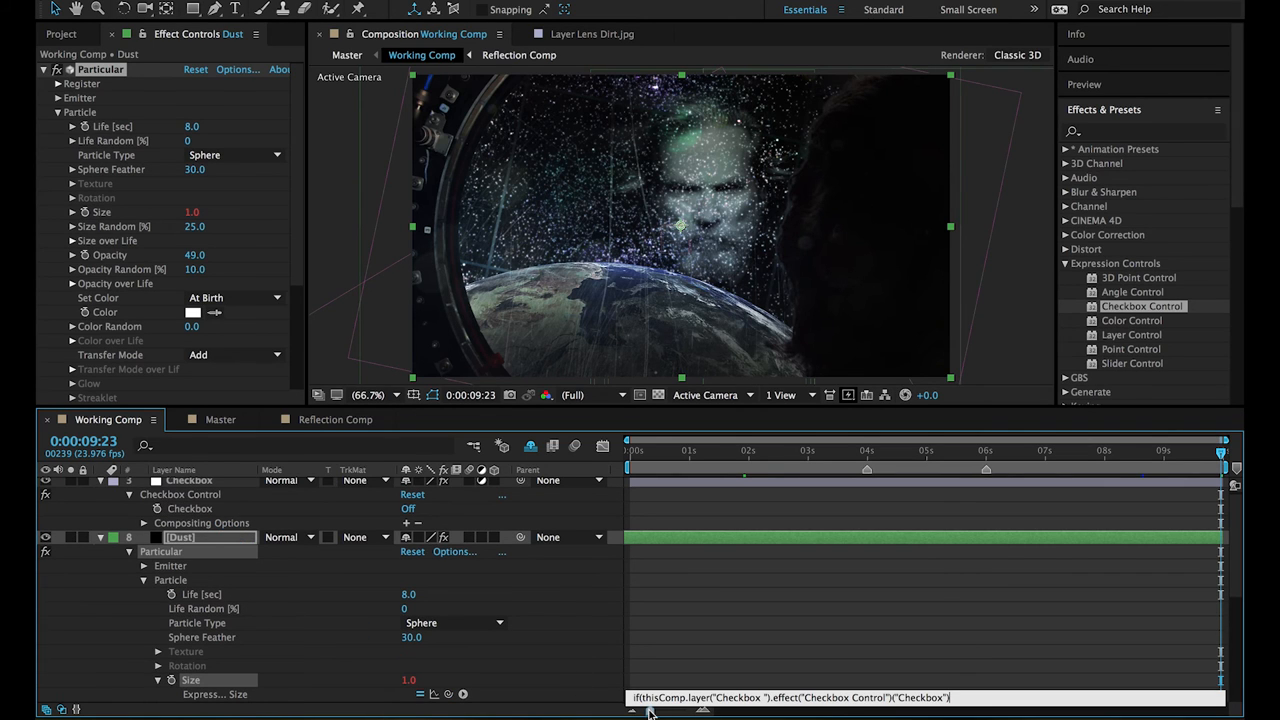
{"action": "mouse_move", "coordinate": [1032, 628]}
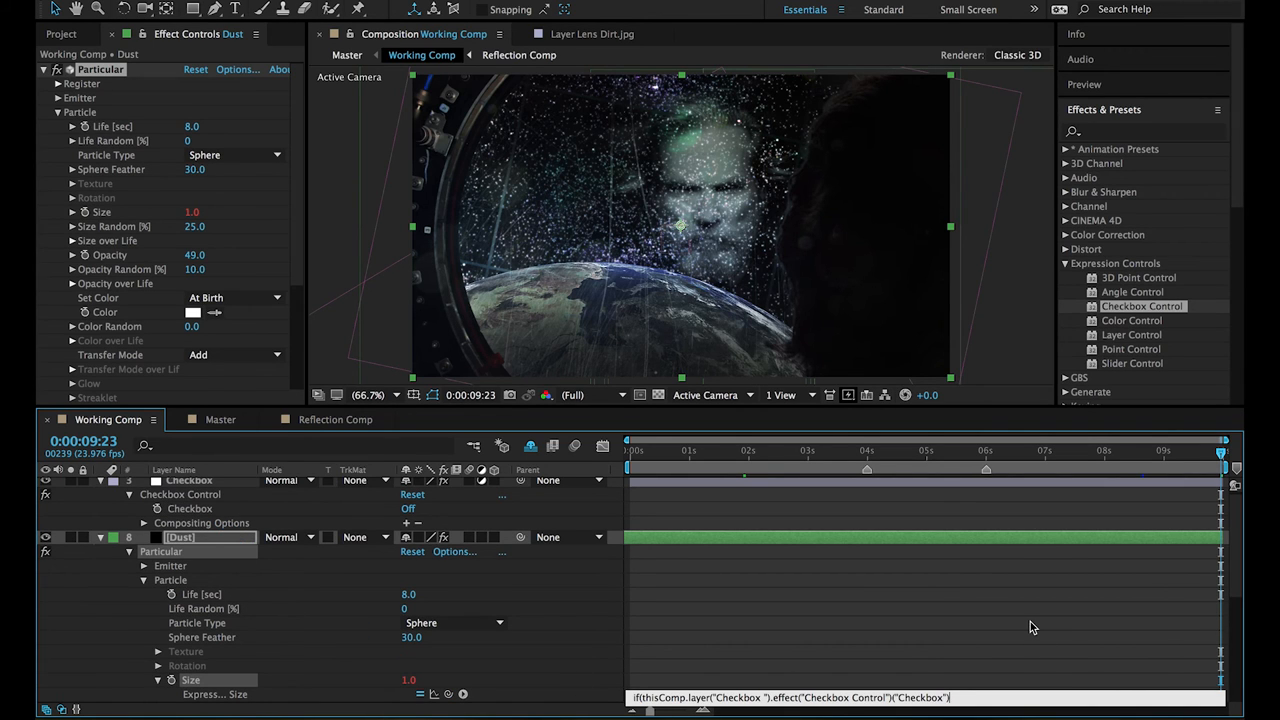
Complete the Size expression: if Checkbox ==0 then value*10 else value.
{"action": "type", "text": "==0"}
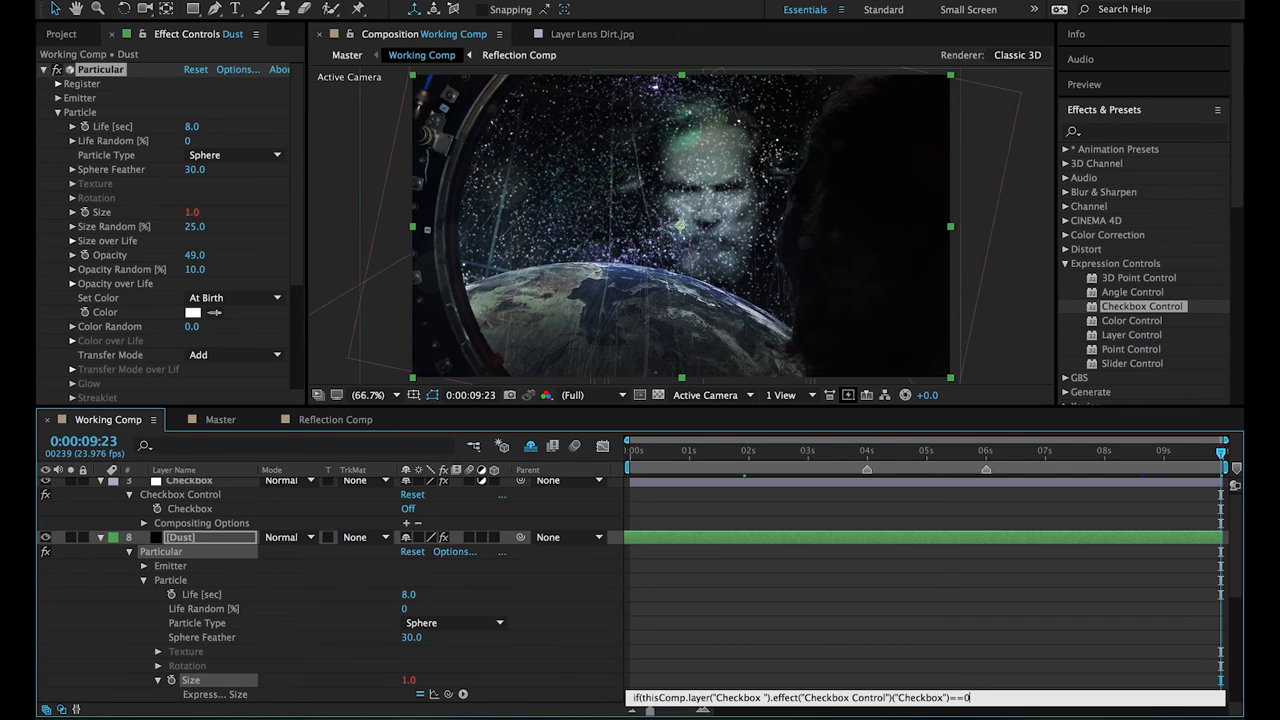
{"action": "type", "text": ")"}
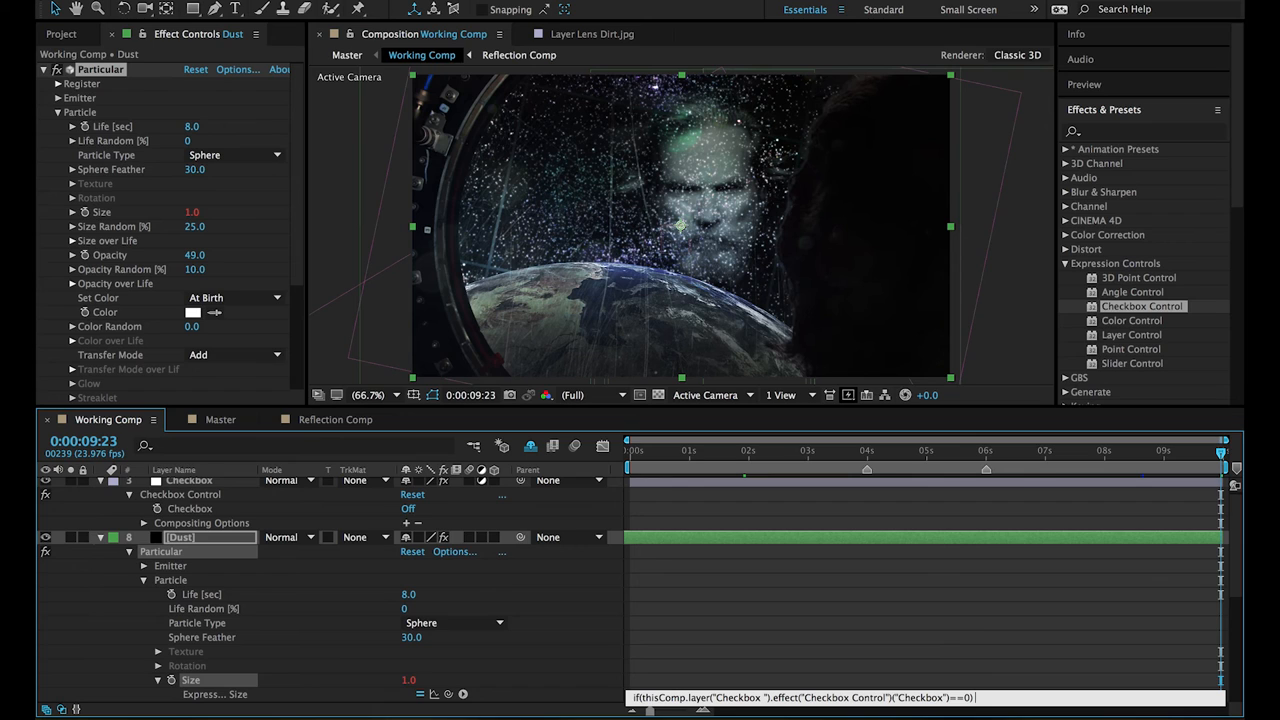
{"action": "type", "text": "value"}
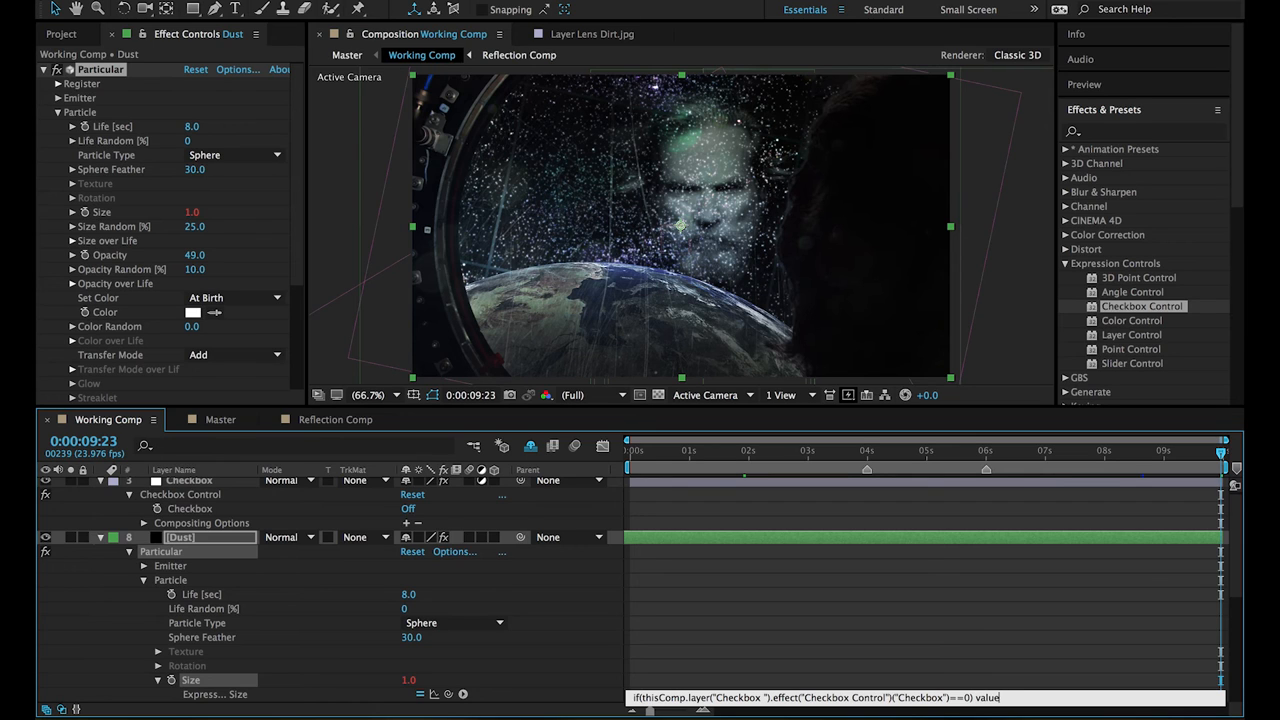
{"action": "type", "text": "*10"}
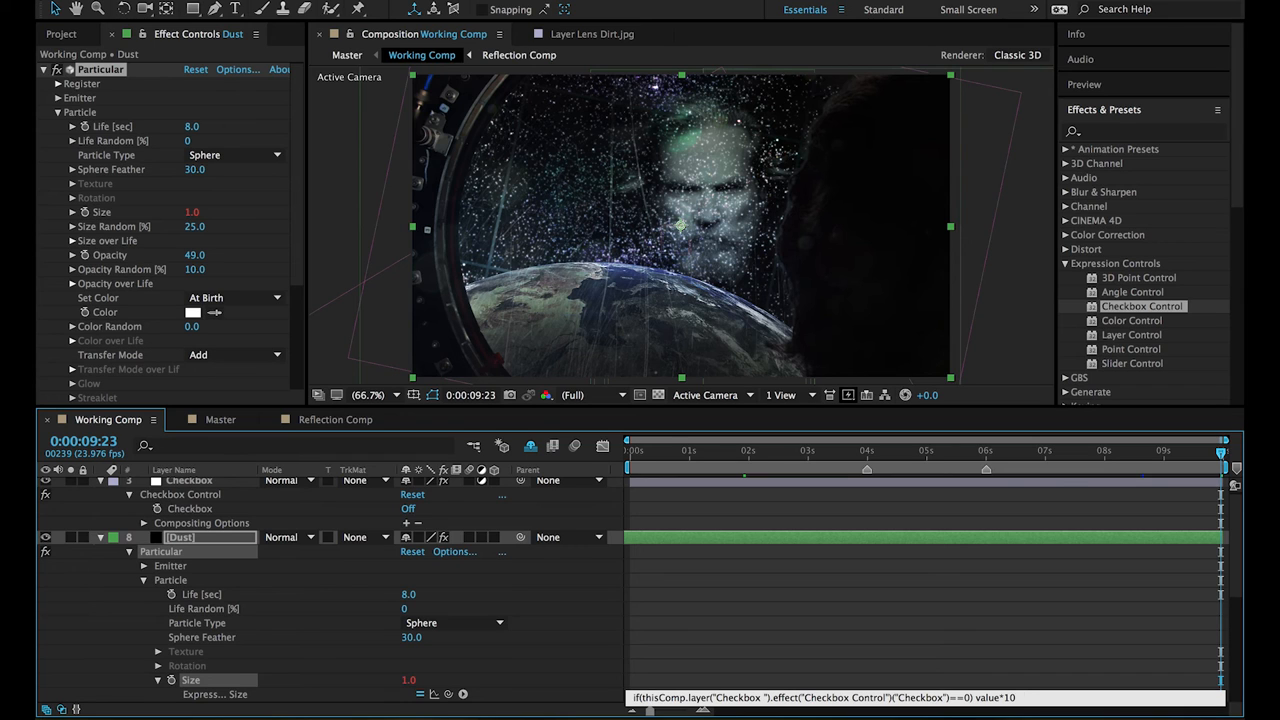
{"action": "type", "text": "else"}
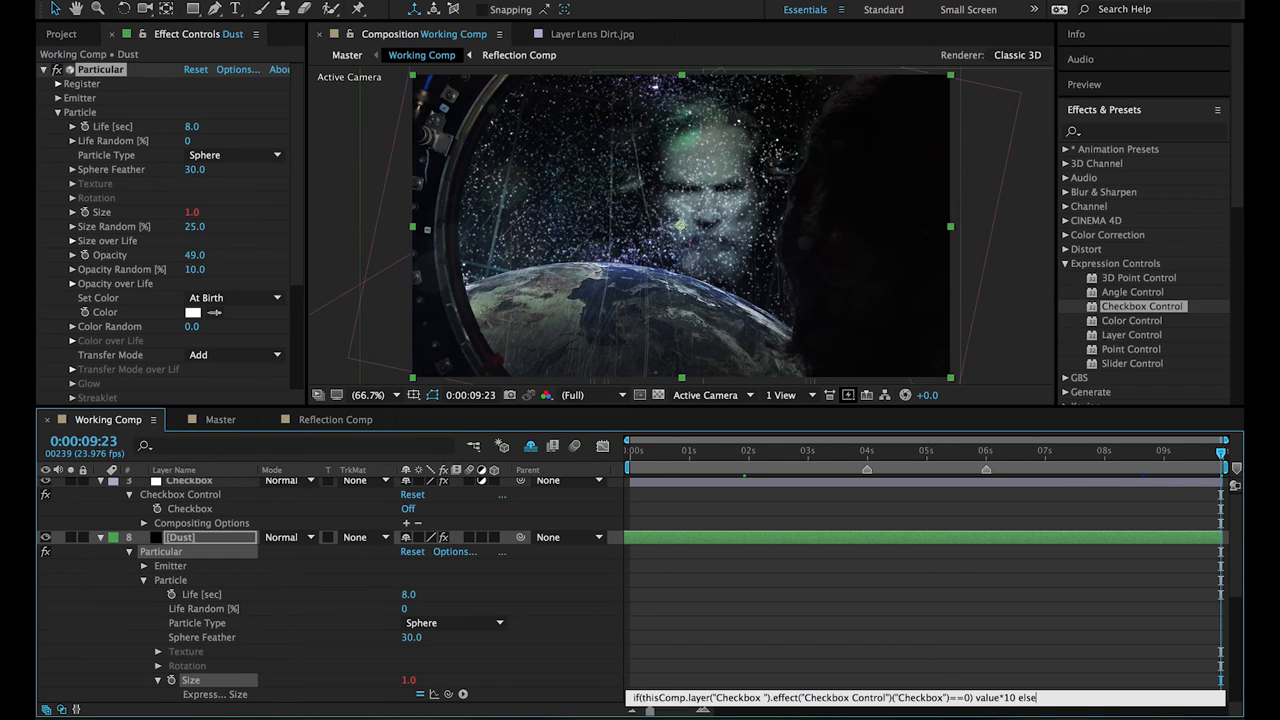
{"action": "type", "text": "value"}
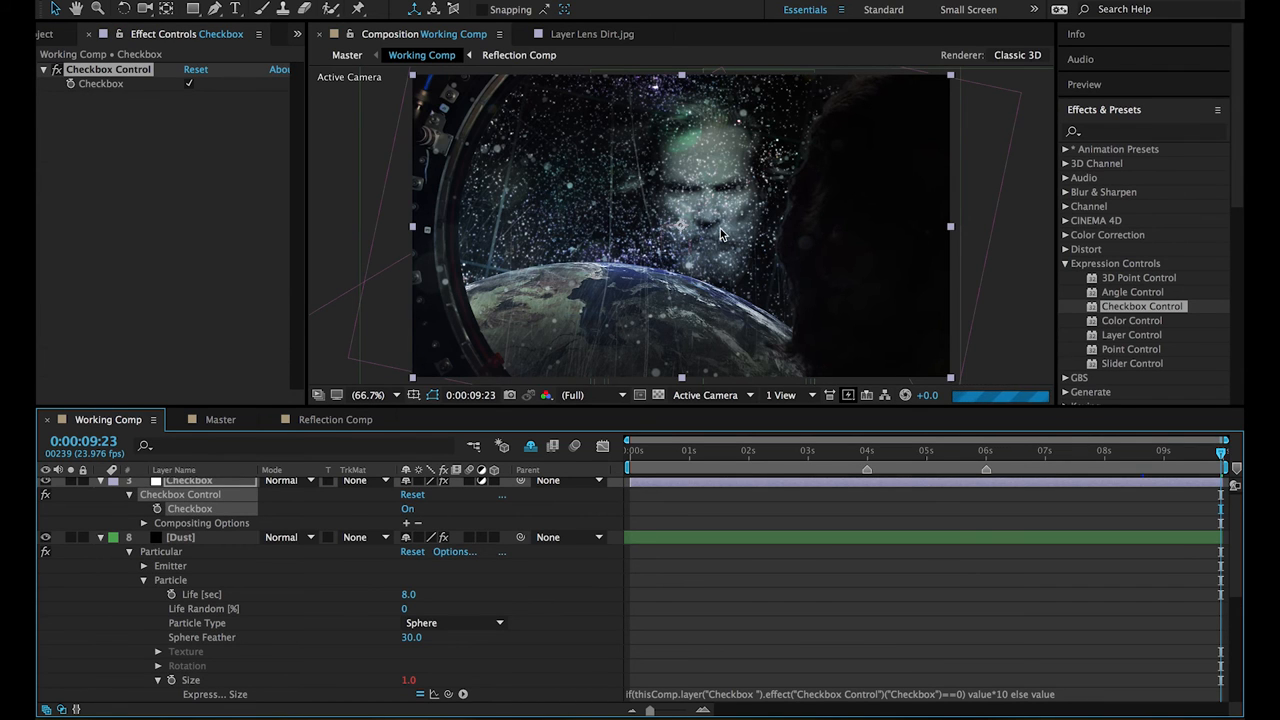
{"action": "mouse_move", "coordinate": [550, 172]}
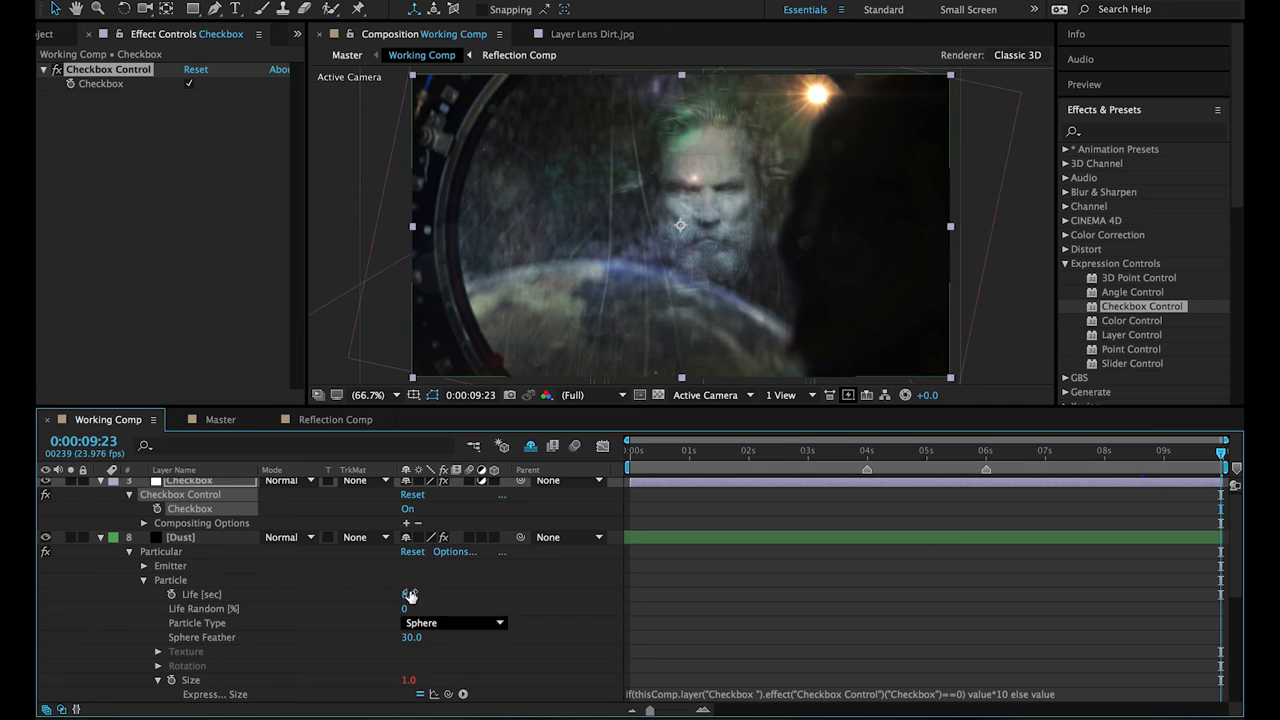
Toggle the Checkbox on and off to verify Size switches between 1 and 10, then collapse the expression.
{"action": "left_click", "coordinate": [188, 84]}
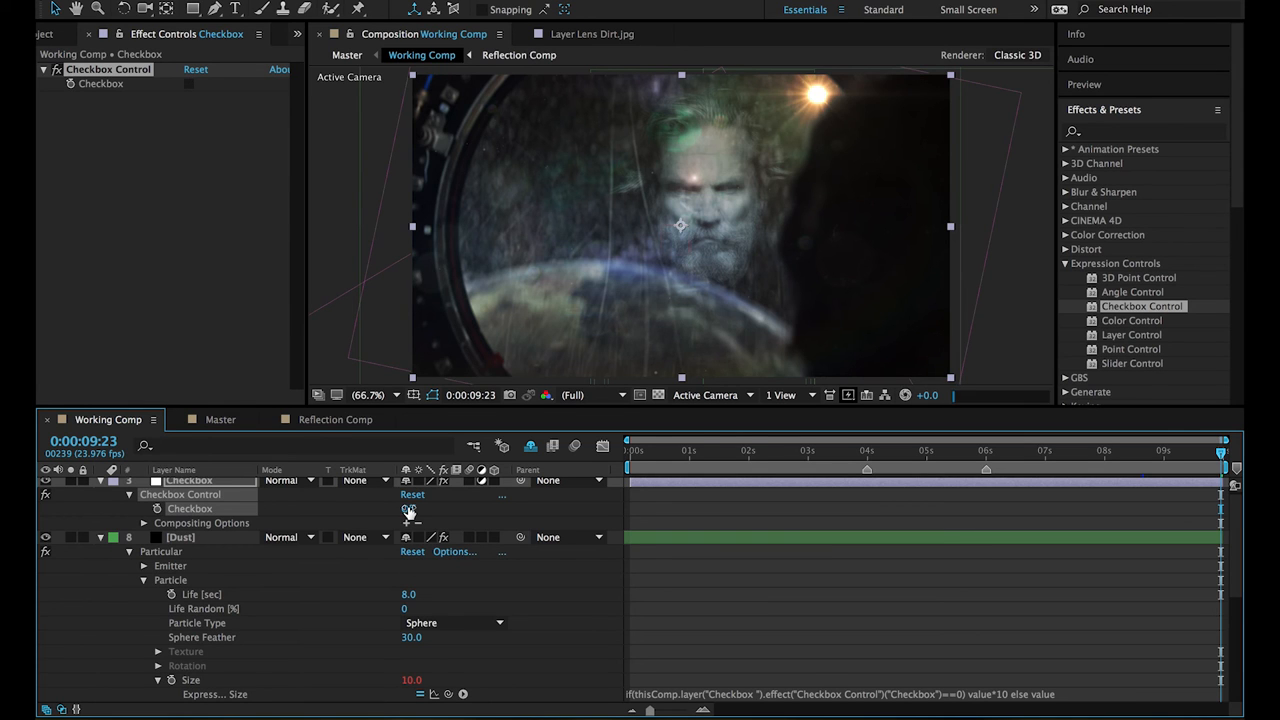
{"action": "left_click", "coordinate": [408, 510]}
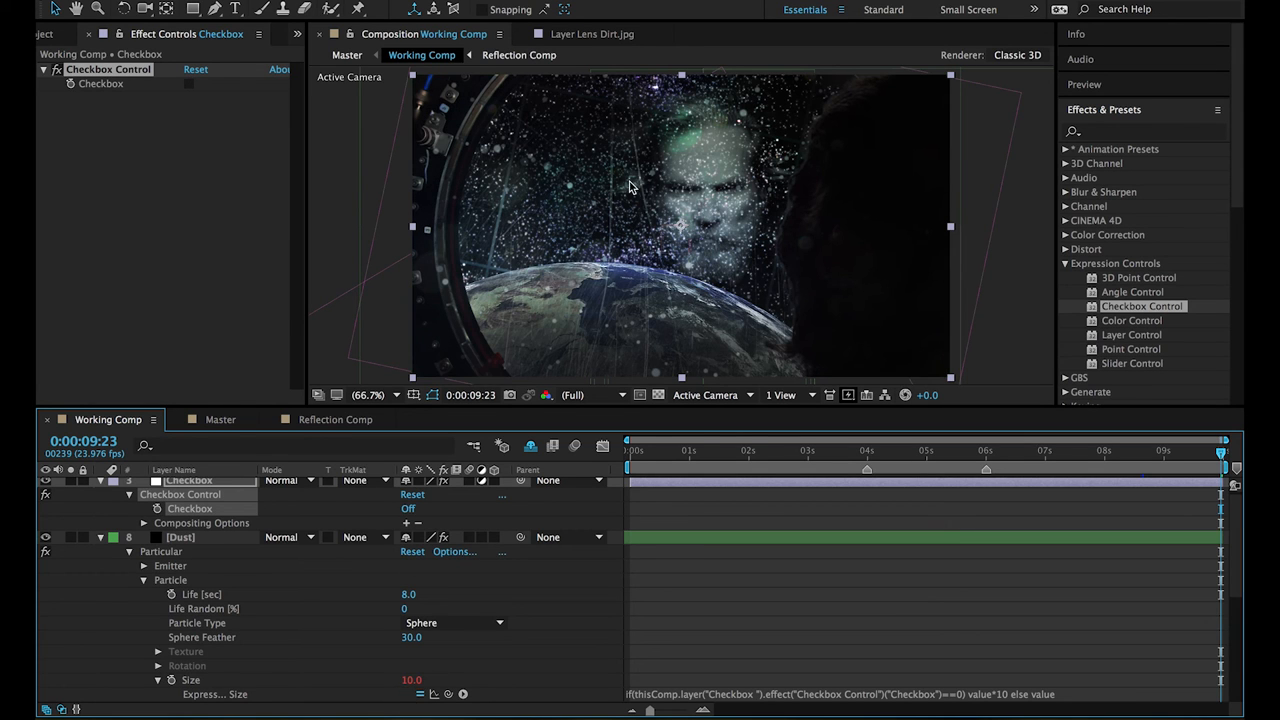
{"action": "mouse_move", "coordinate": [768, 370]}
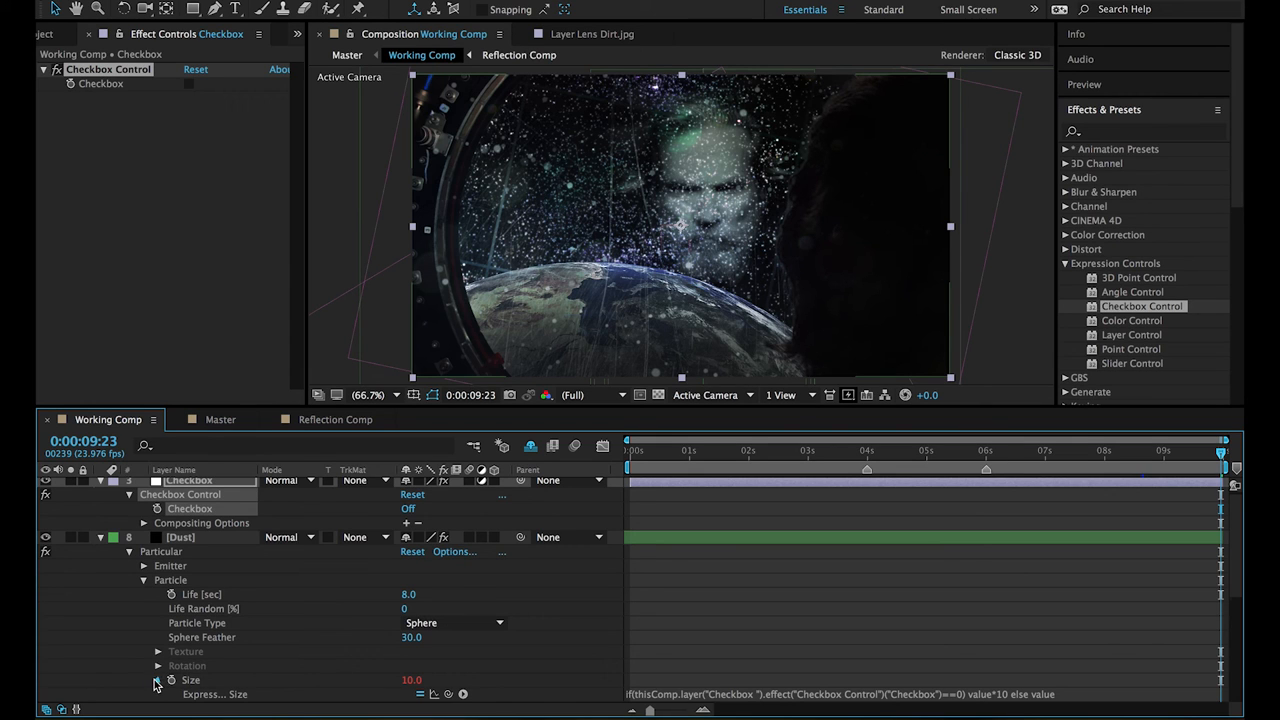
{"action": "left_click", "coordinate": [156, 684]}
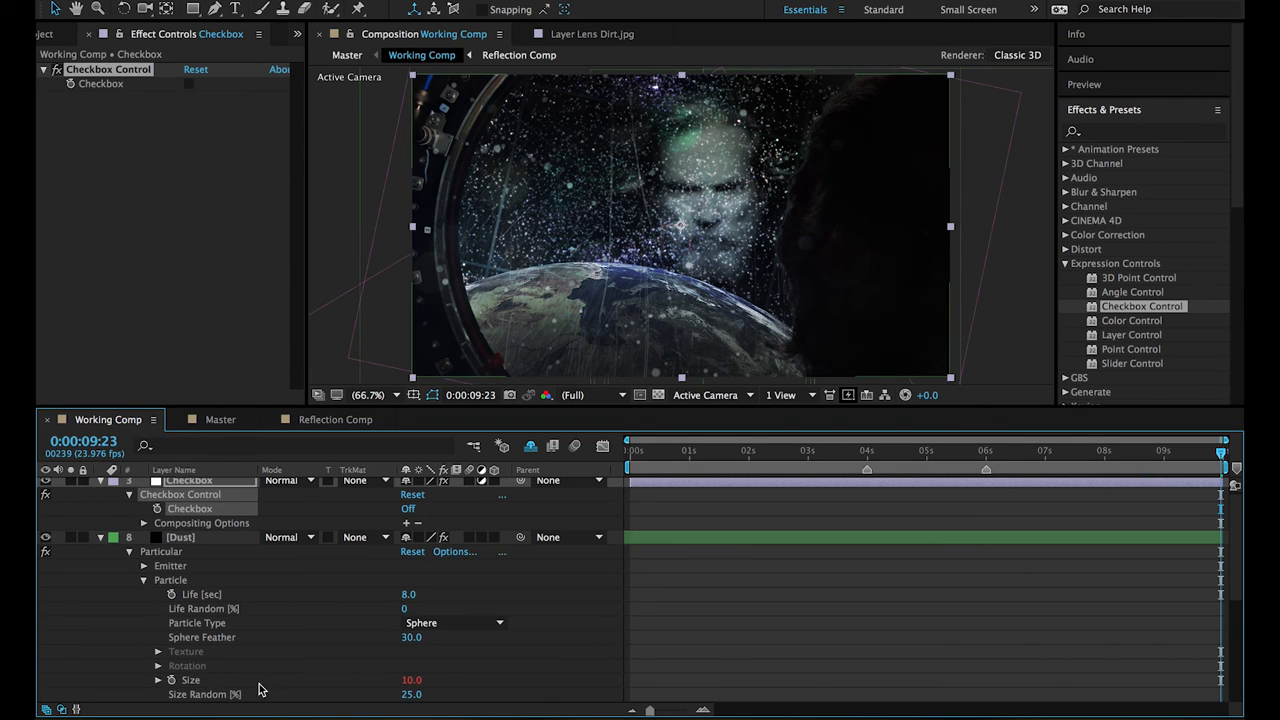
{"action": "mouse_move", "coordinate": [144, 572]}
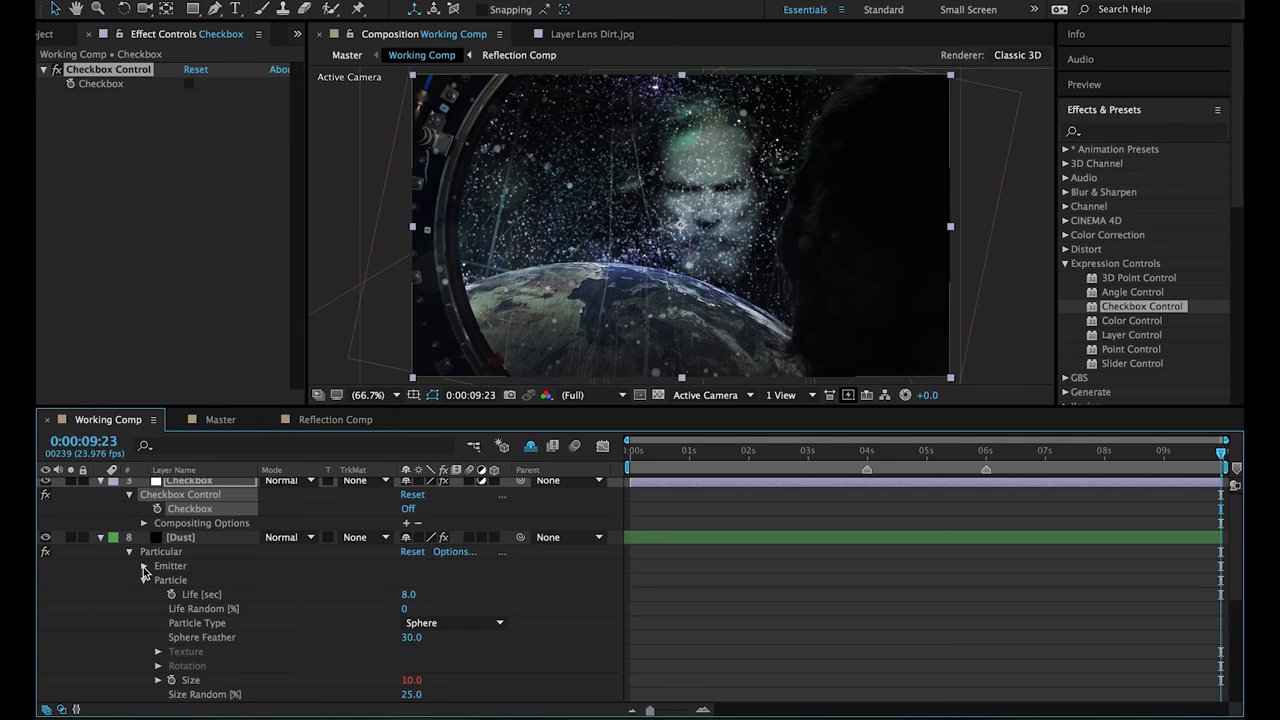
Give Emitter Particles/sec an expression: if Checkbox ==0 then value/10 else value.
{"action": "left_click", "coordinate": [144, 564]}
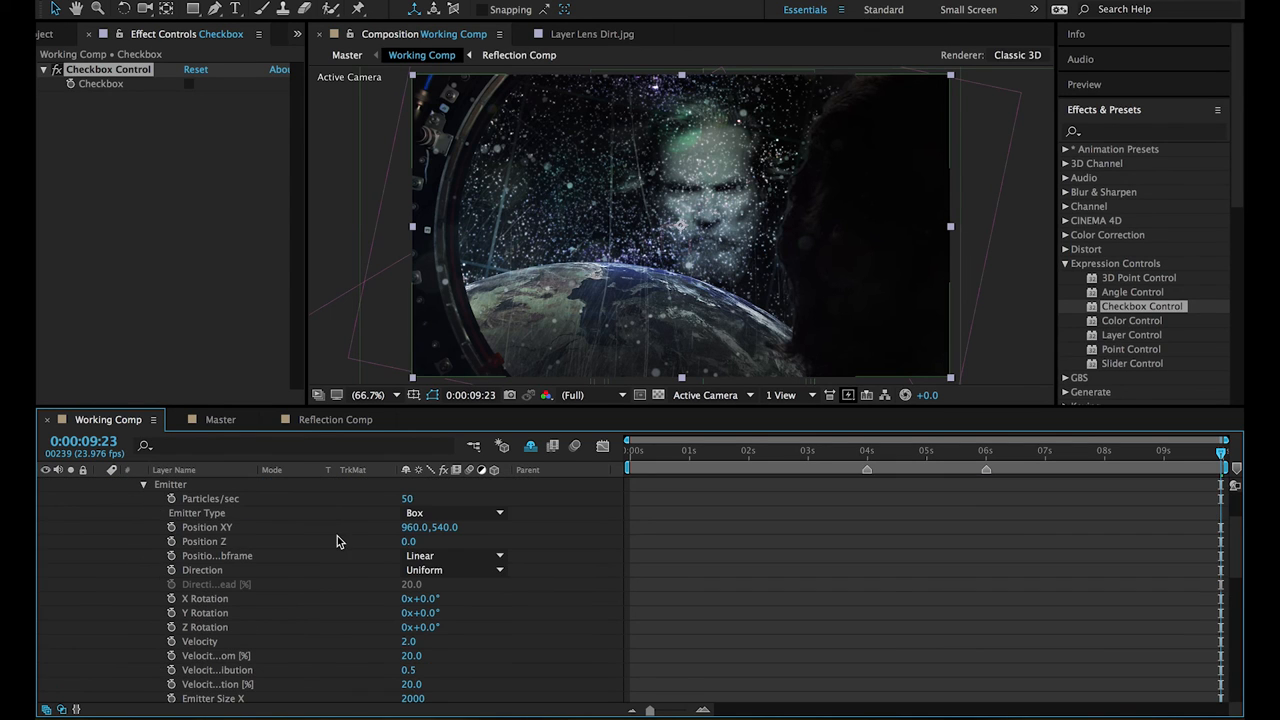
{"action": "mouse_move", "coordinate": [164, 504]}
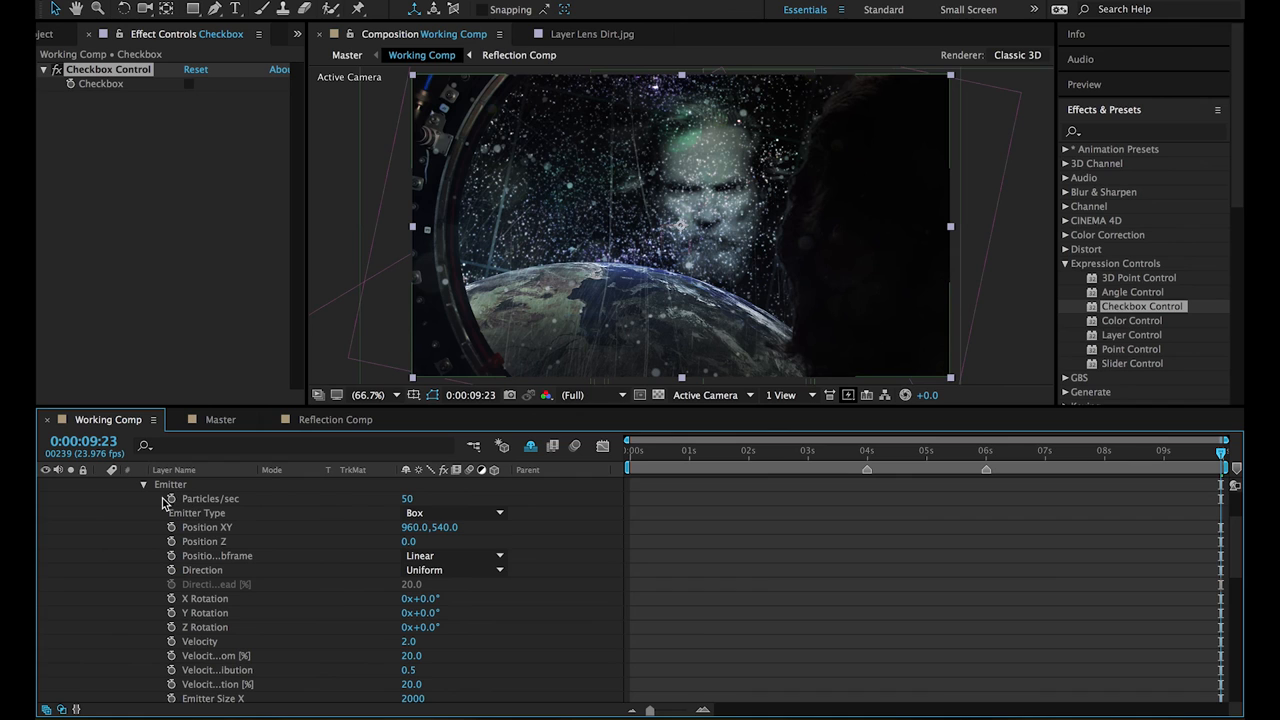
{"action": "left_click", "coordinate": [210, 498]}
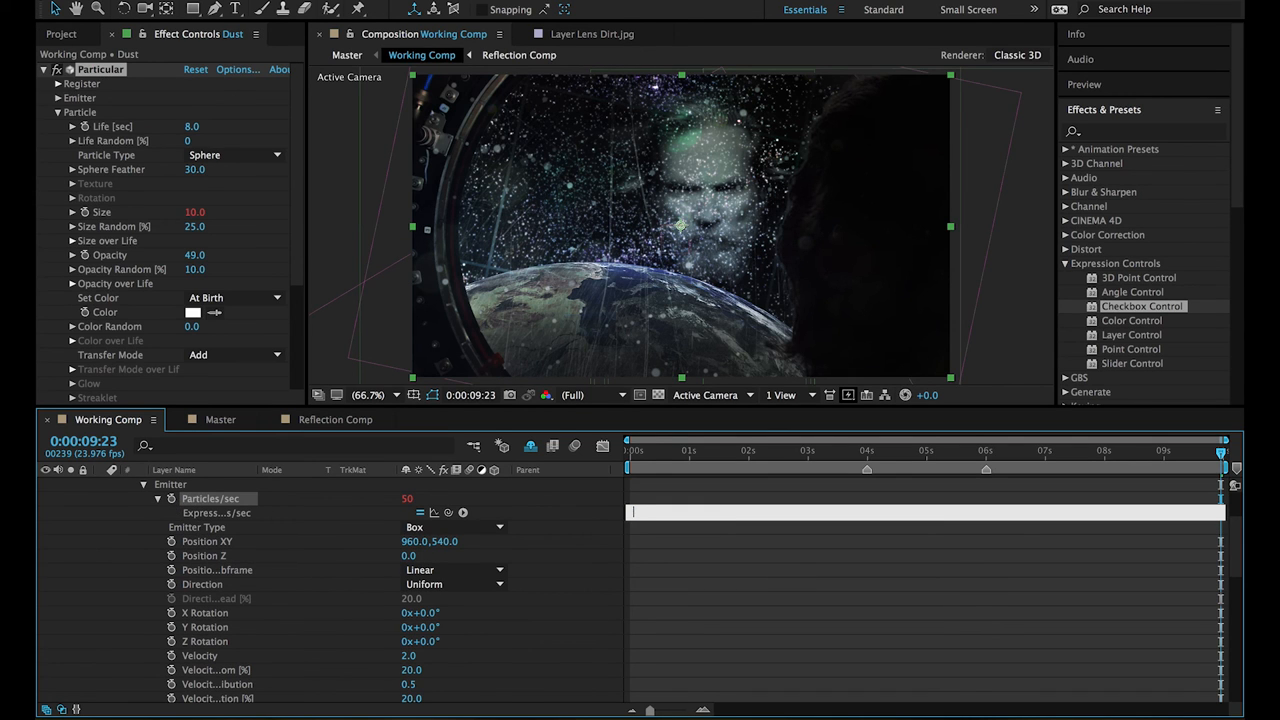
{"action": "type", "text": "if("}
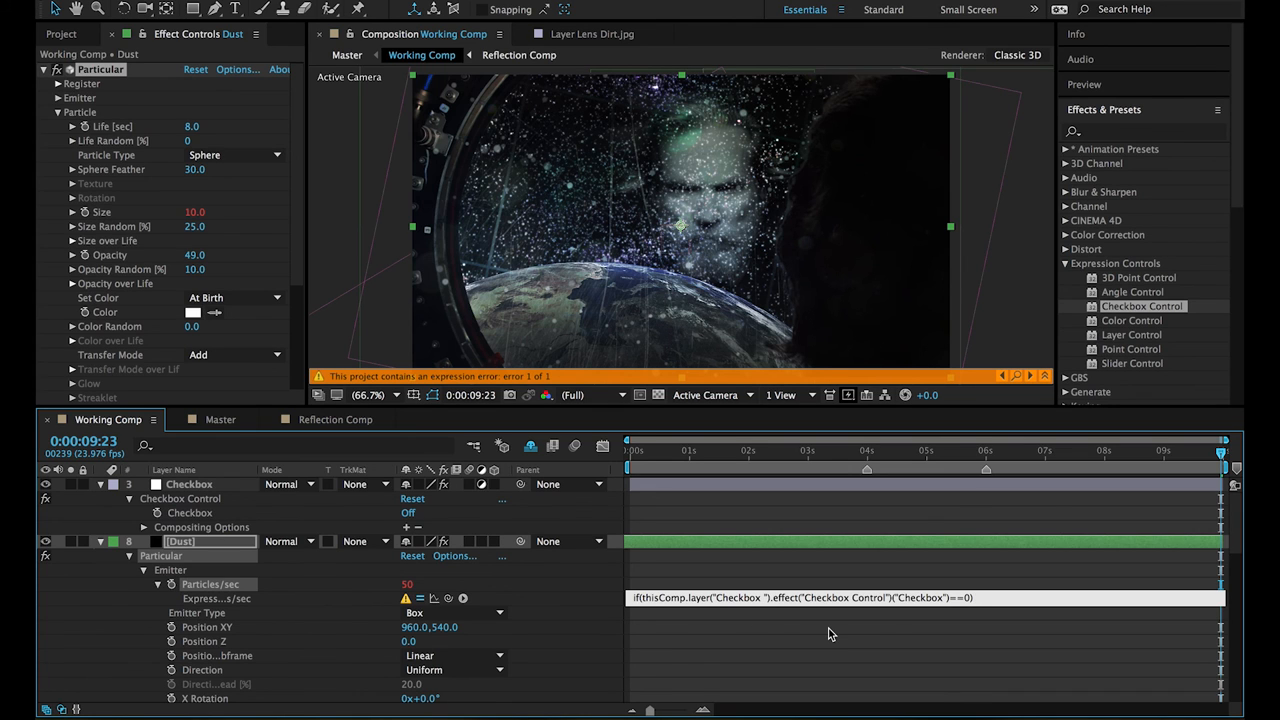
{"action": "type", "text": "value"}
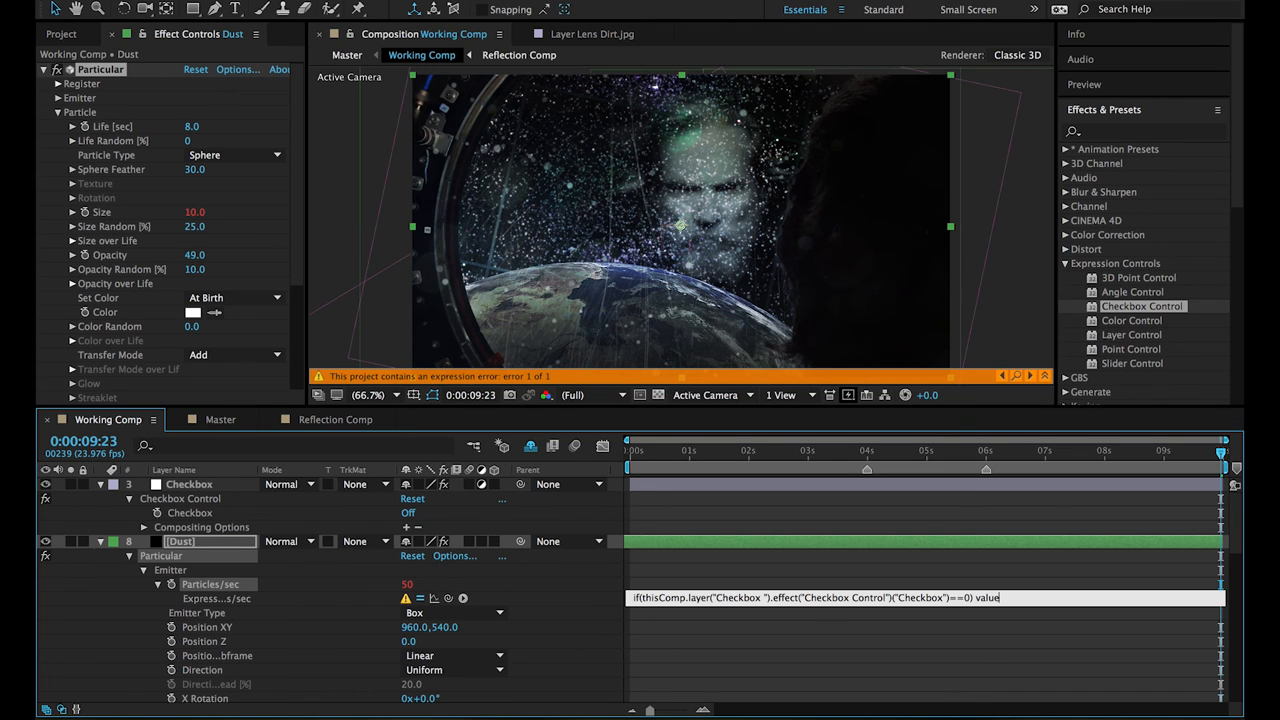
{"action": "type", "text": "/10"}
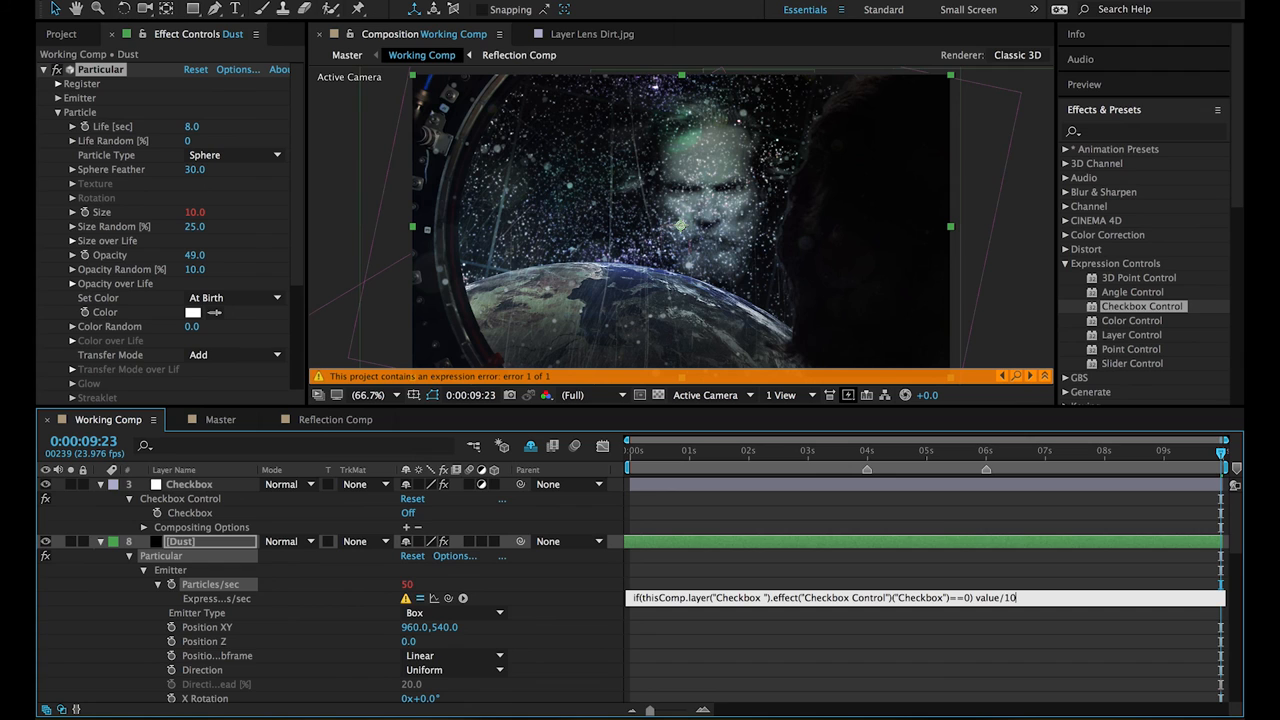
{"action": "type", "text": "else"}
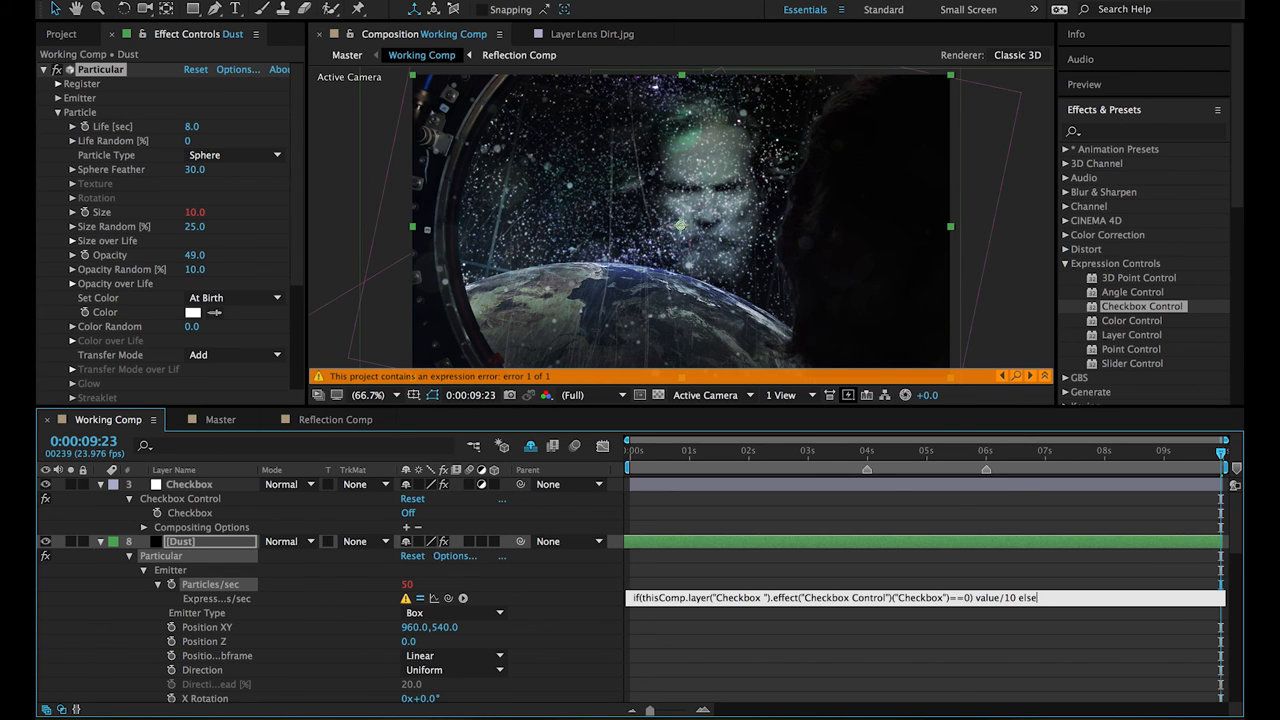
{"action": "type", "text": "value"}
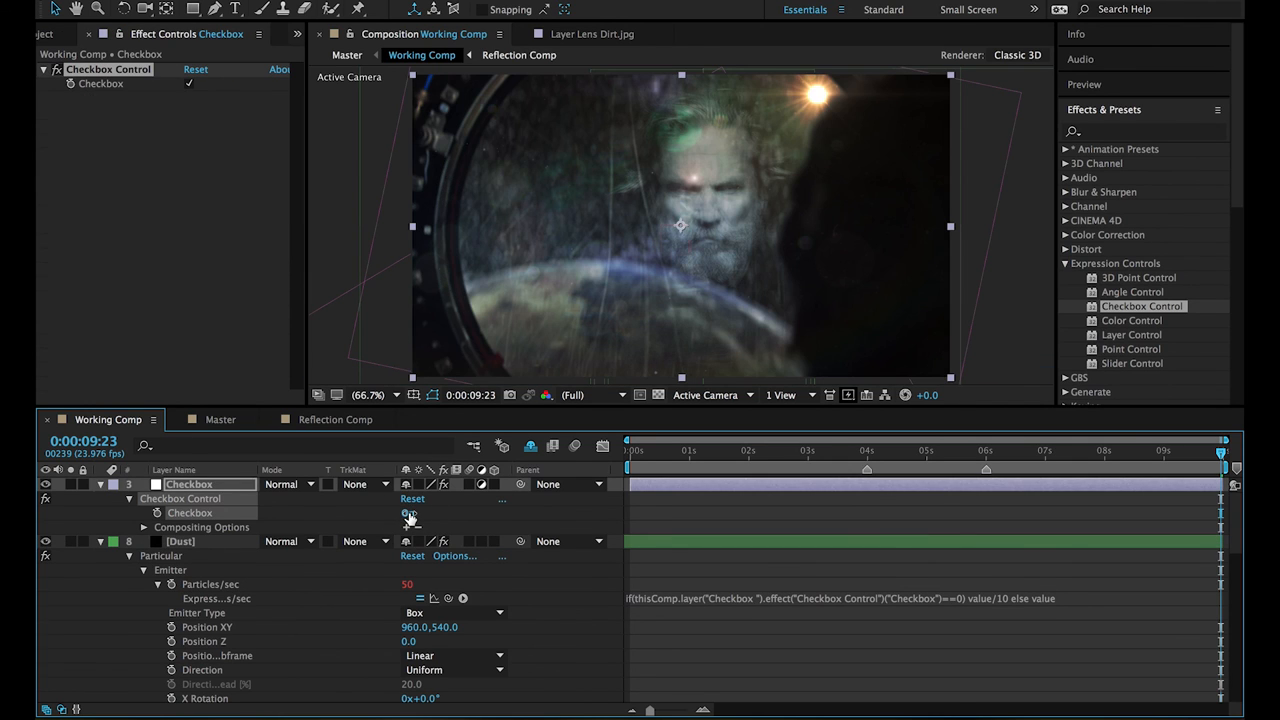
Test with the Checkbox off around 6:14 showing 5 particles/sec sparse dust, collapse Dust, and recheck it.
{"action": "left_click", "coordinate": [408, 512]}
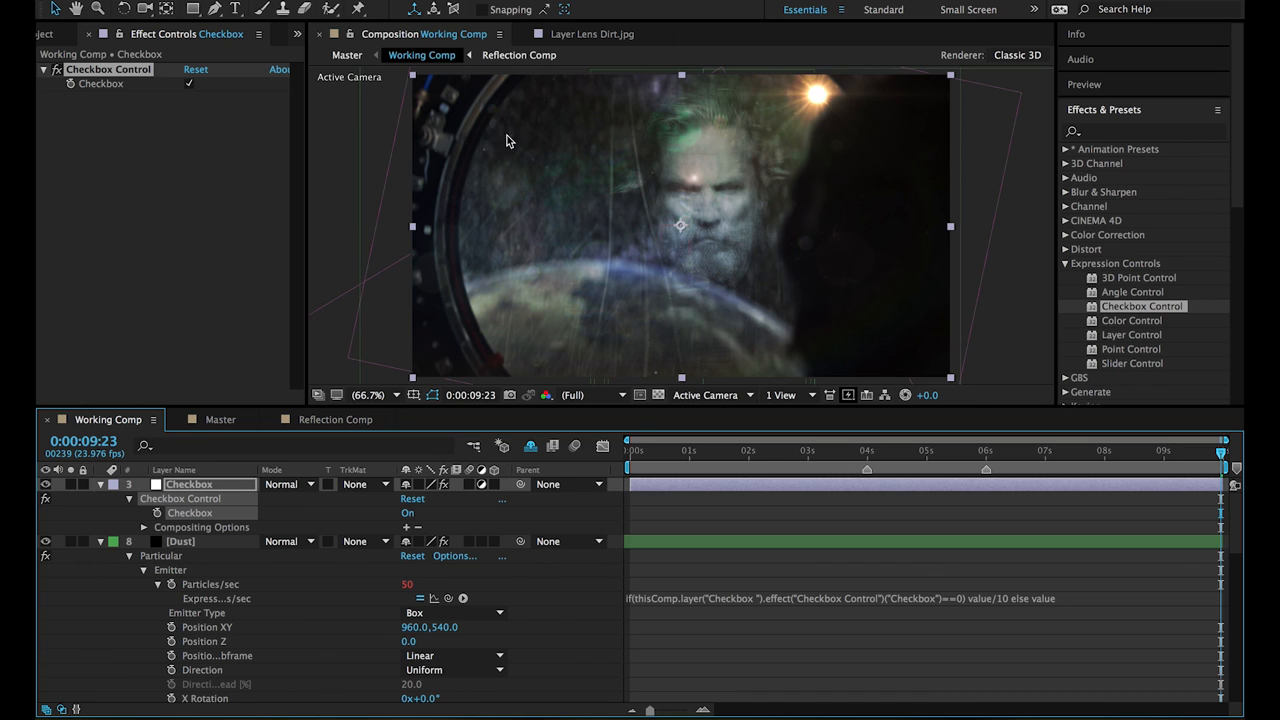
{"action": "mouse_move", "coordinate": [400, 540]}
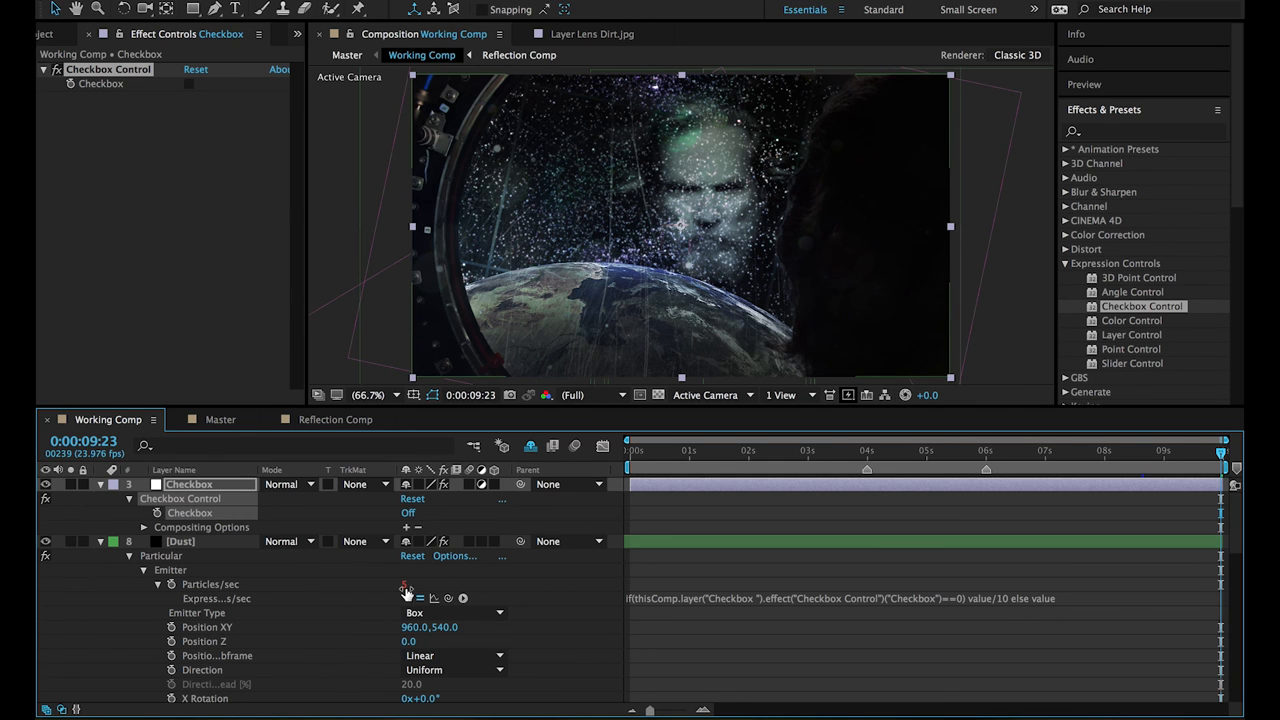
{"action": "left_click_drag", "start_coordinate": [1220, 462], "coordinate": [690, 462]}
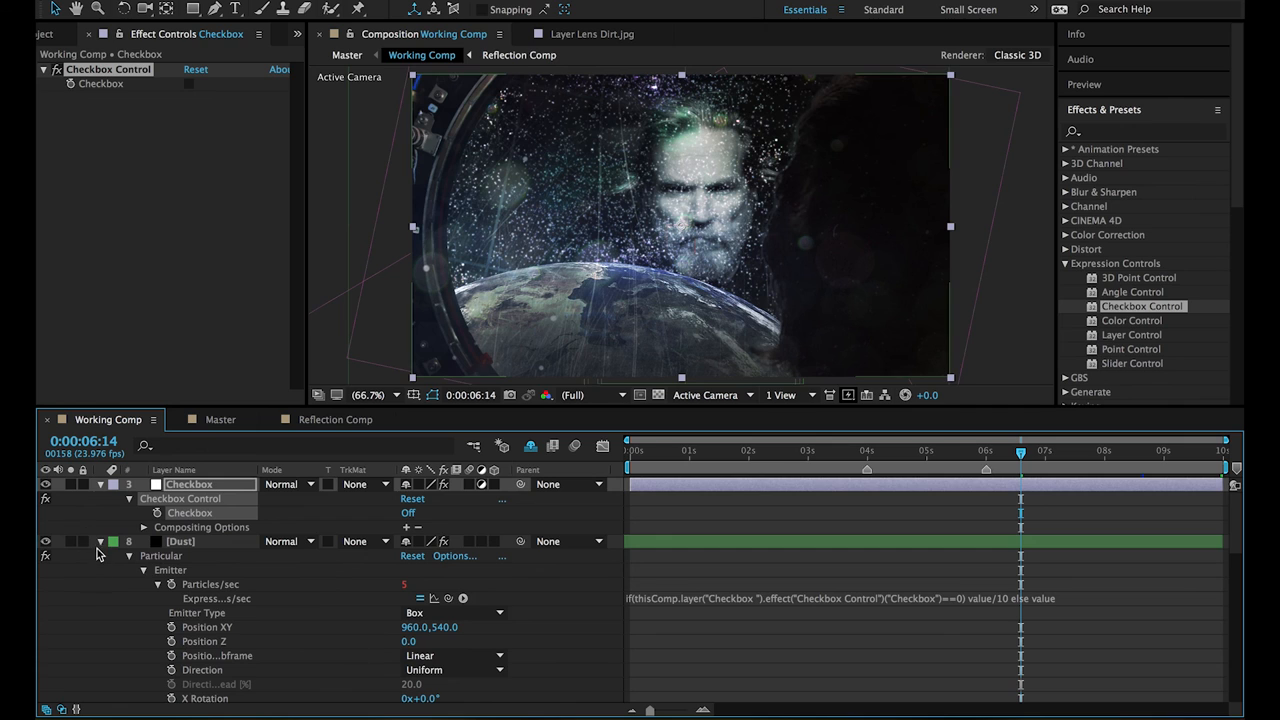
{"action": "left_click", "coordinate": [100, 540]}
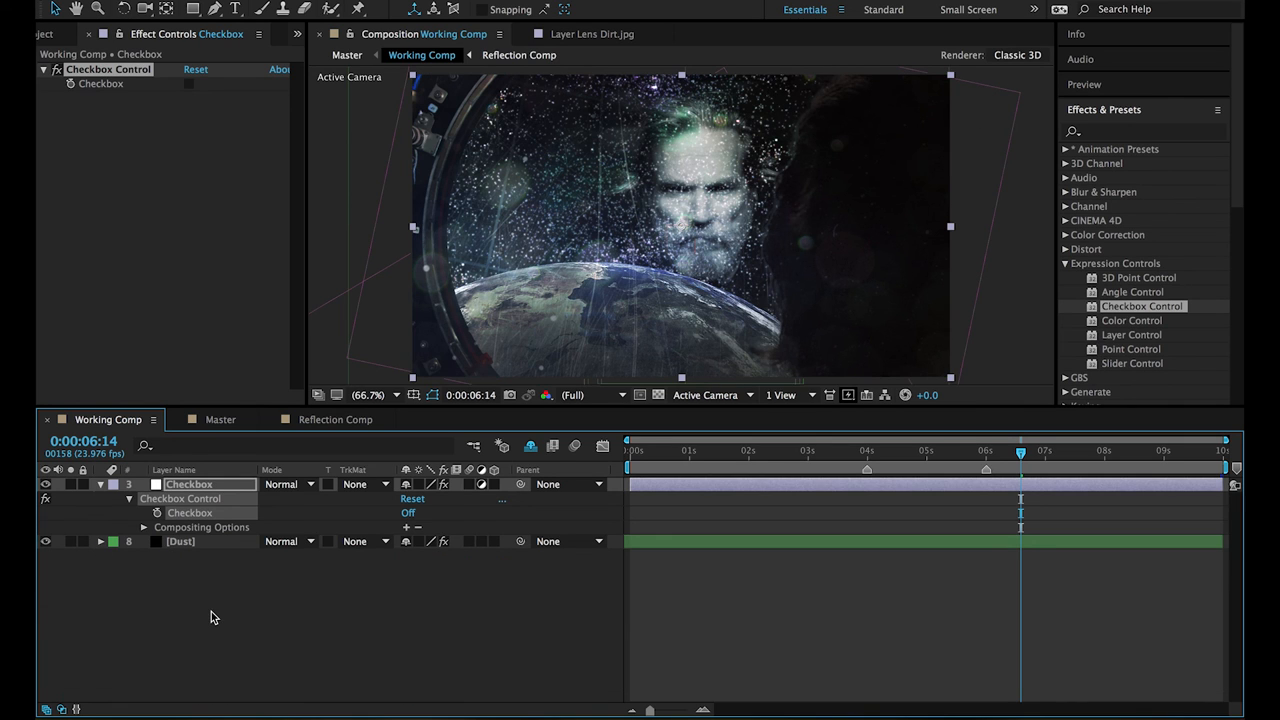
{"action": "mouse_move", "coordinate": [336, 622]}
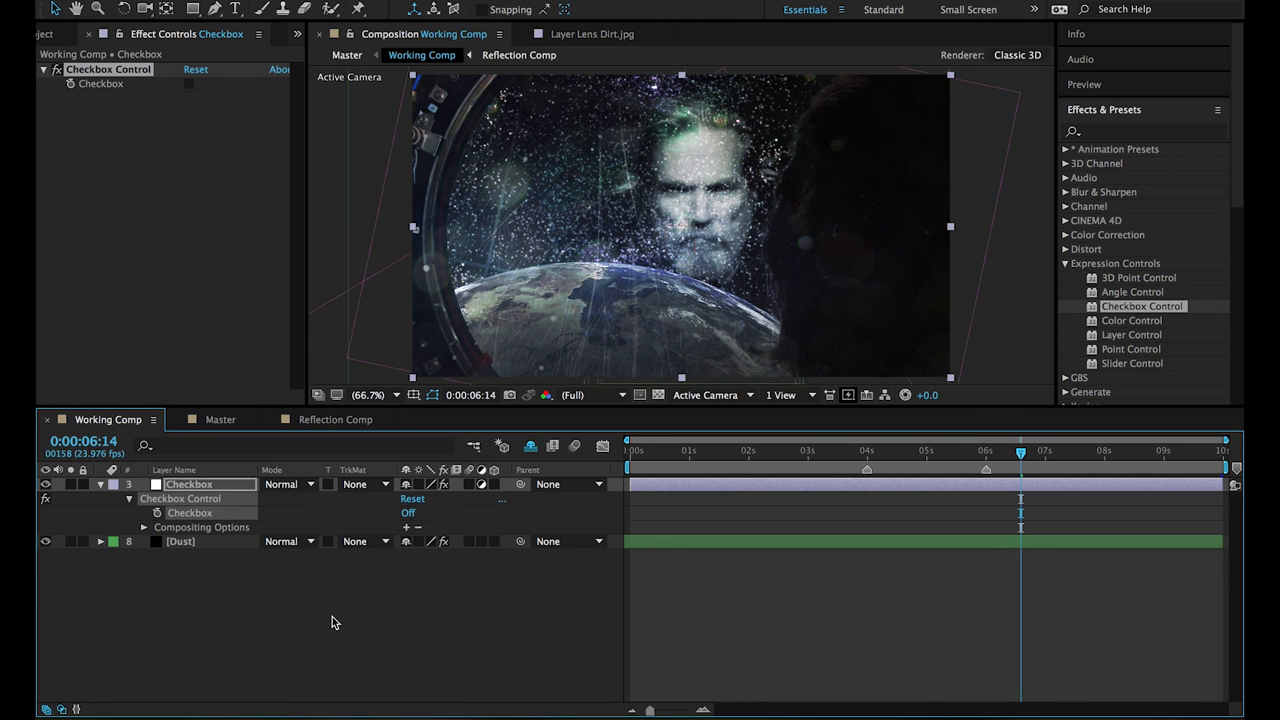
{"action": "left_click", "coordinate": [408, 512]}
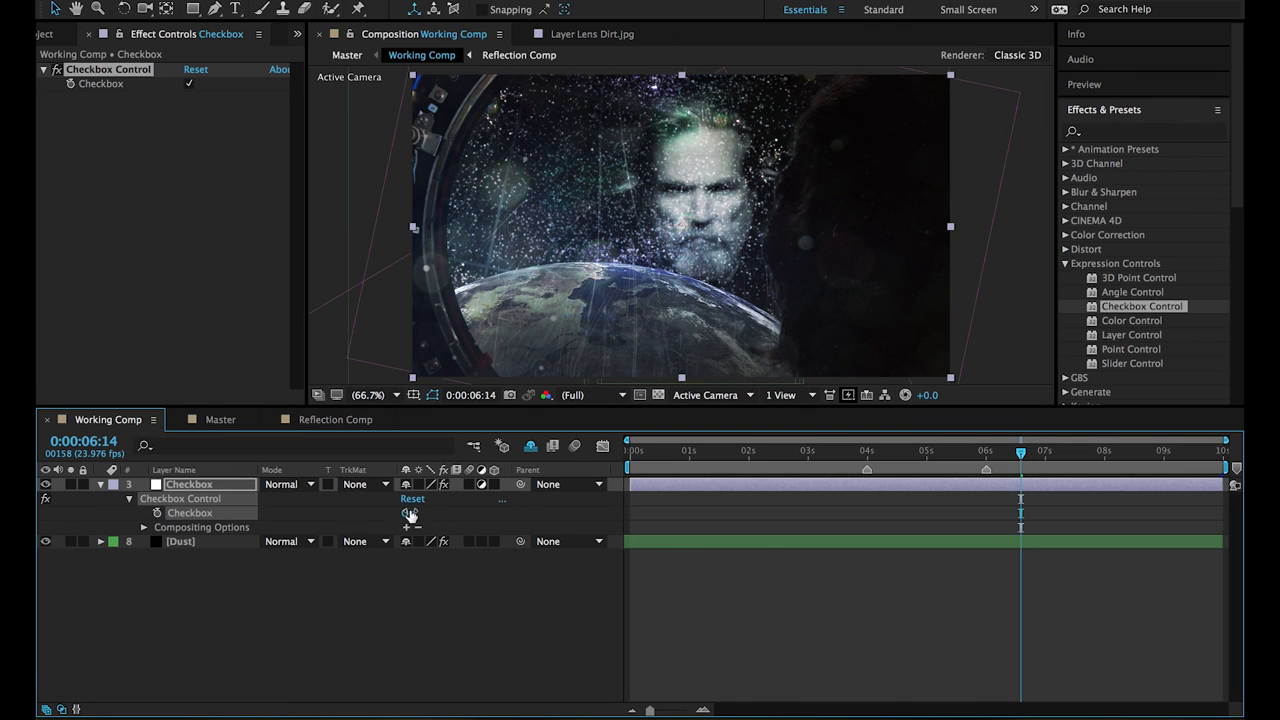
Turn the Checkbox back on so flares, fine dust and reflections return.
{"action": "left_click", "coordinate": [408, 512]}
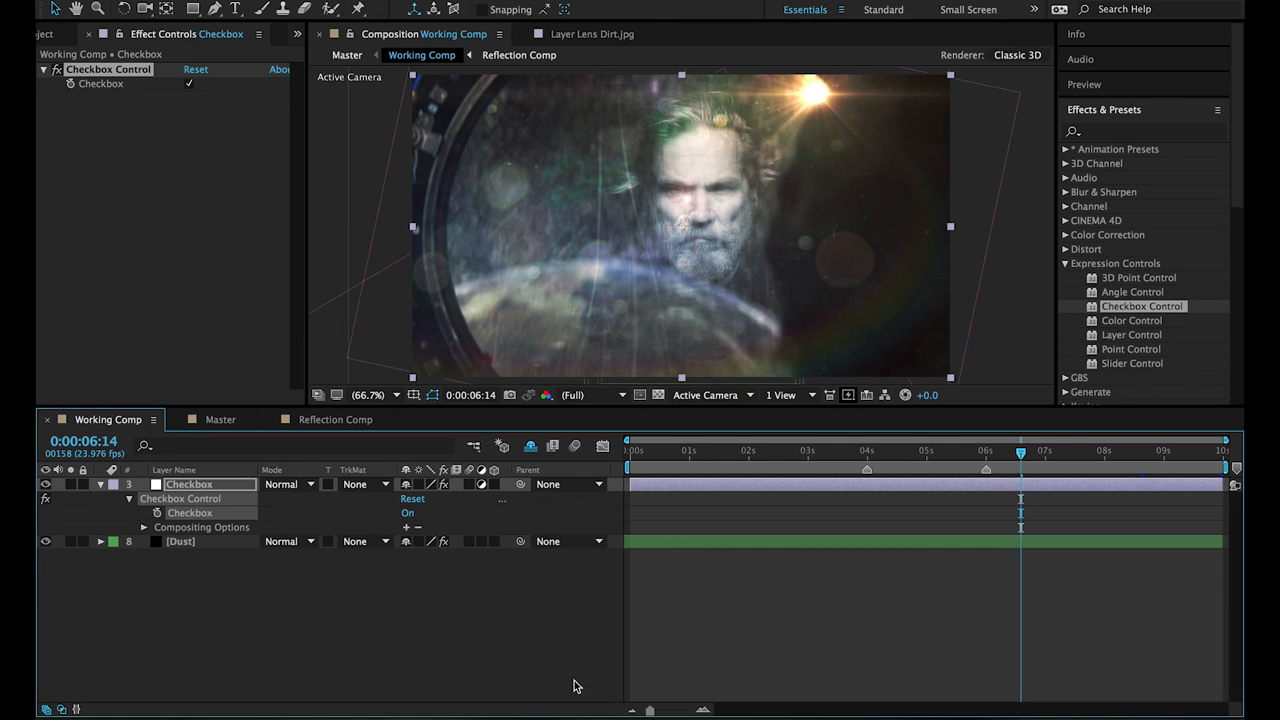
{"action": "mouse_move", "coordinate": [278, 628]}
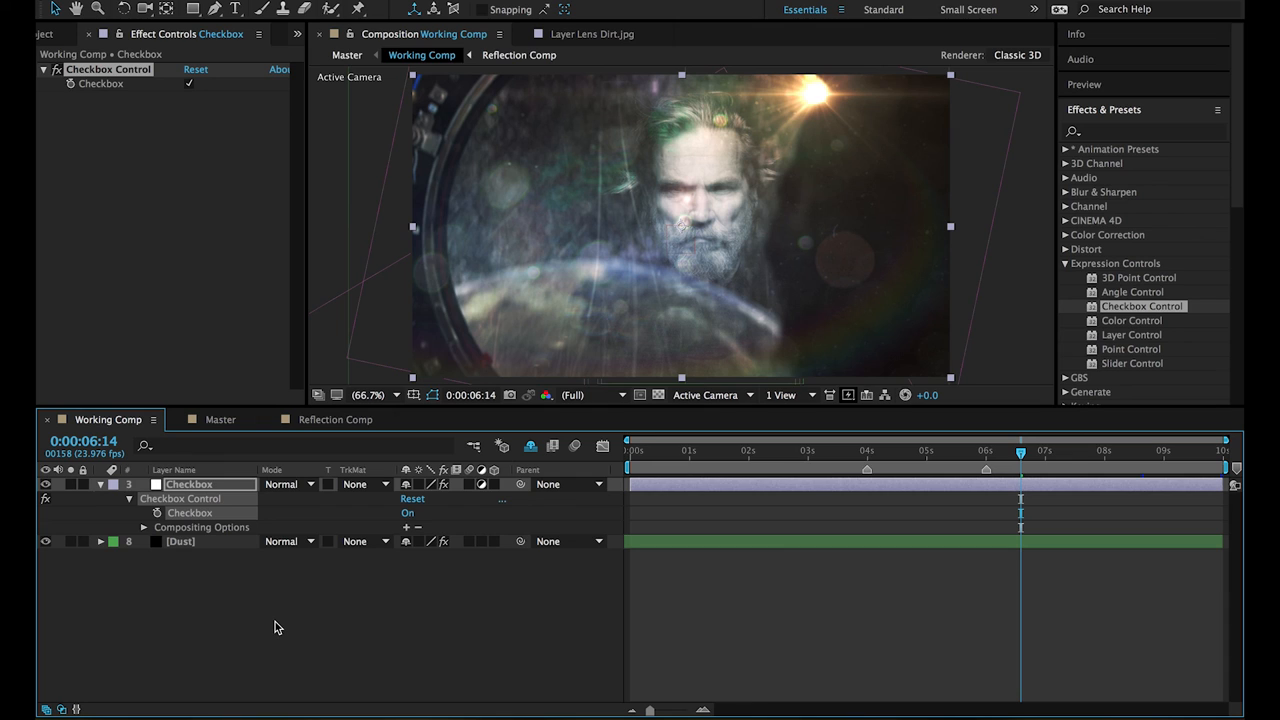